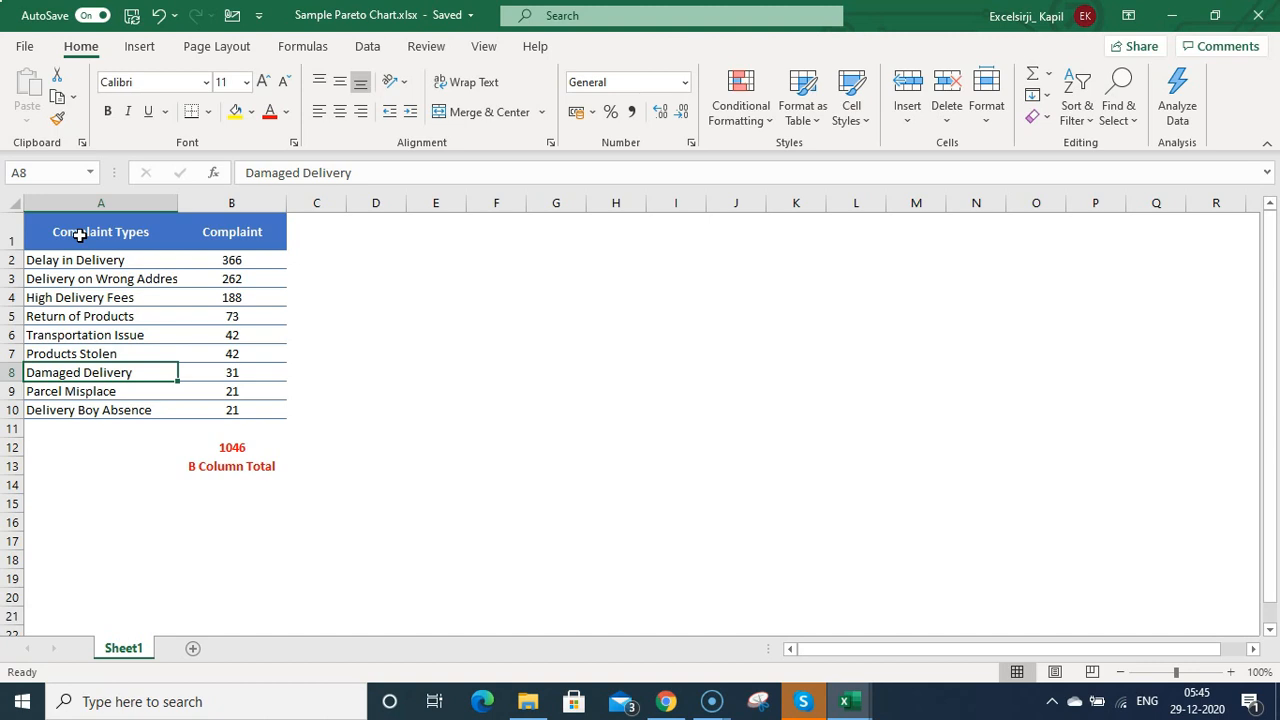
mouse_move(193, 285)
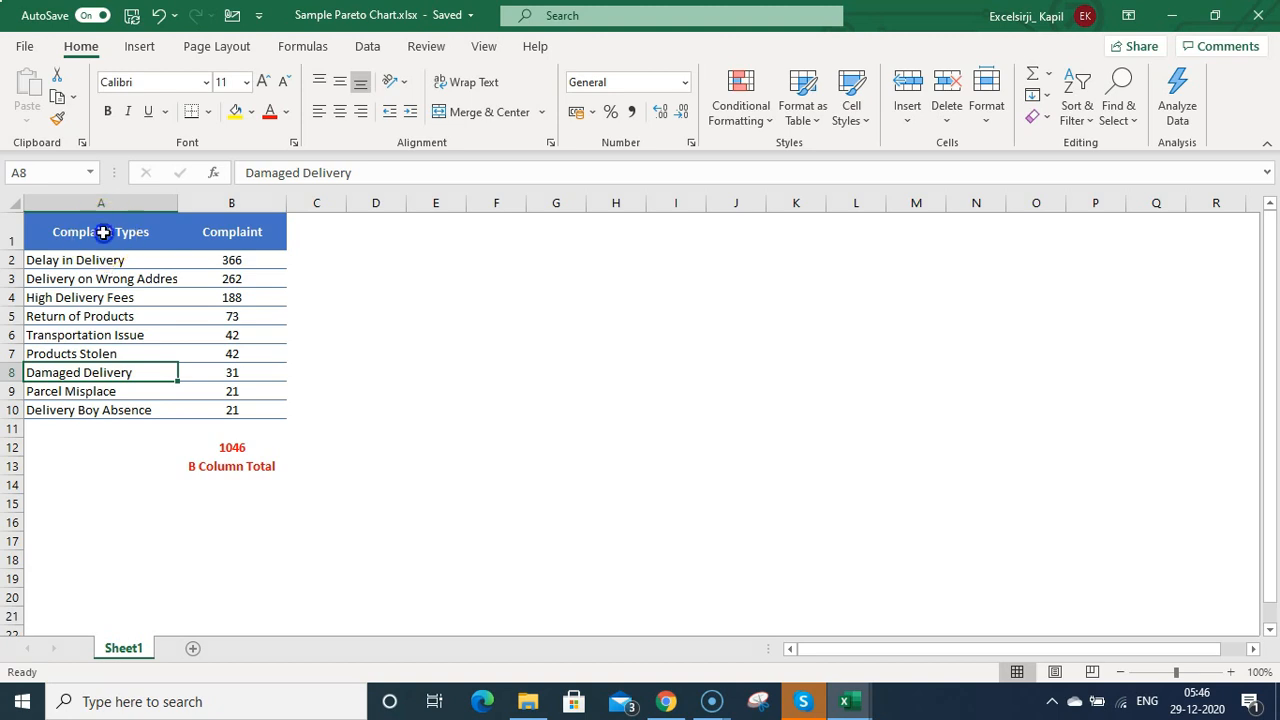
- Turn on header filters and sort the complaint counts from largest to smallest
click(100, 231)
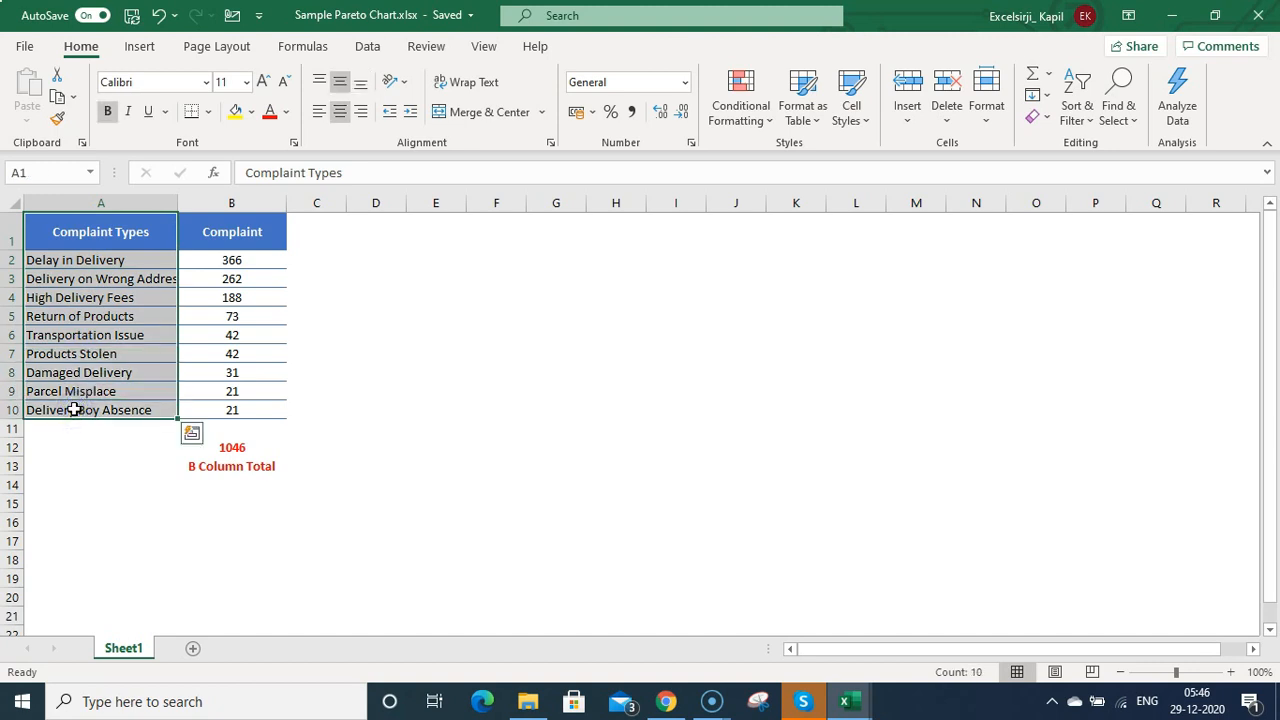
click(231, 231)
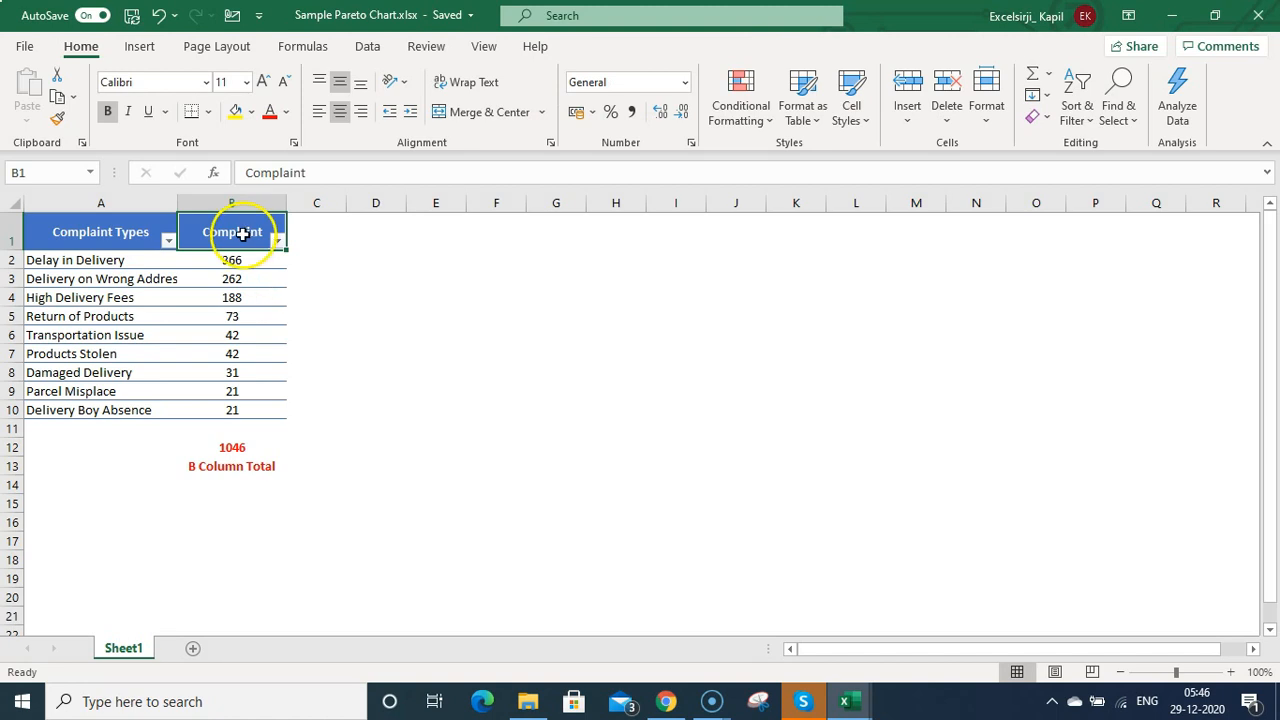
mouse_move(238, 291)
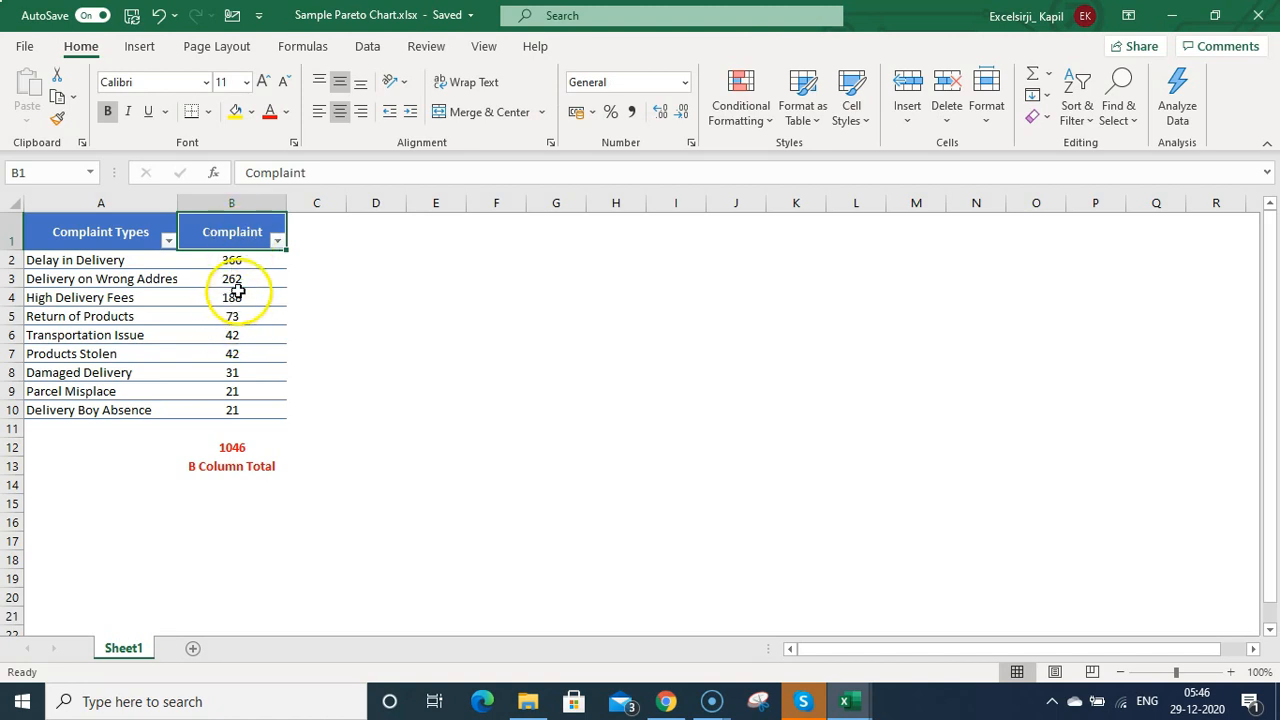
click(232, 259)
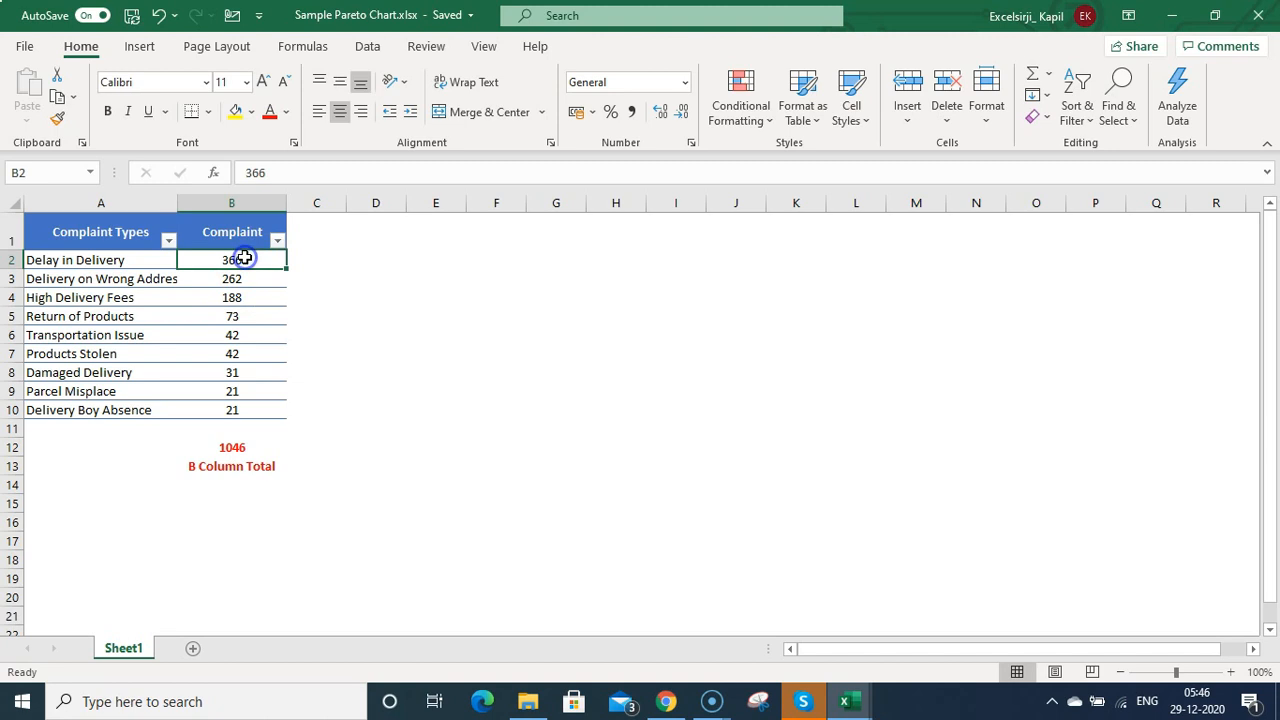
click(231, 410)
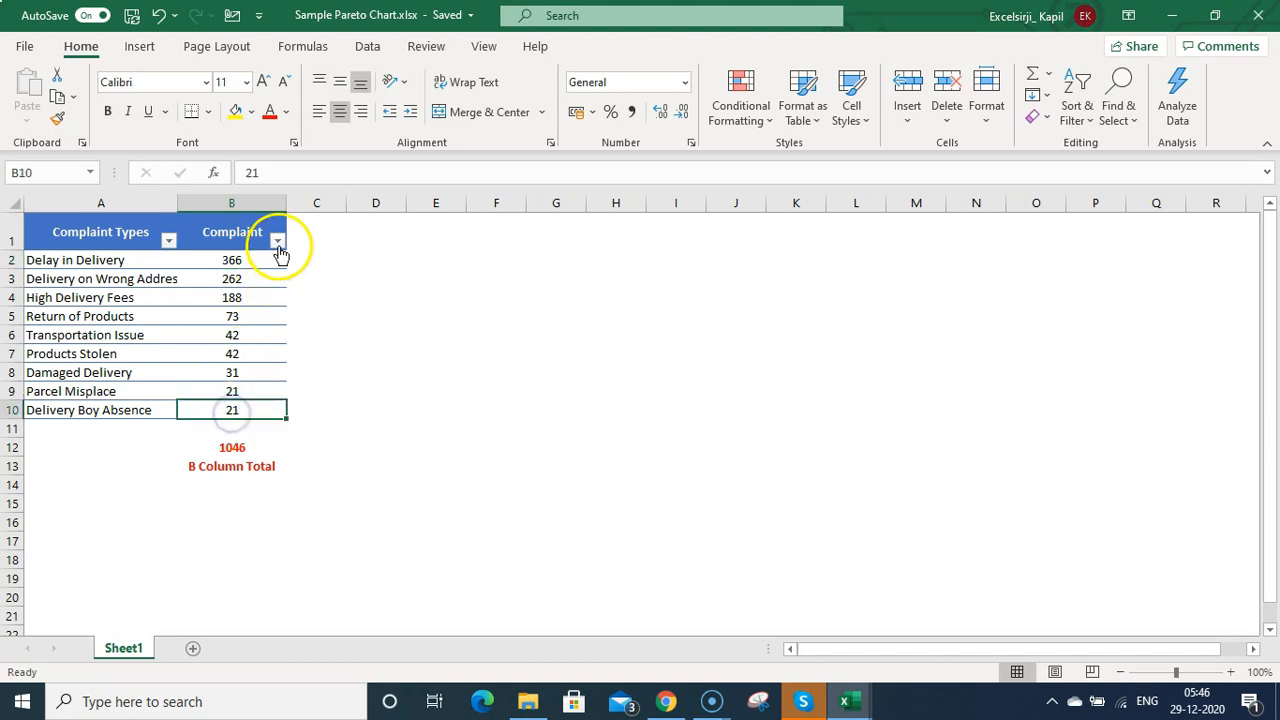
click(277, 240)
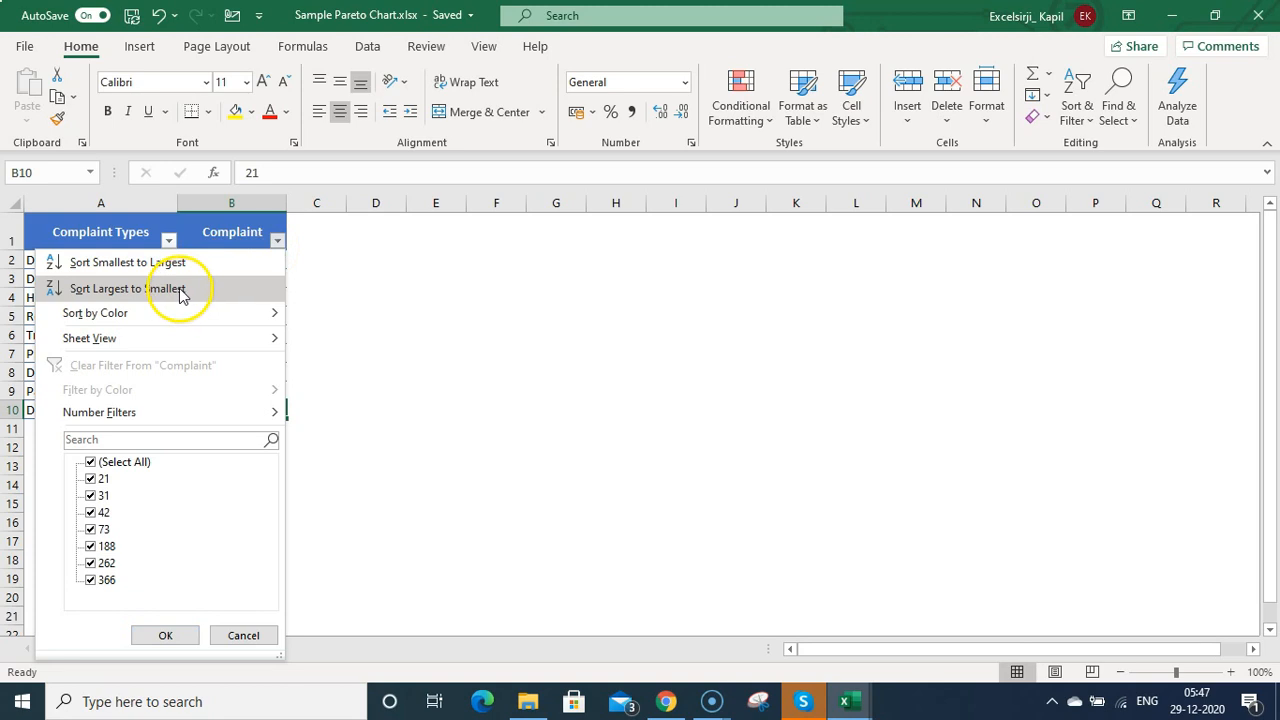
mouse_move(85, 300)
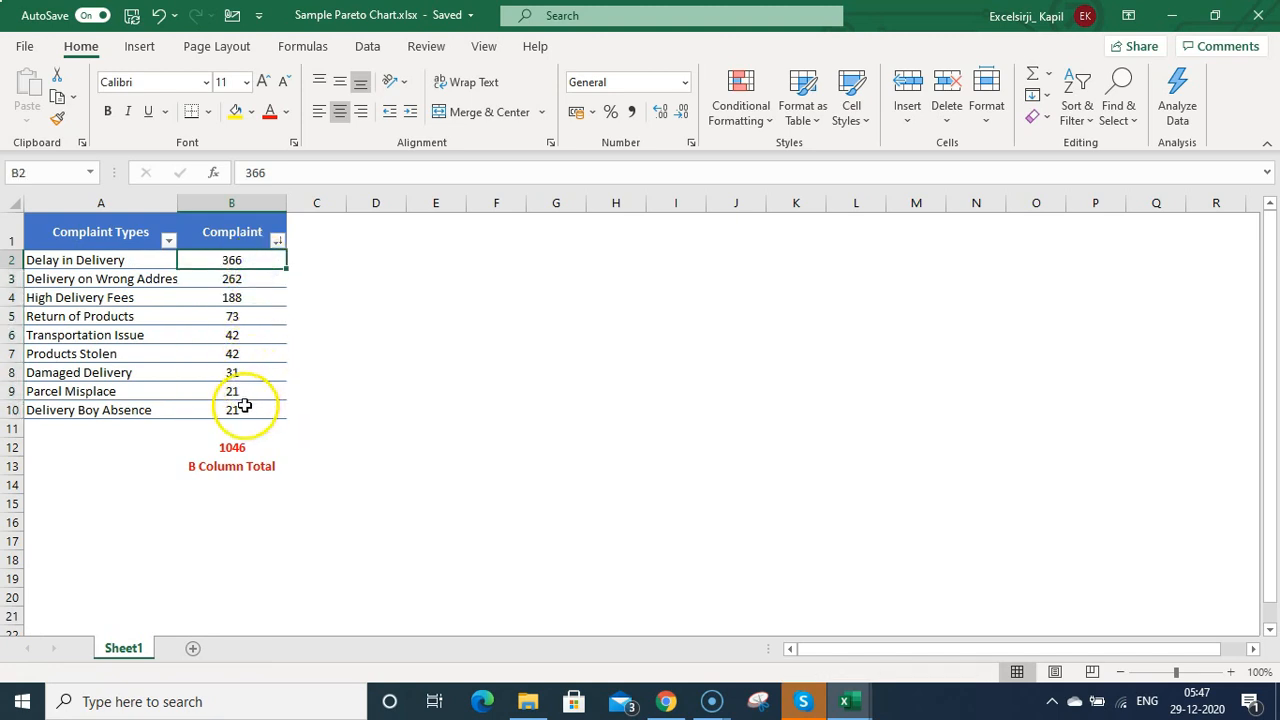
click(316, 232)
text(Cumilative Frequency)
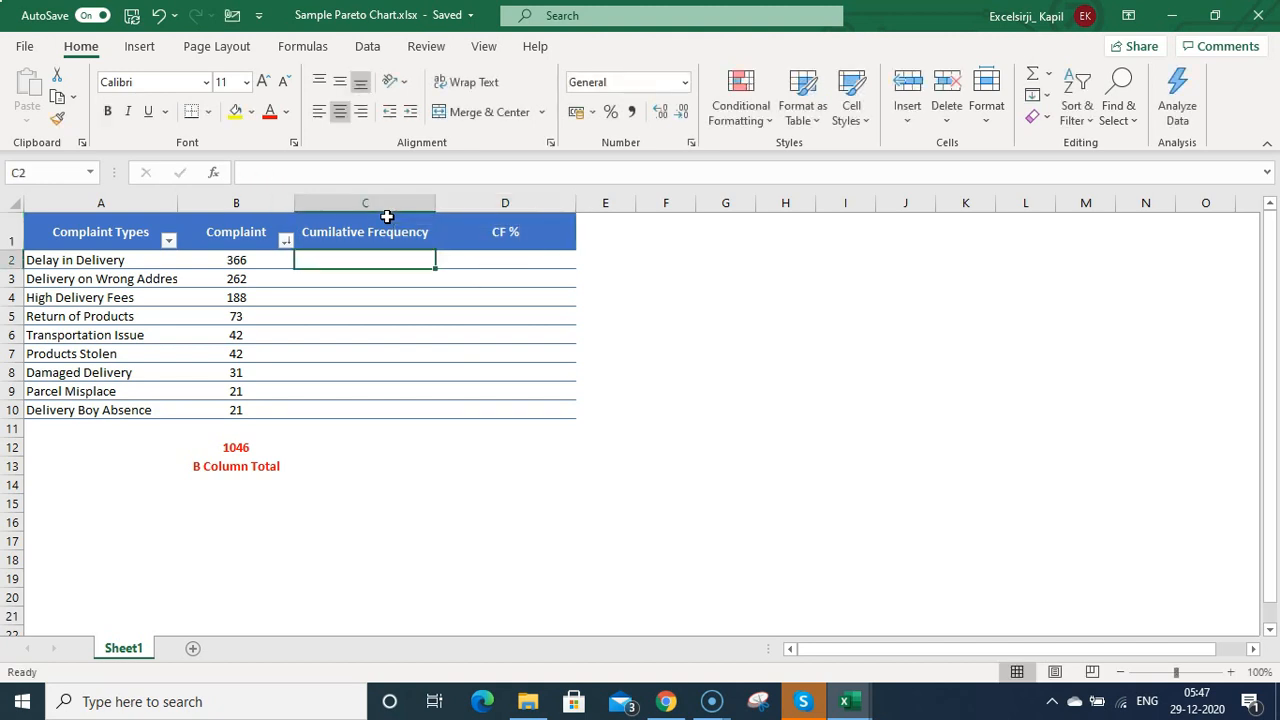
- Enter =B2 and the =B3+C2 running-total formulas in the Cumulative Frequency column
text(=)
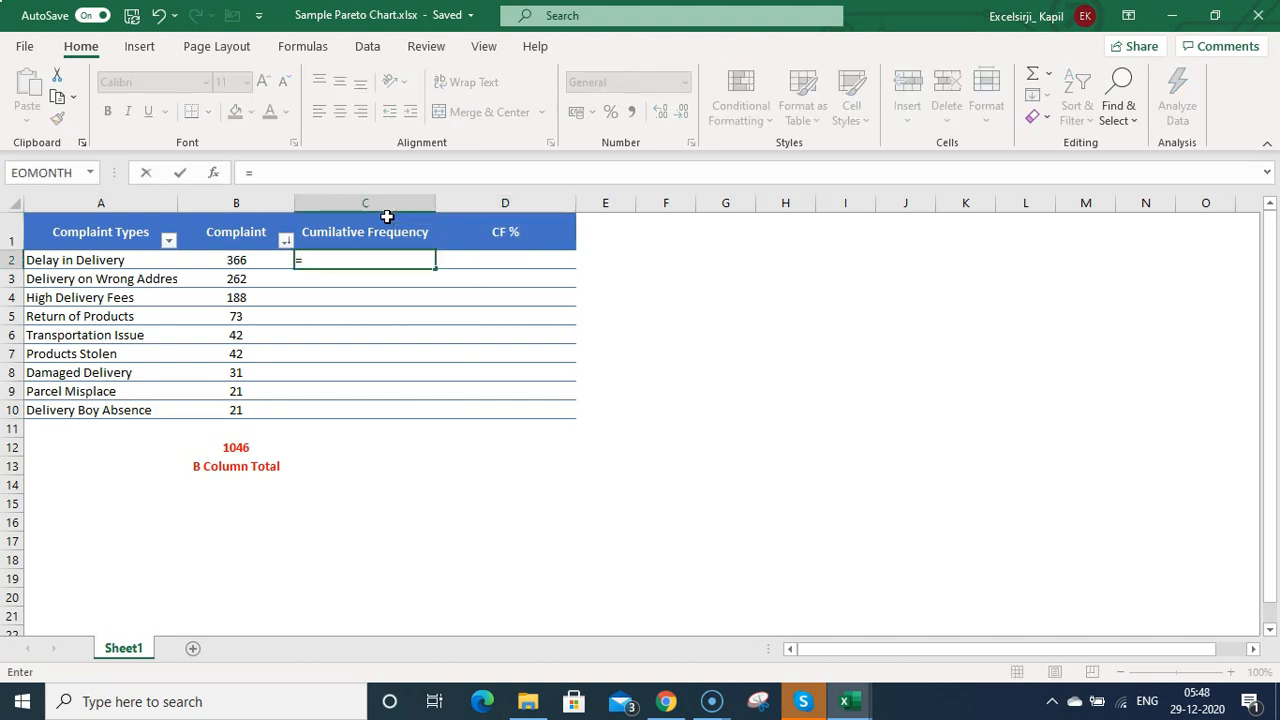
click(236, 259)
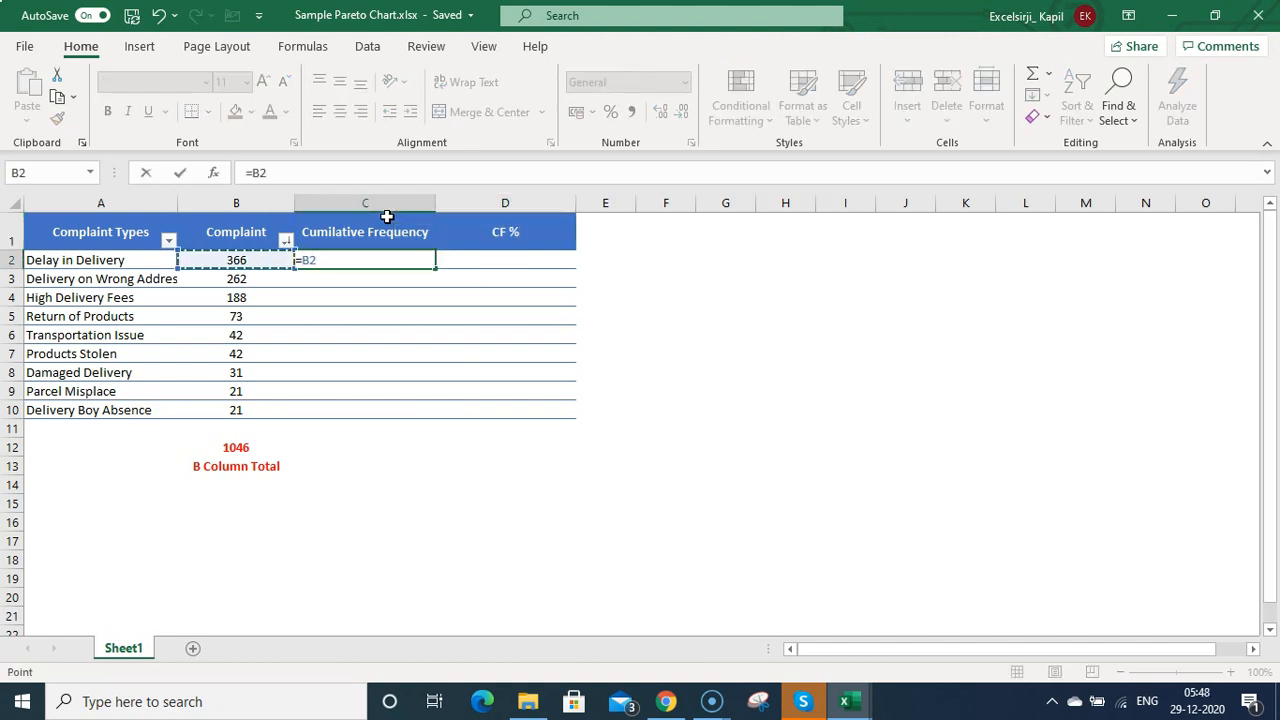
key(Return)
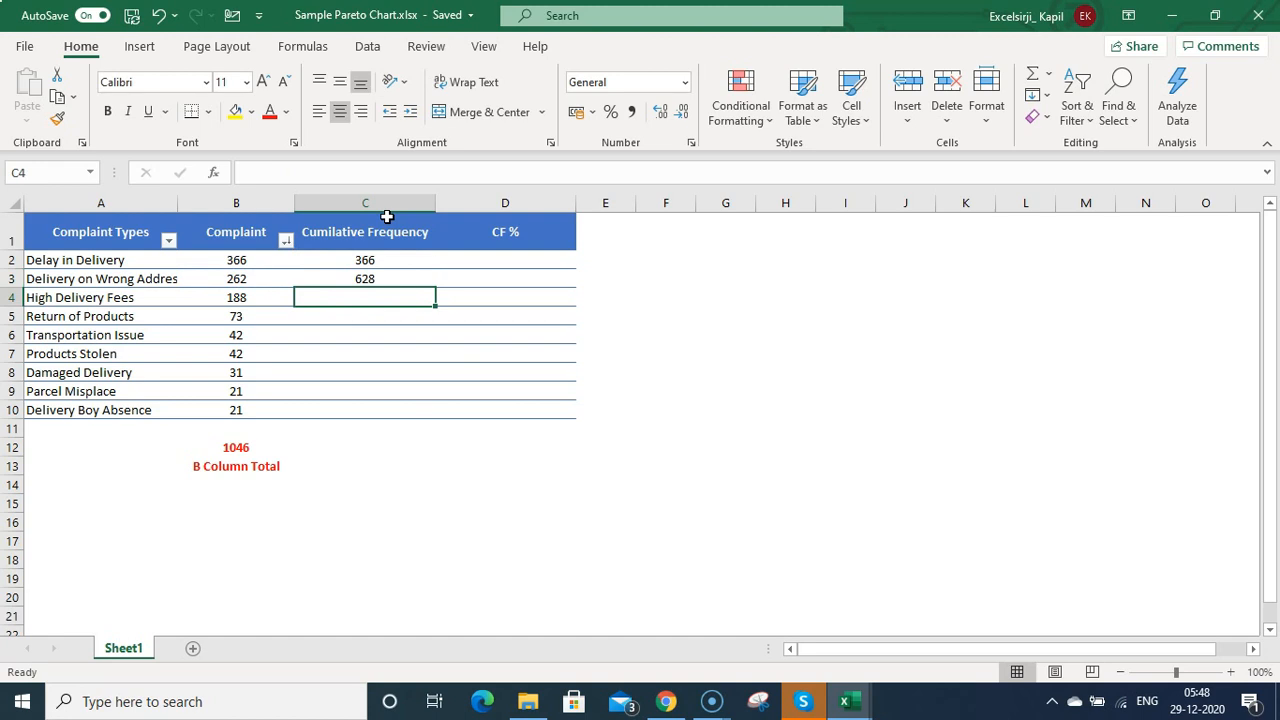
text(=B3+C2)
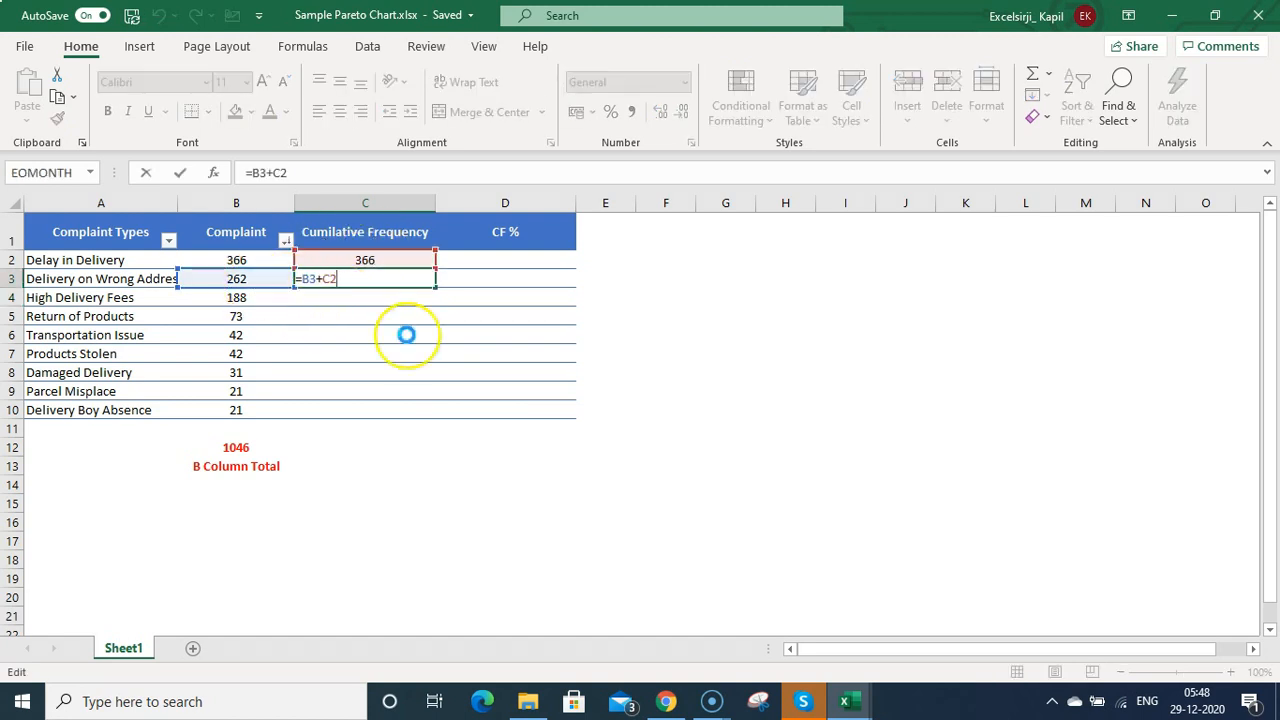
key(Return)
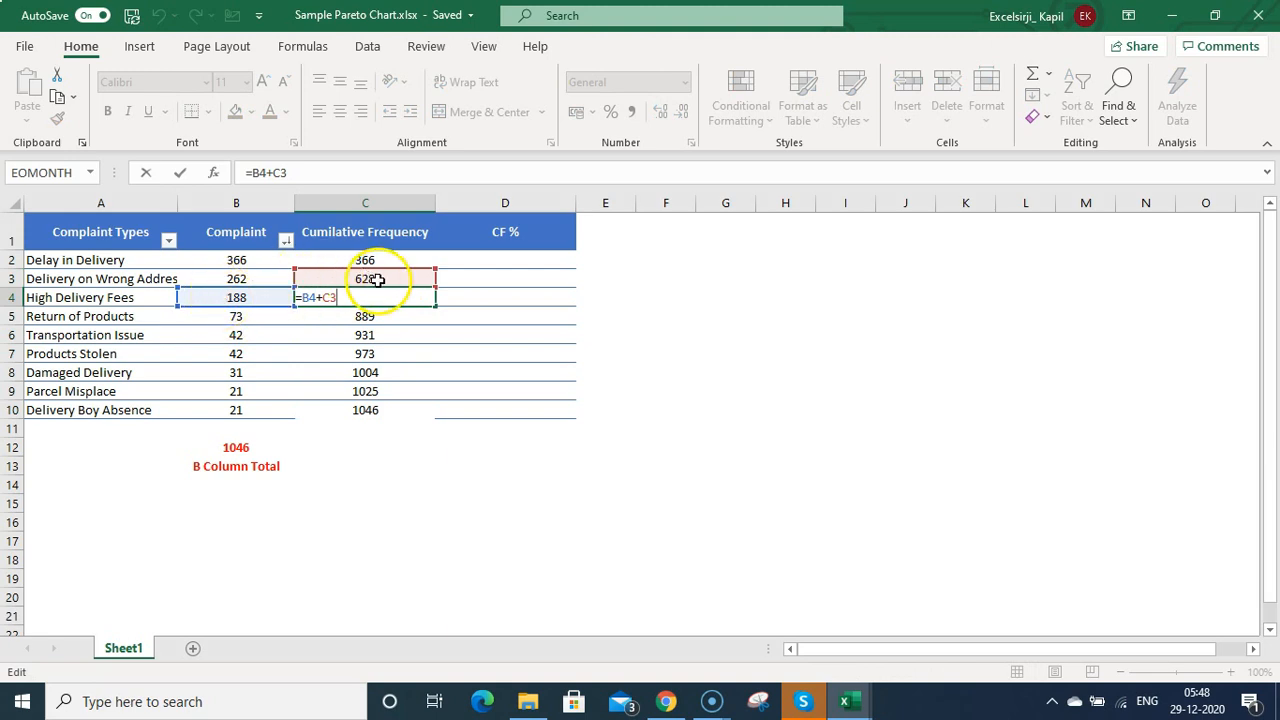
key(Return)
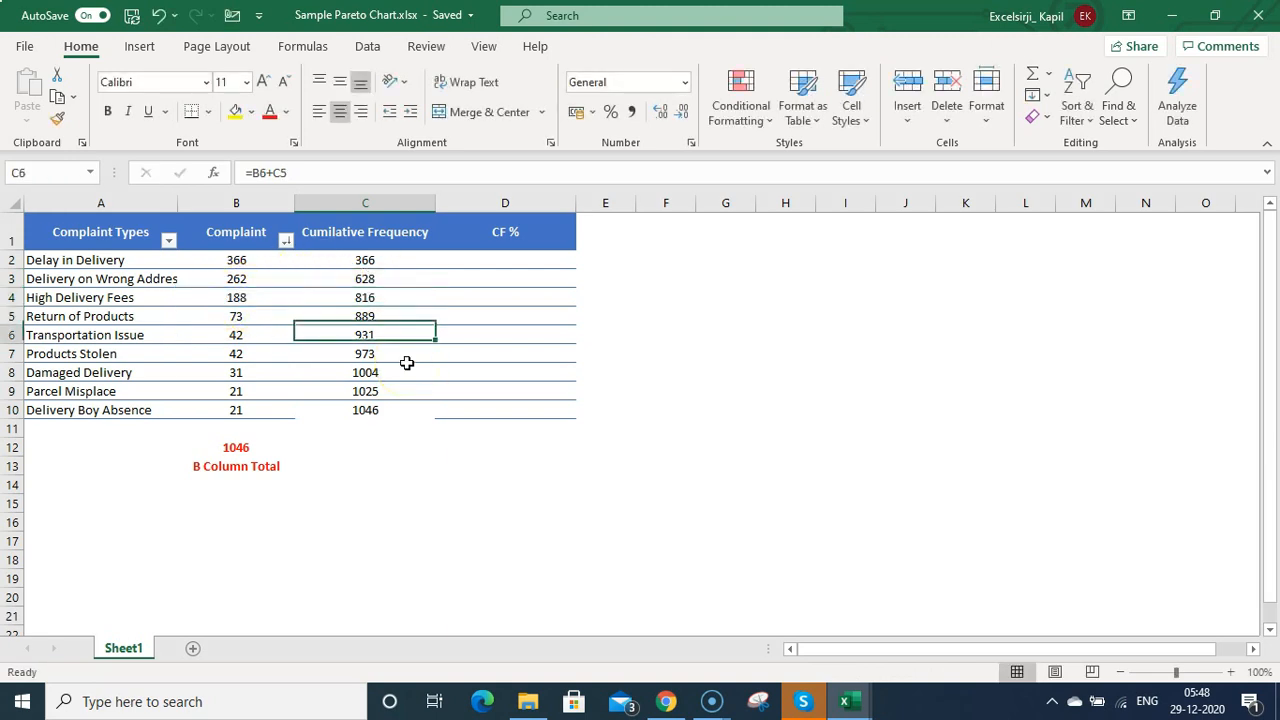
- Verify the final running total of 1046 matches the sum of complaint counts
click(365, 410)
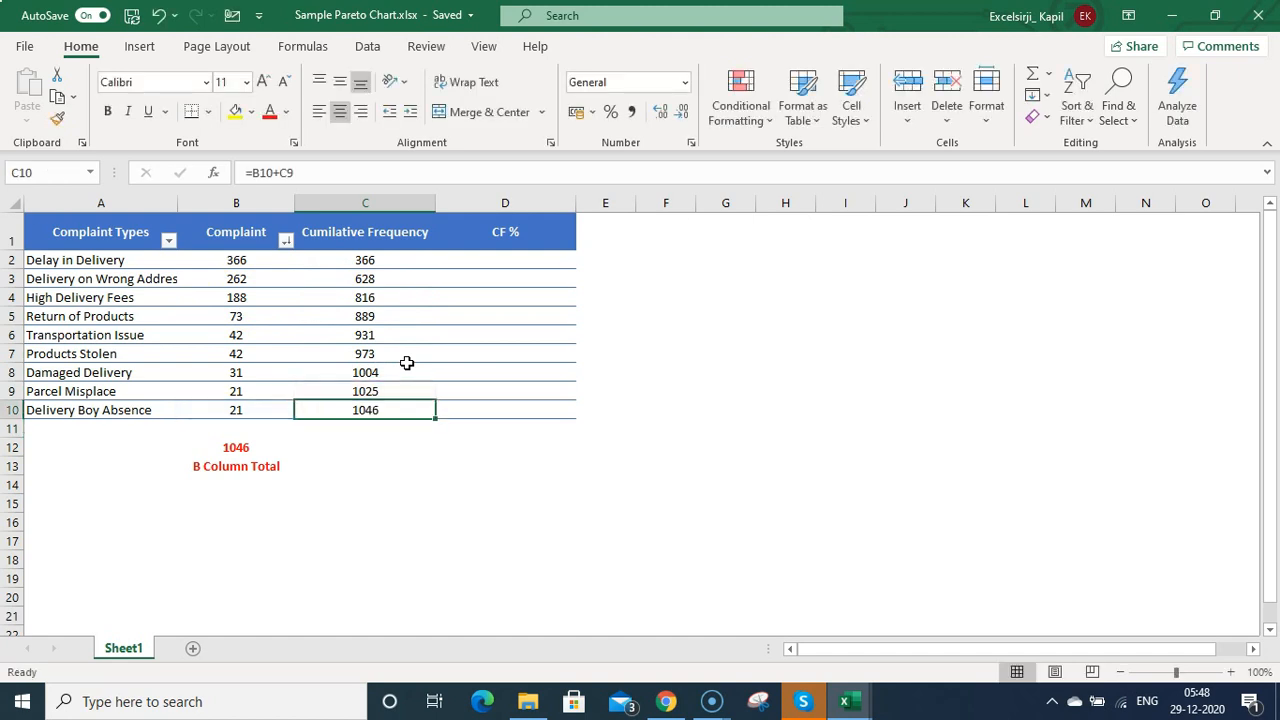
drag(236, 260, 236, 410)
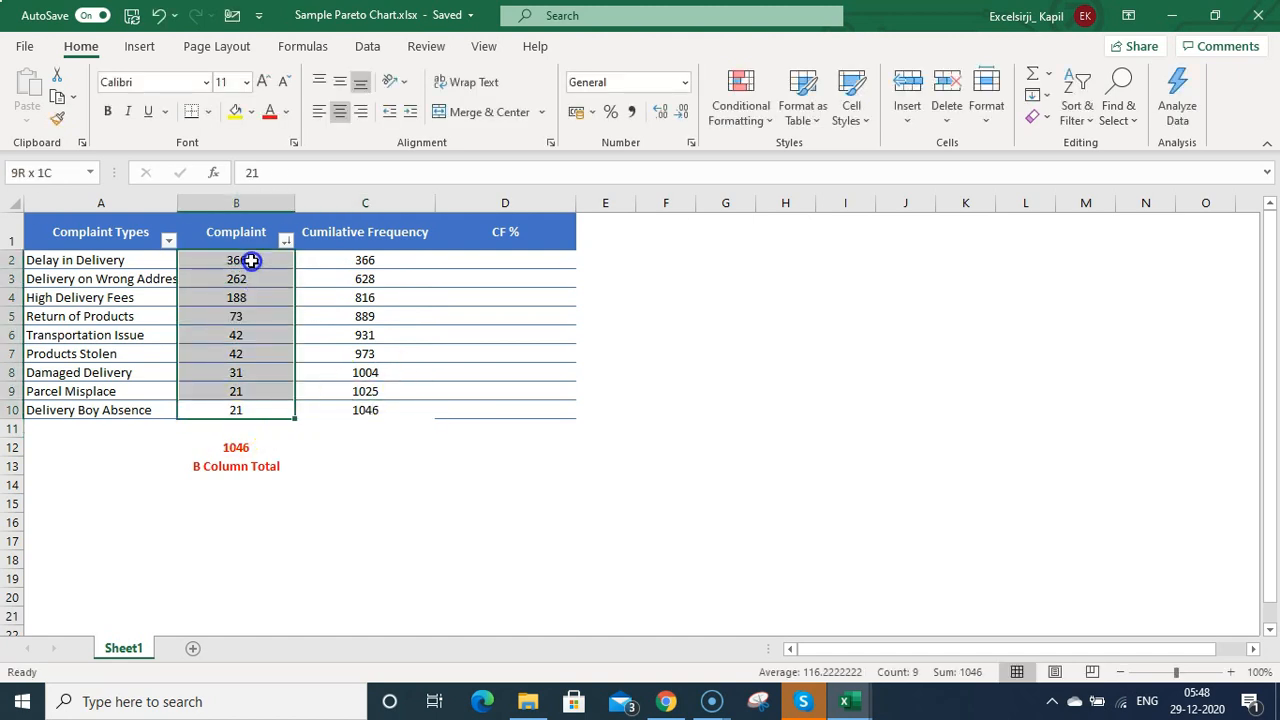
click(364, 410)
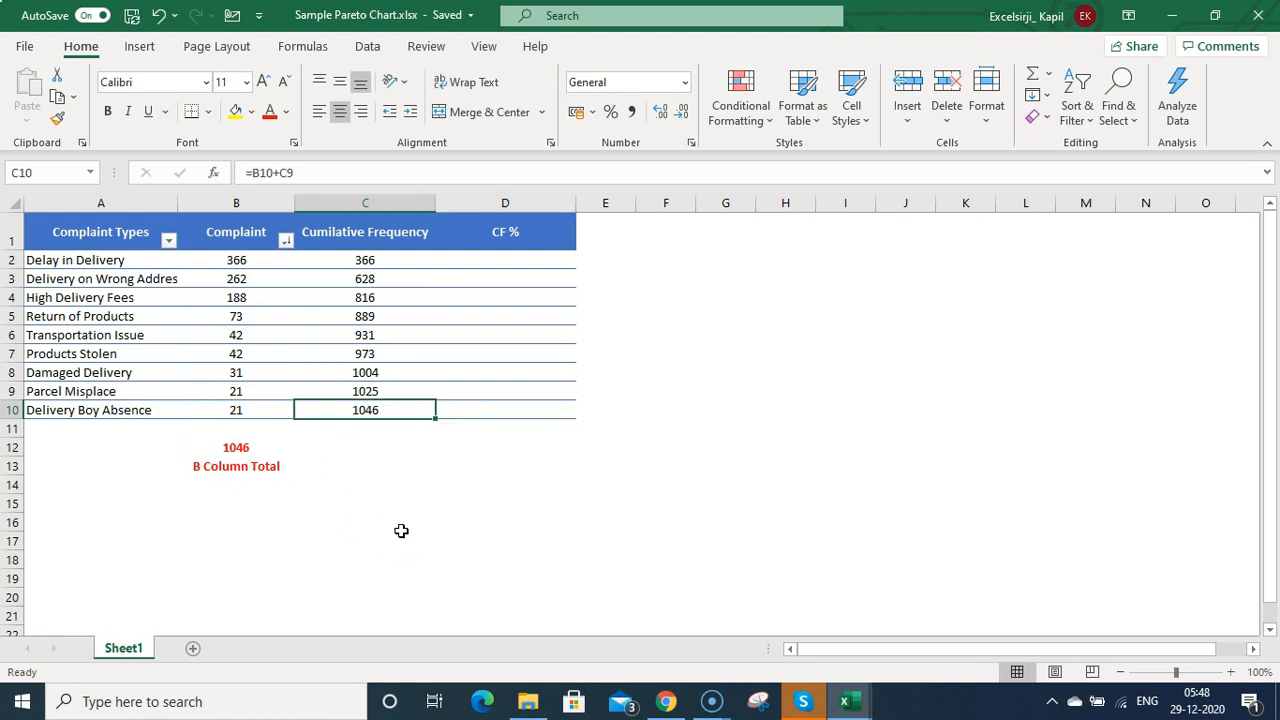
click(364, 231)
text(=)
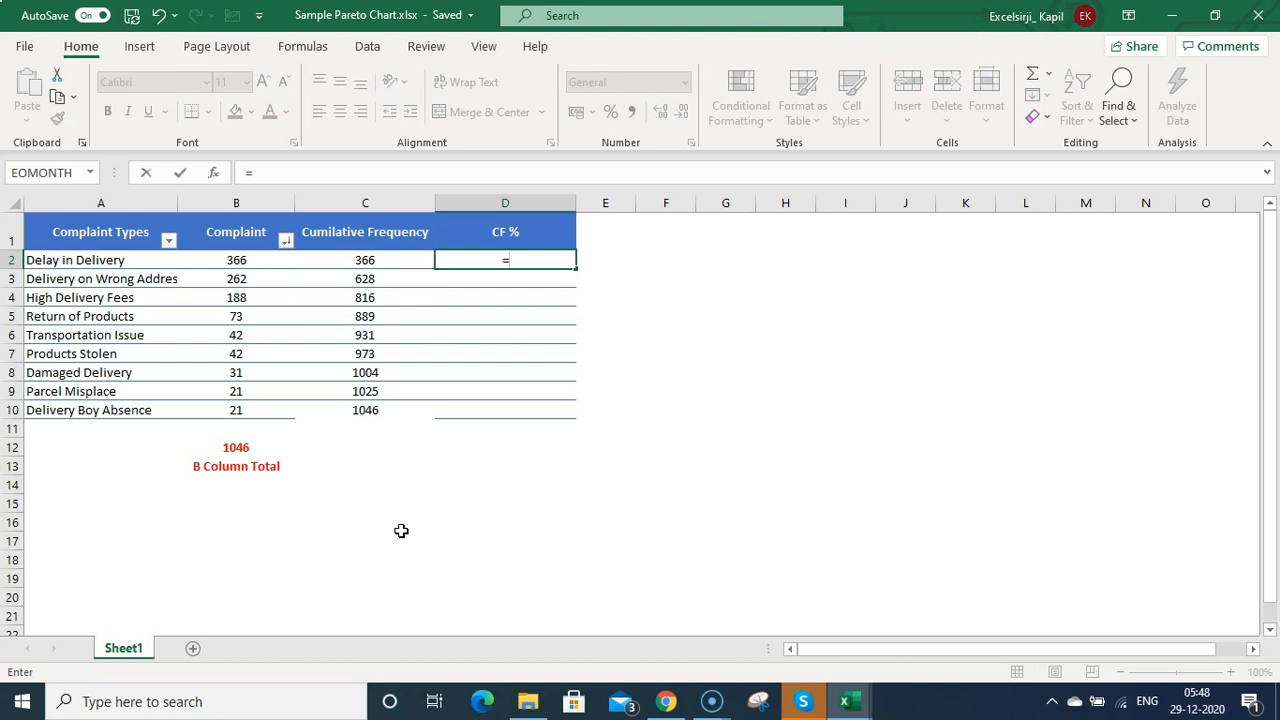
- Enter =C2/$B$12 in D2 and fill the percentage formula down to D10
click(365, 260)
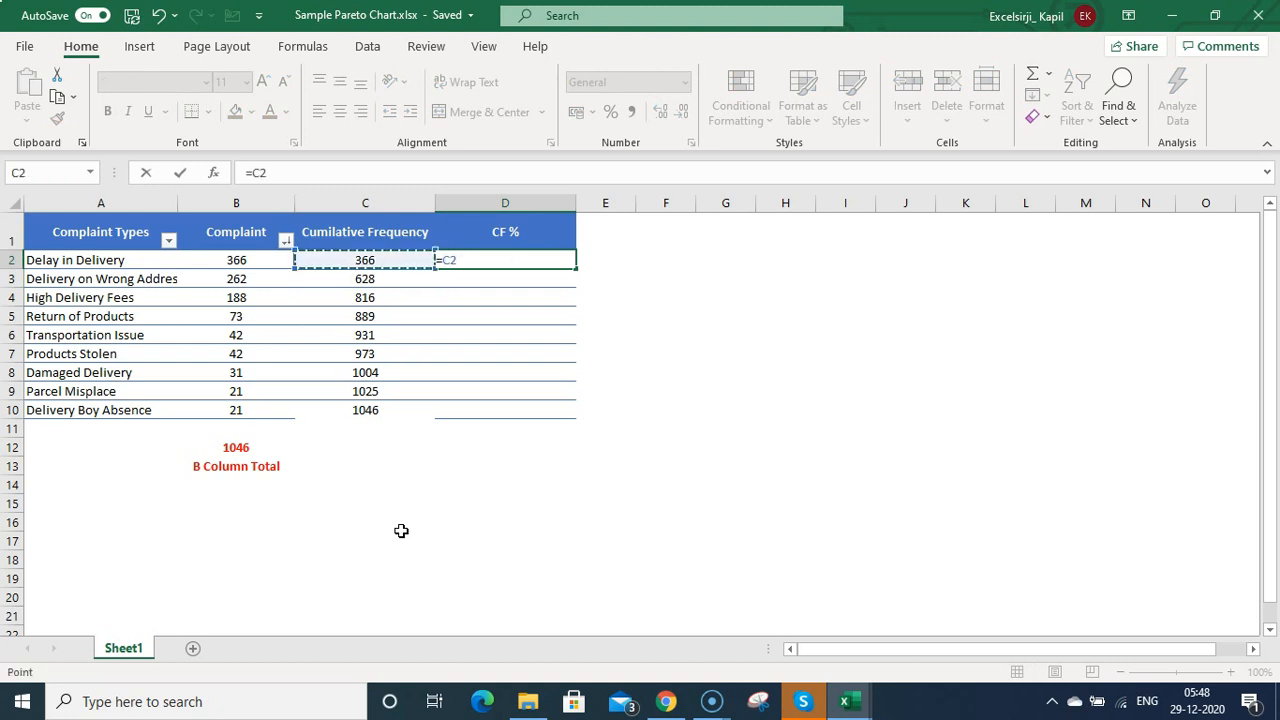
click(236, 447)
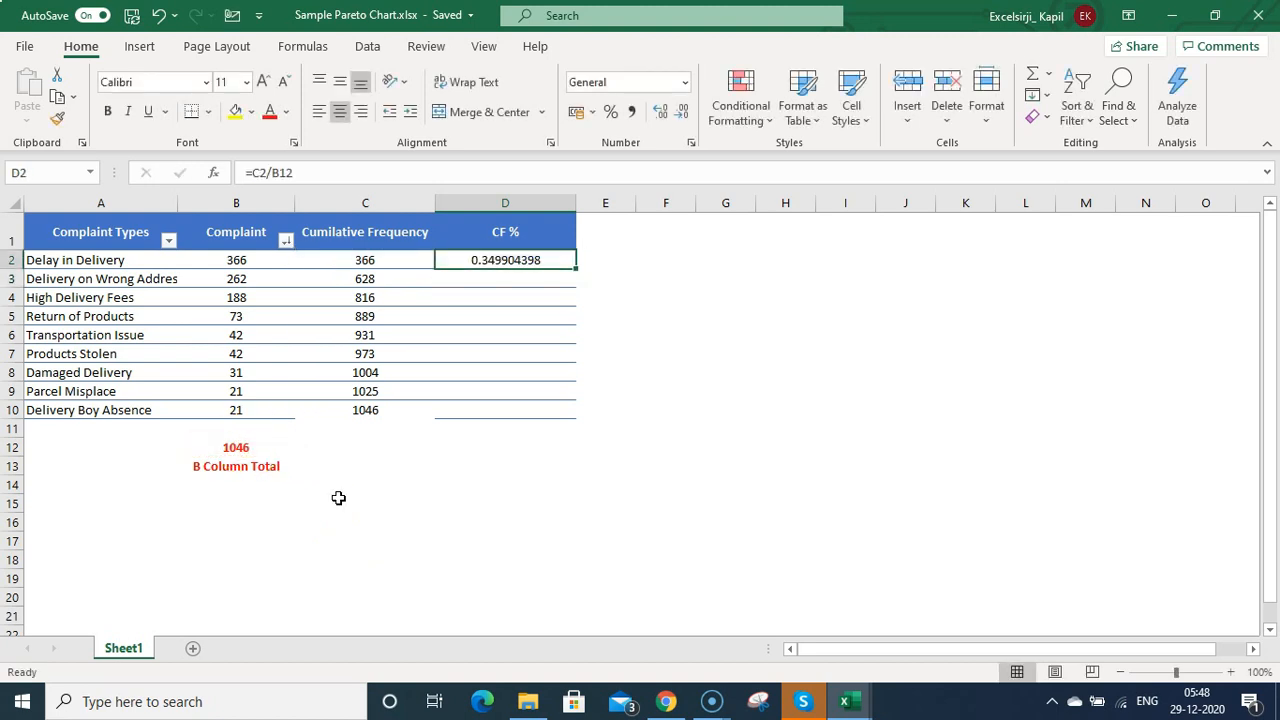
mouse_move(635, 155)
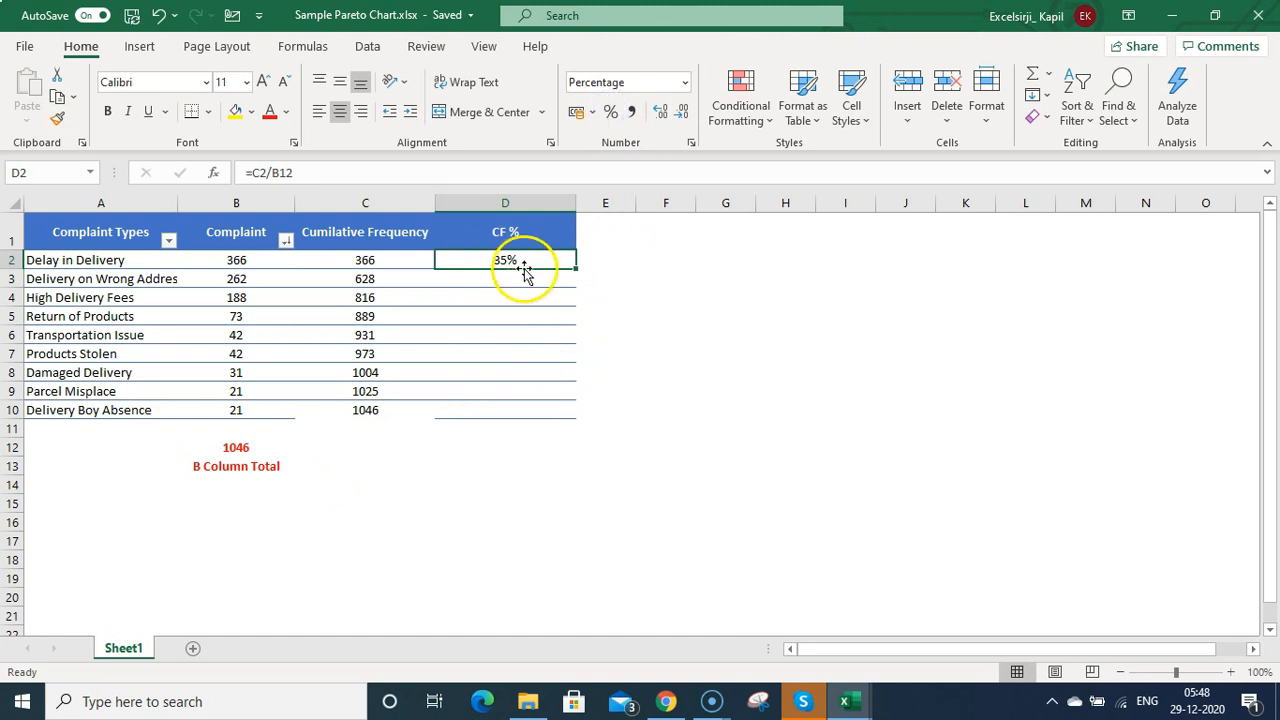
mouse_move(427, 214)
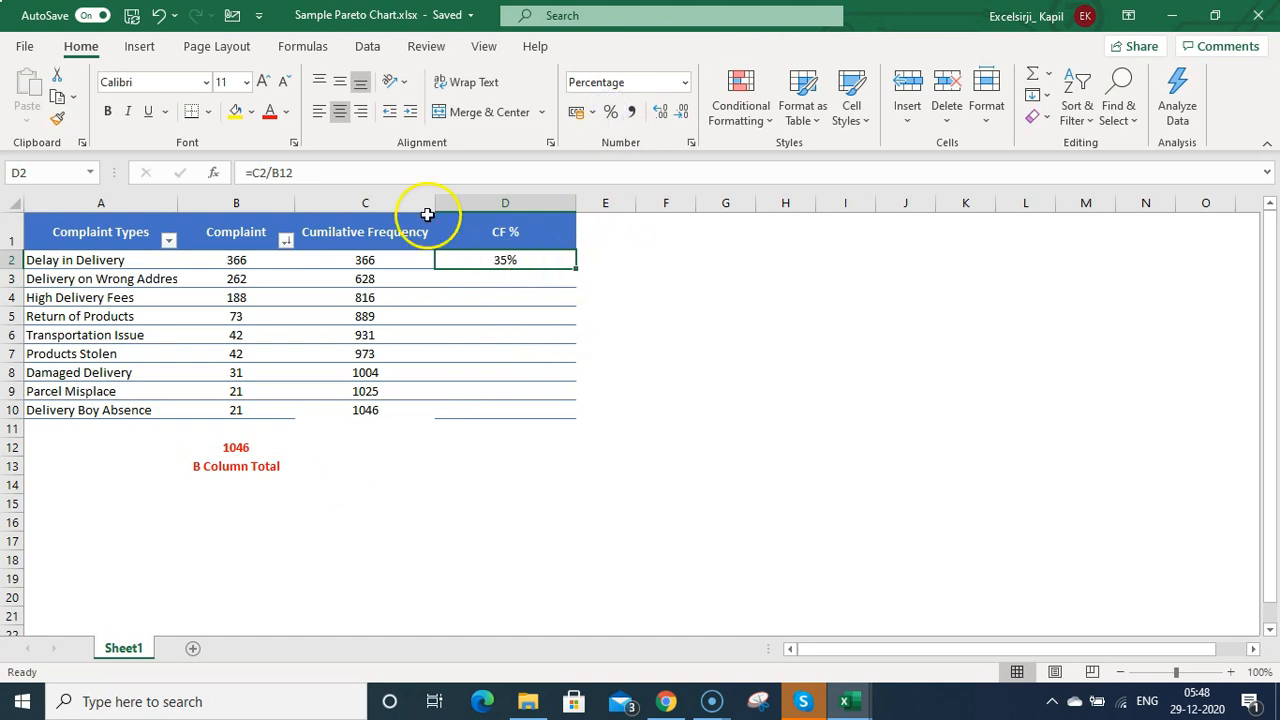
double_click(505, 259)
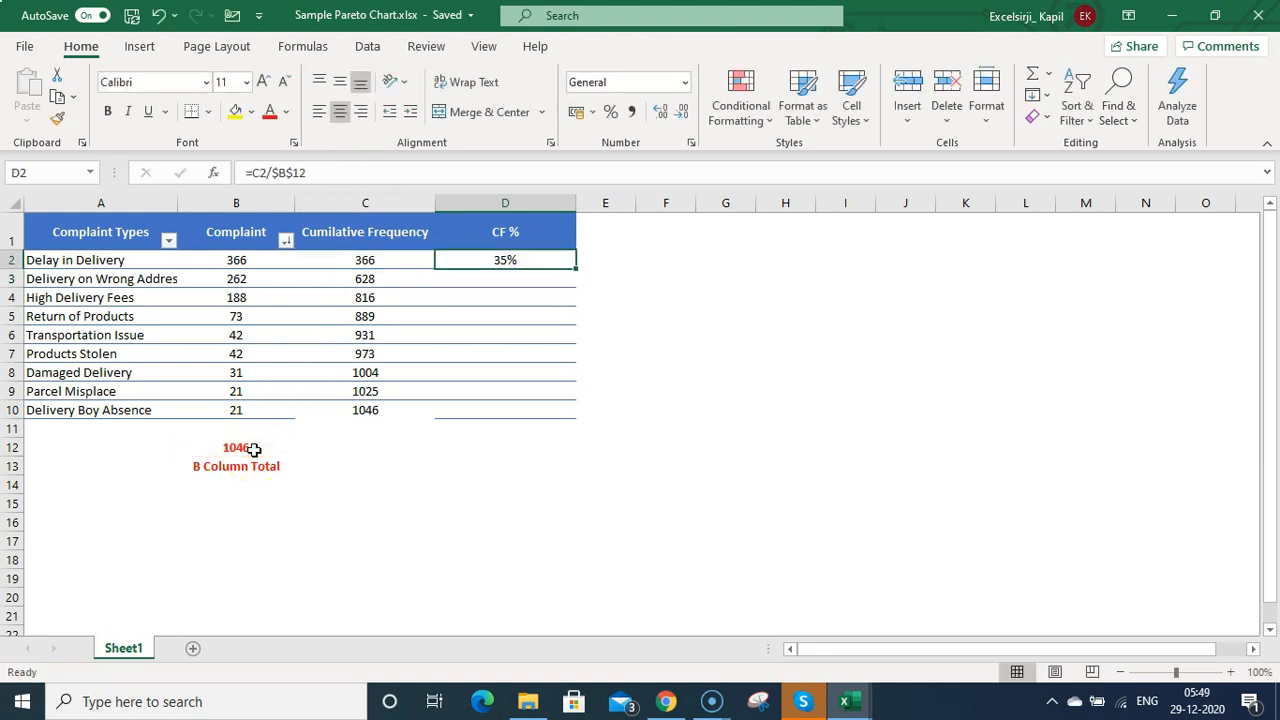
drag(505, 260, 505, 410)
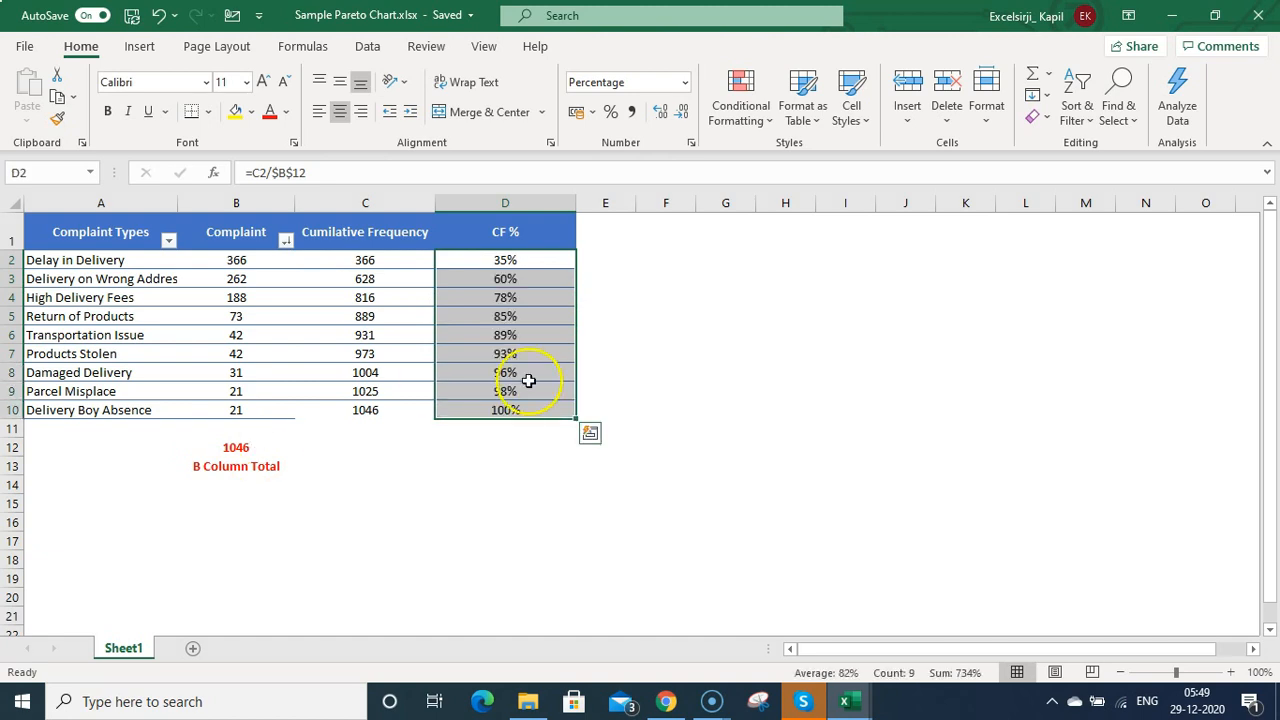
click(505, 410)
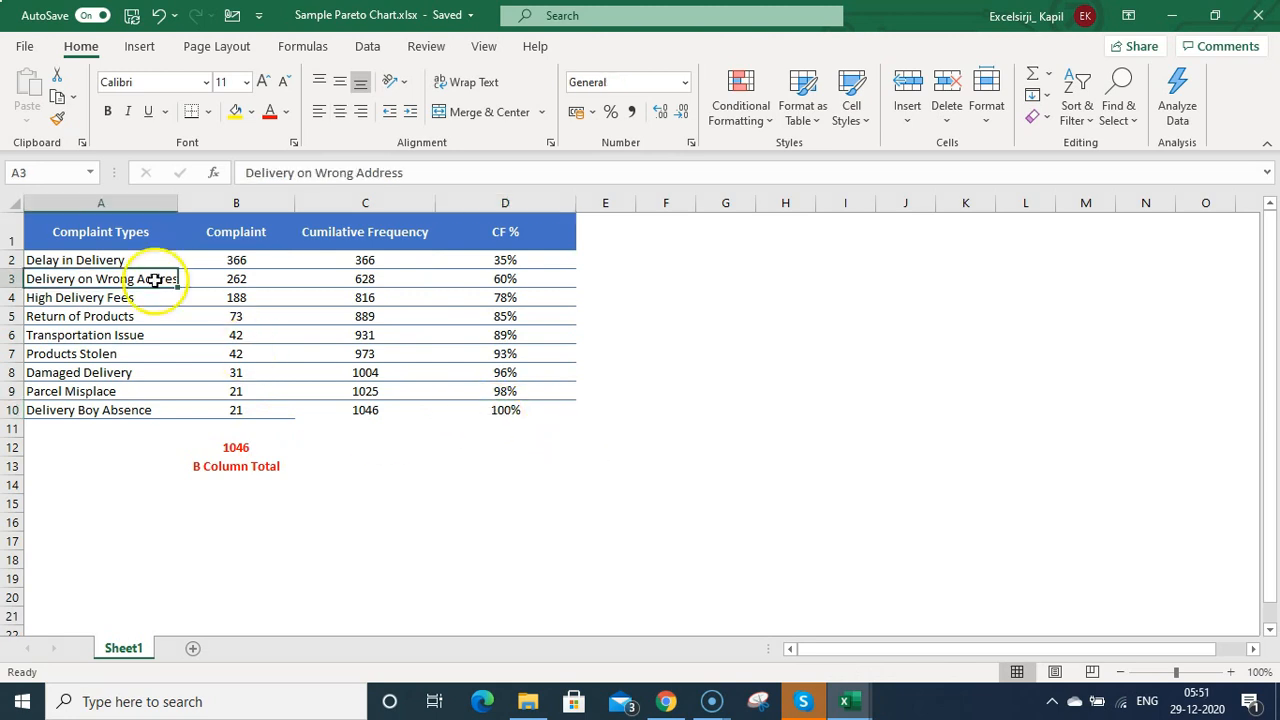
- Insert a clustered column chart of the table data A1:D10
click(665, 353)
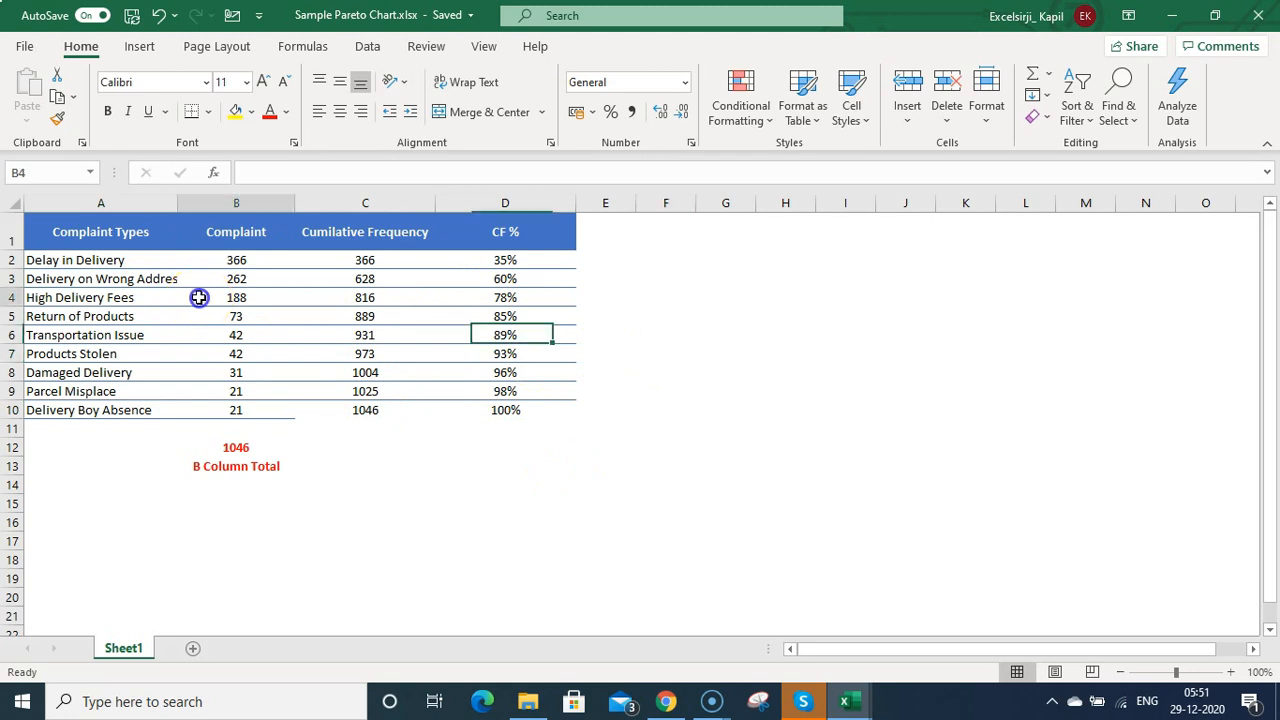
click(236, 297)
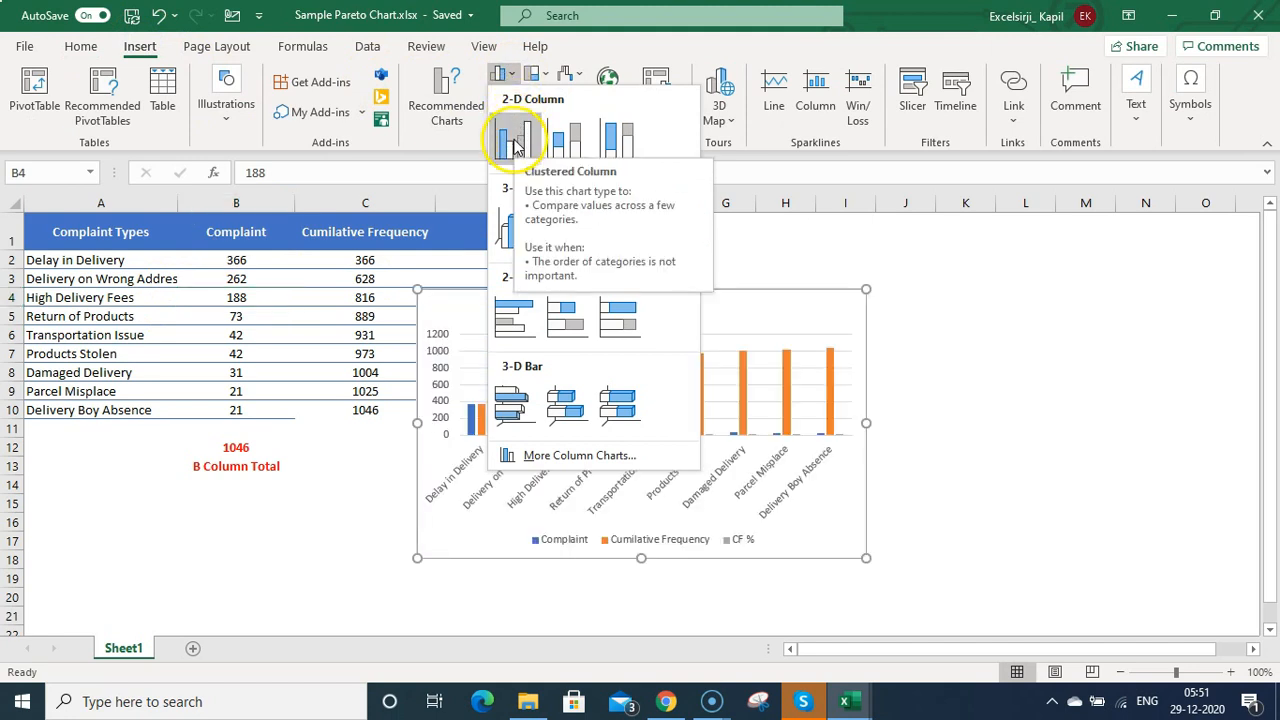
mouse_move(525, 228)
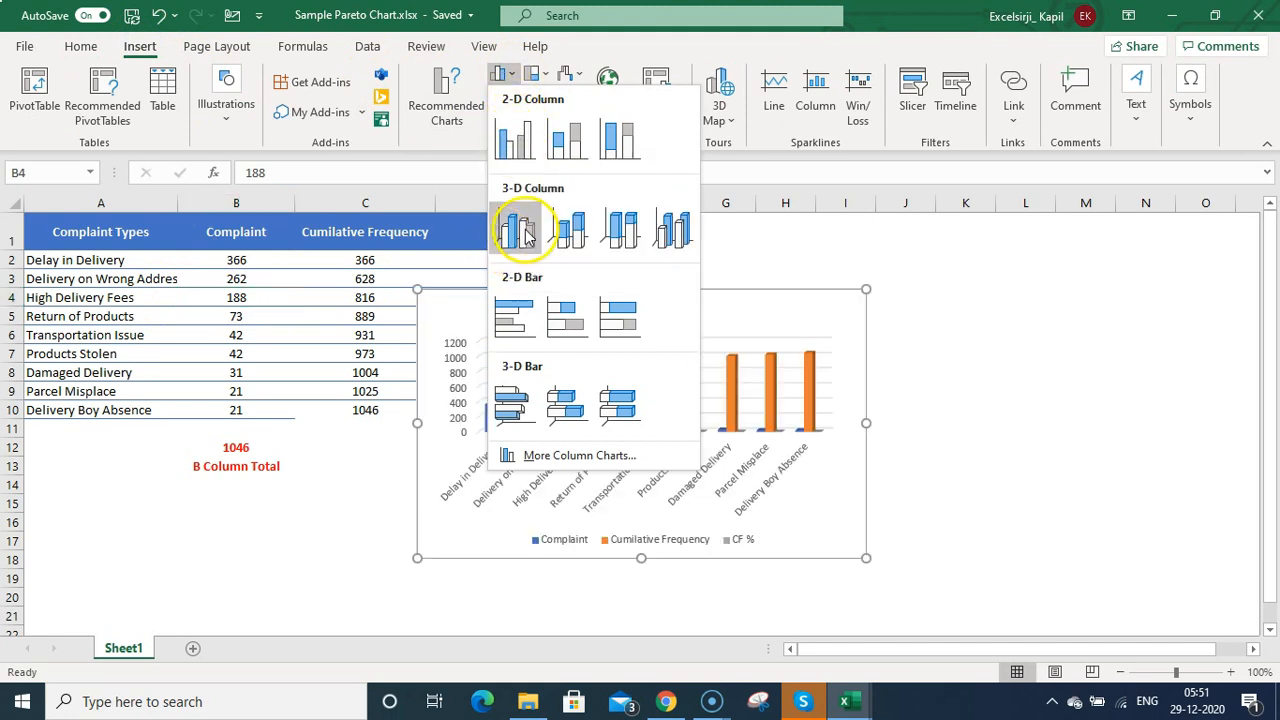
mouse_move(515, 135)
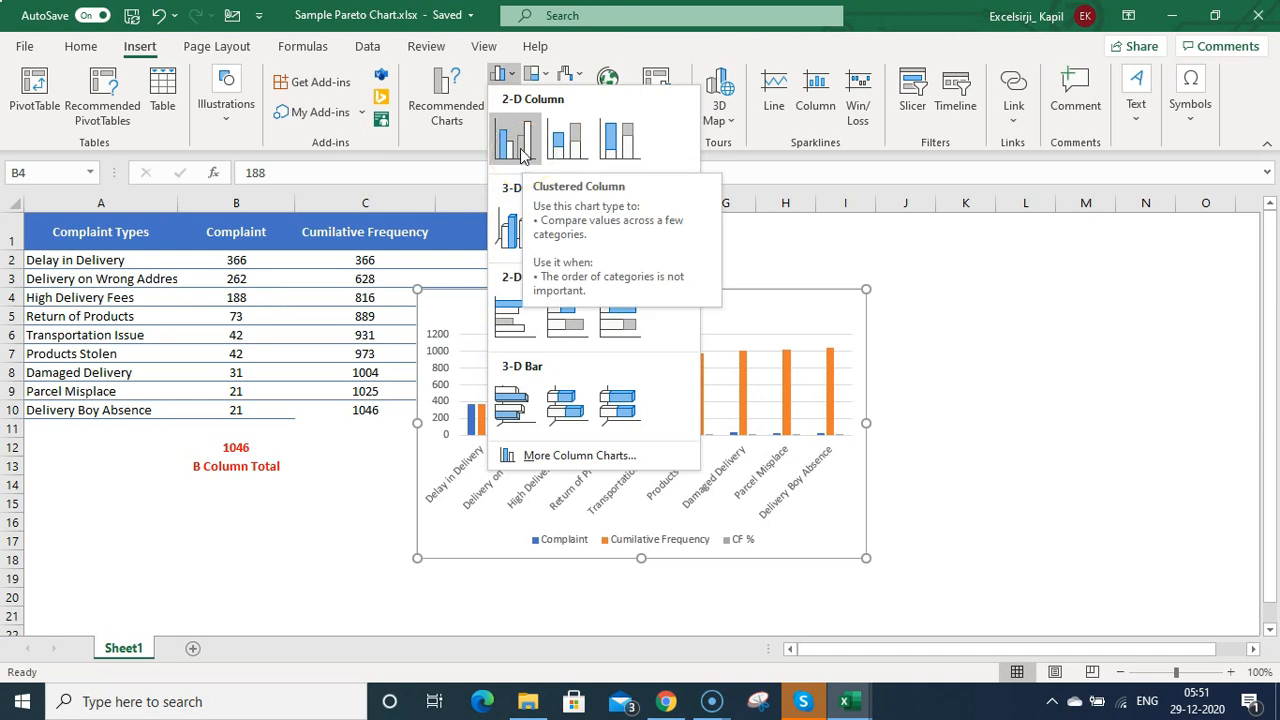
click(515, 140)
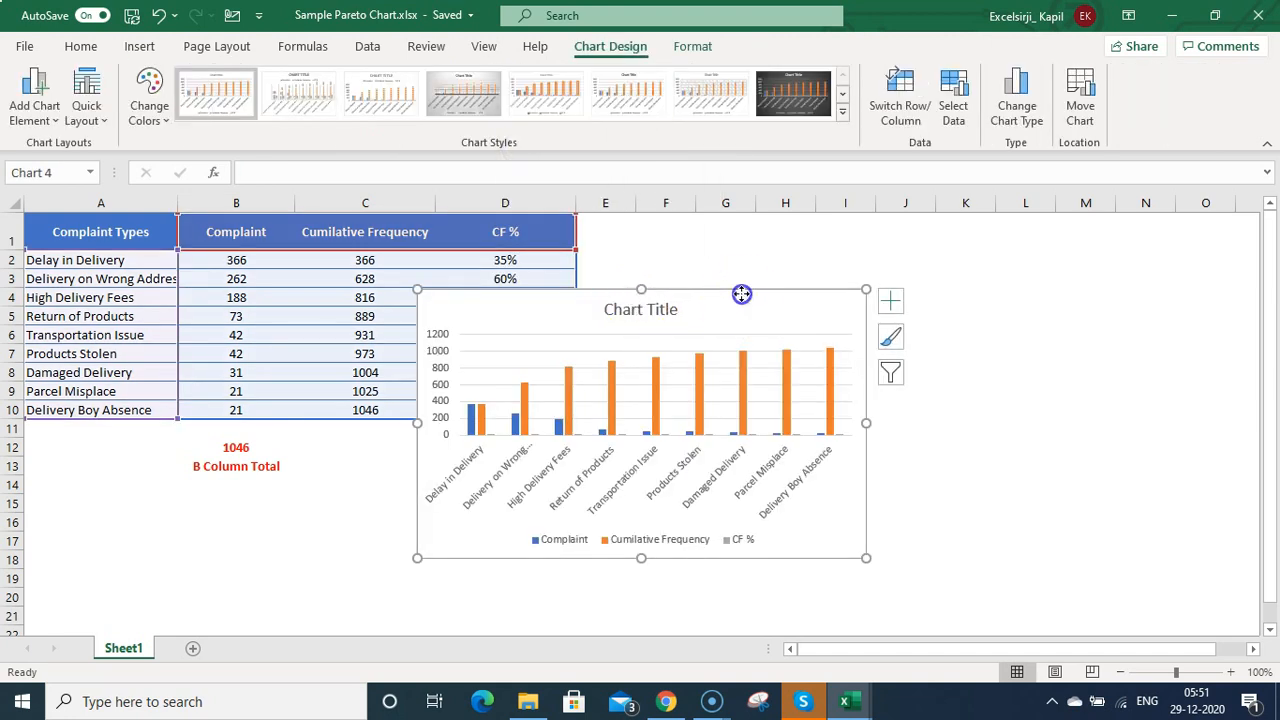
click(505, 503)
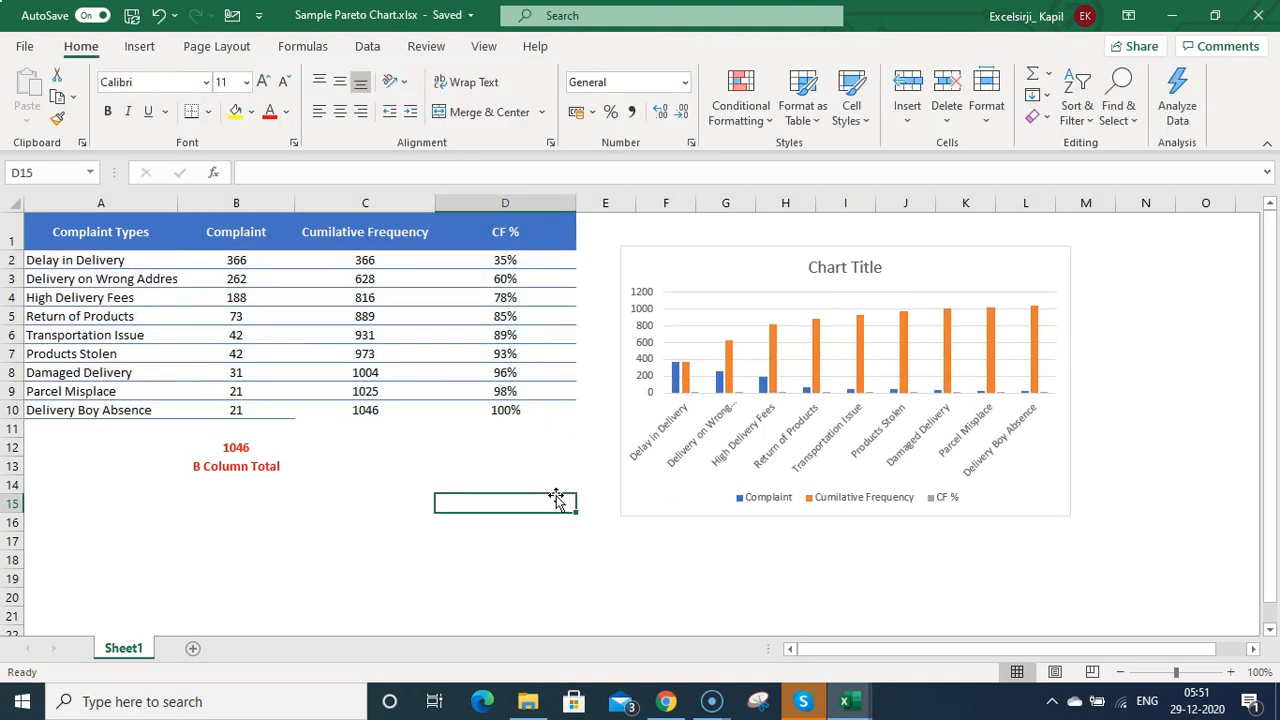
click(845, 380)
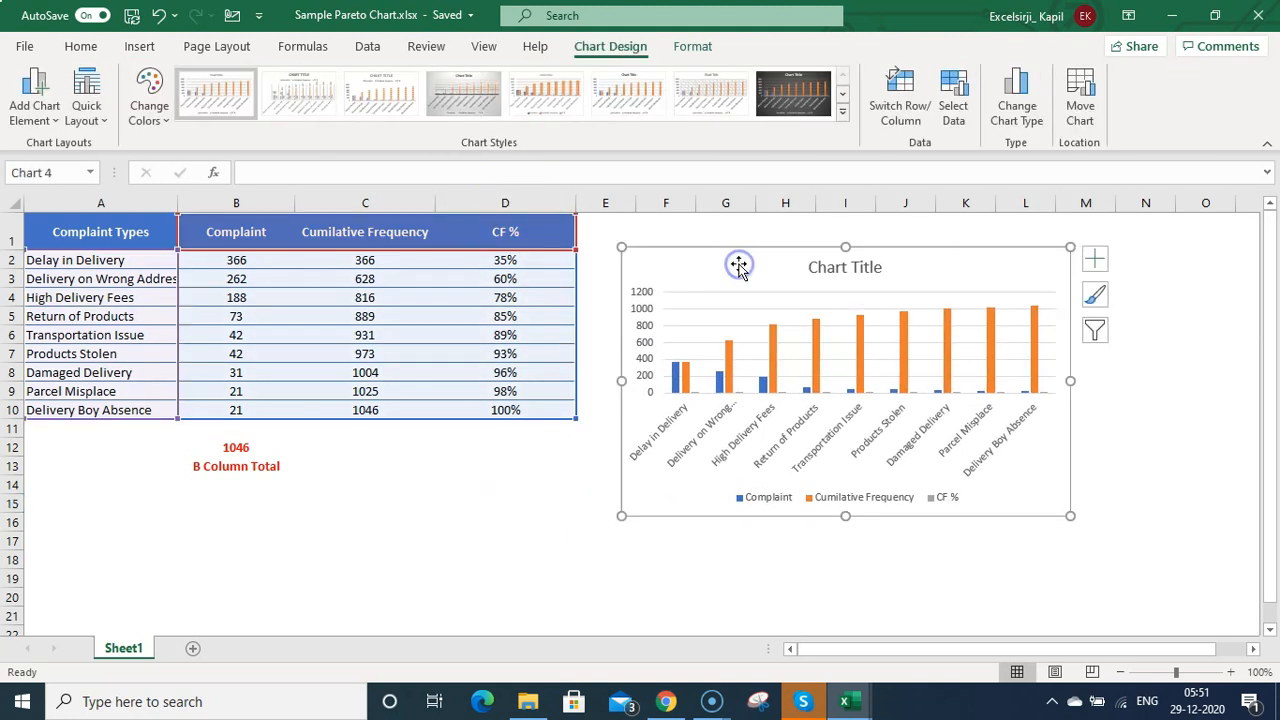
mouse_move(953, 95)
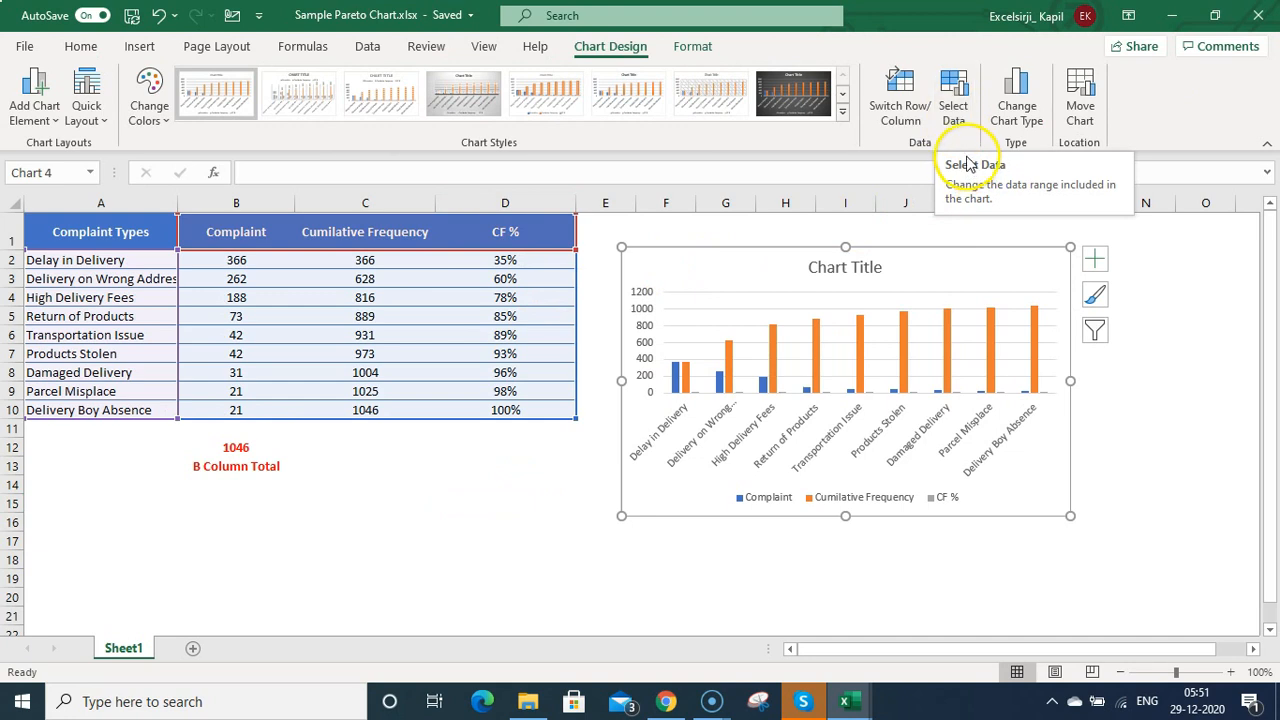
- Uncheck Cumilative Frequency in the chart's Select Data legend entries and confirm
click(953, 95)
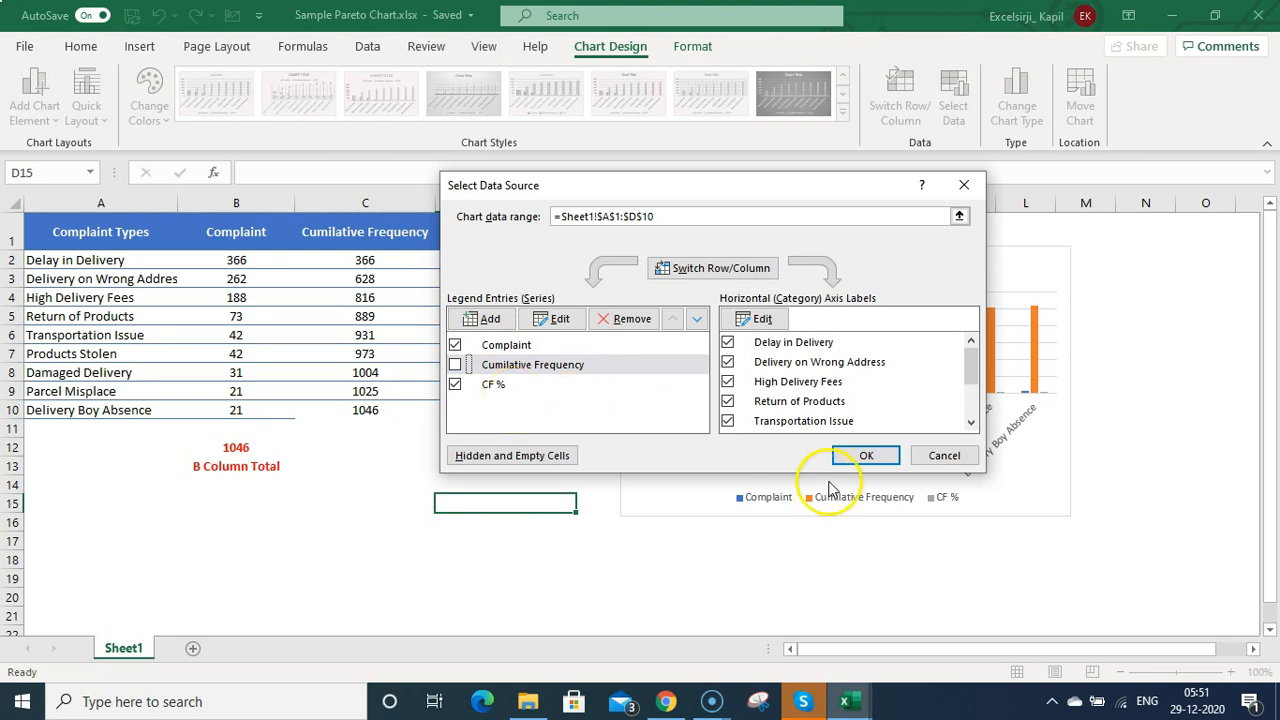
mouse_move(640, 358)
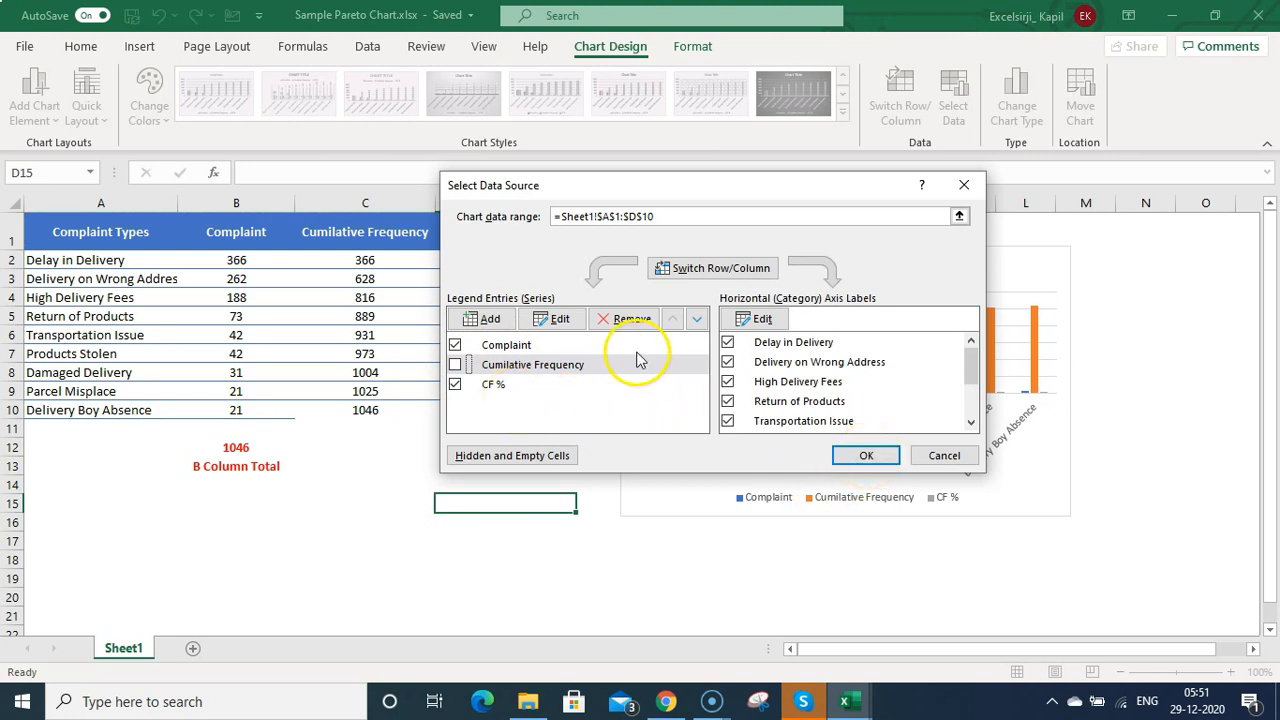
click(455, 364)
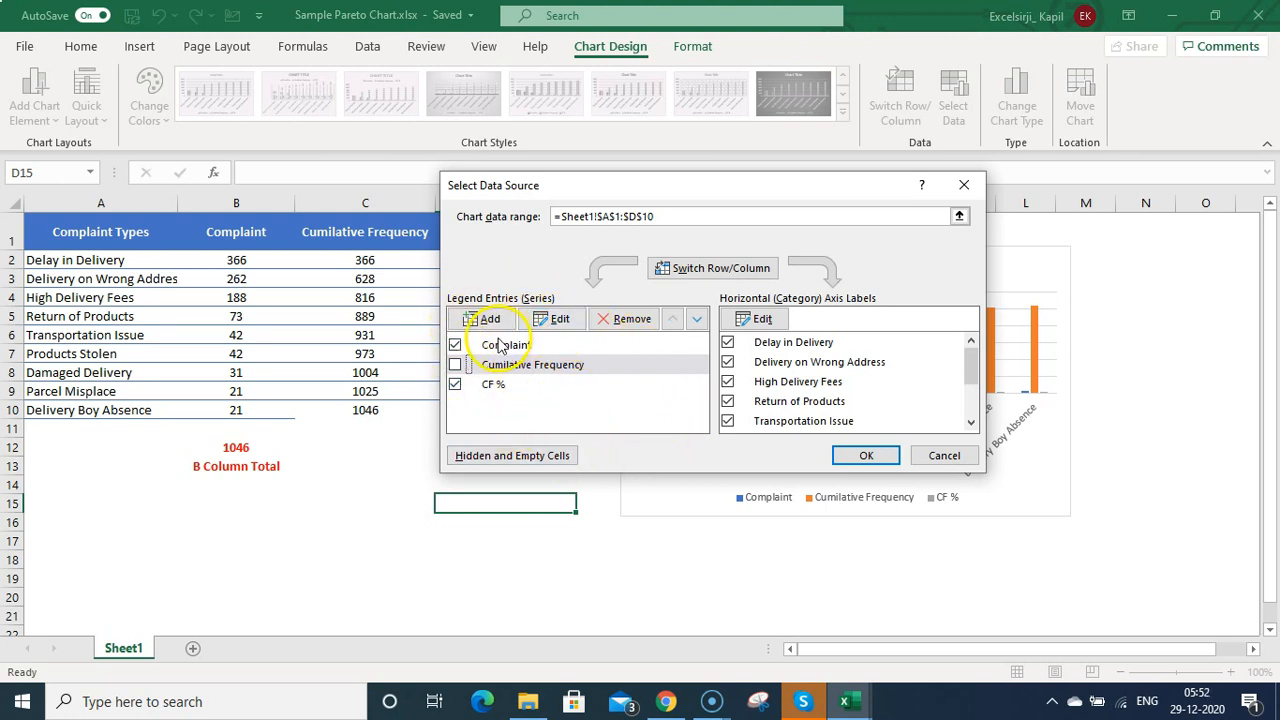
mouse_move(858, 388)
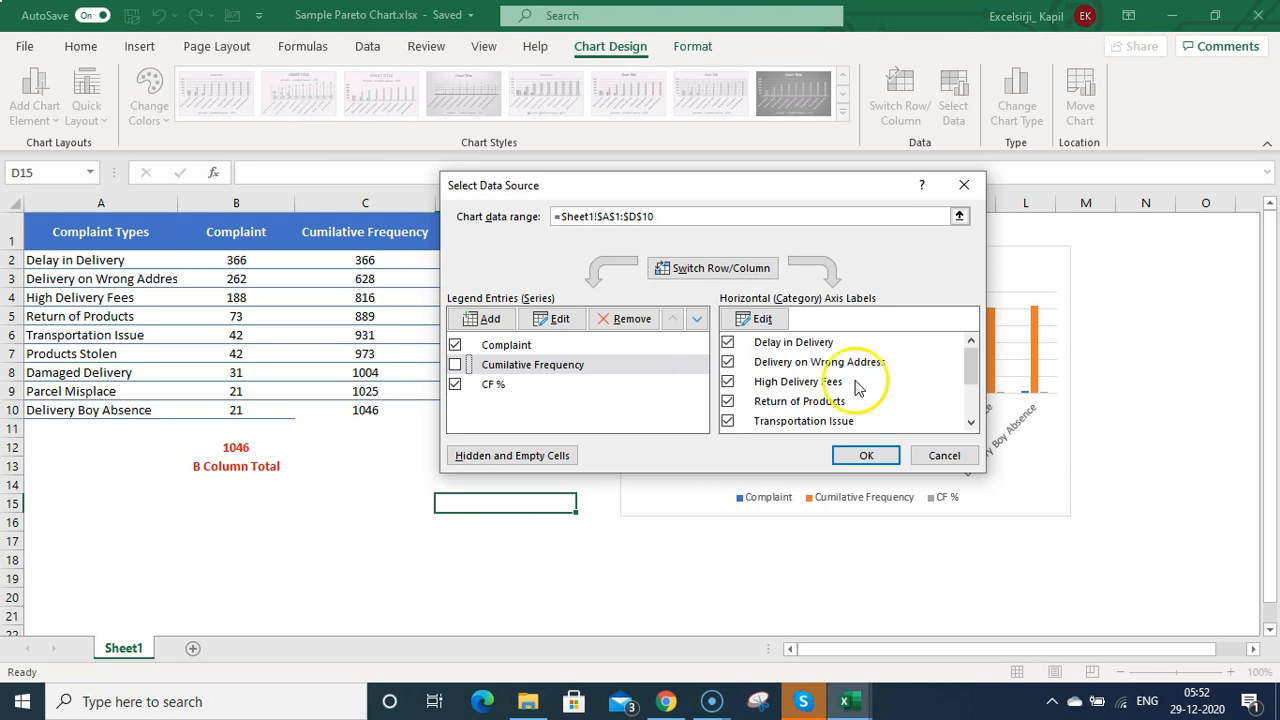
mouse_move(790, 355)
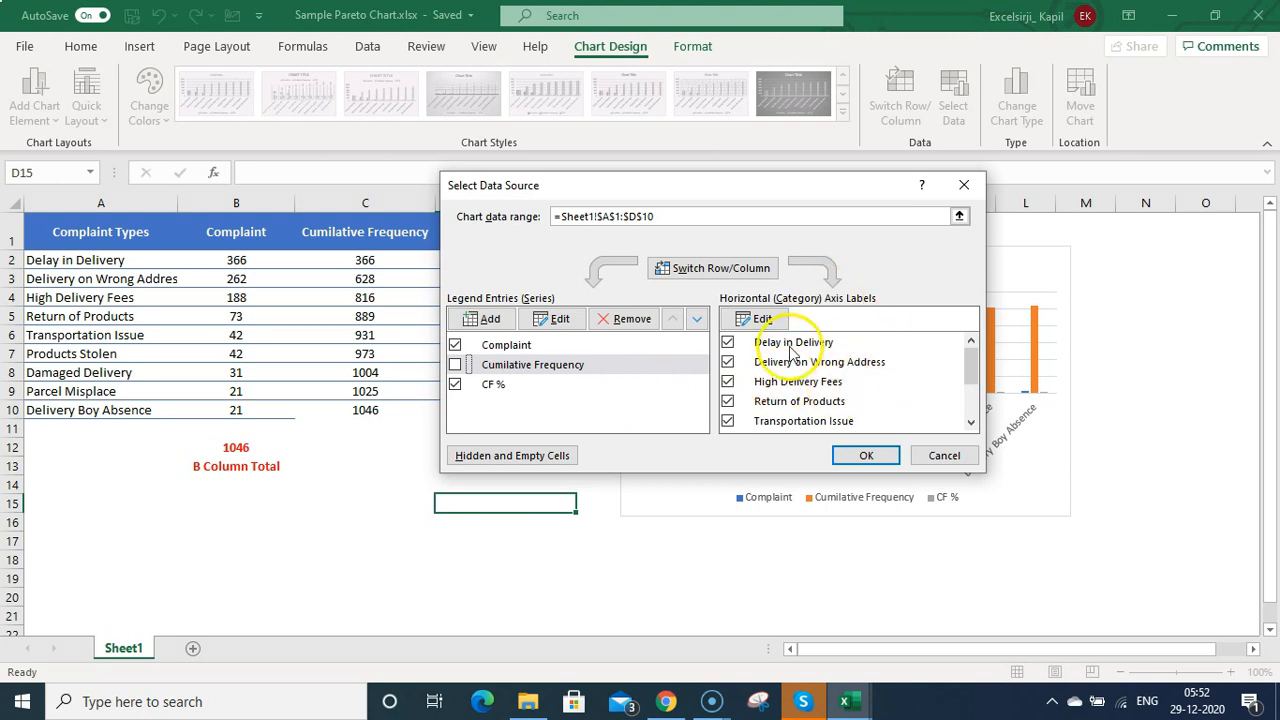
mouse_move(855, 390)
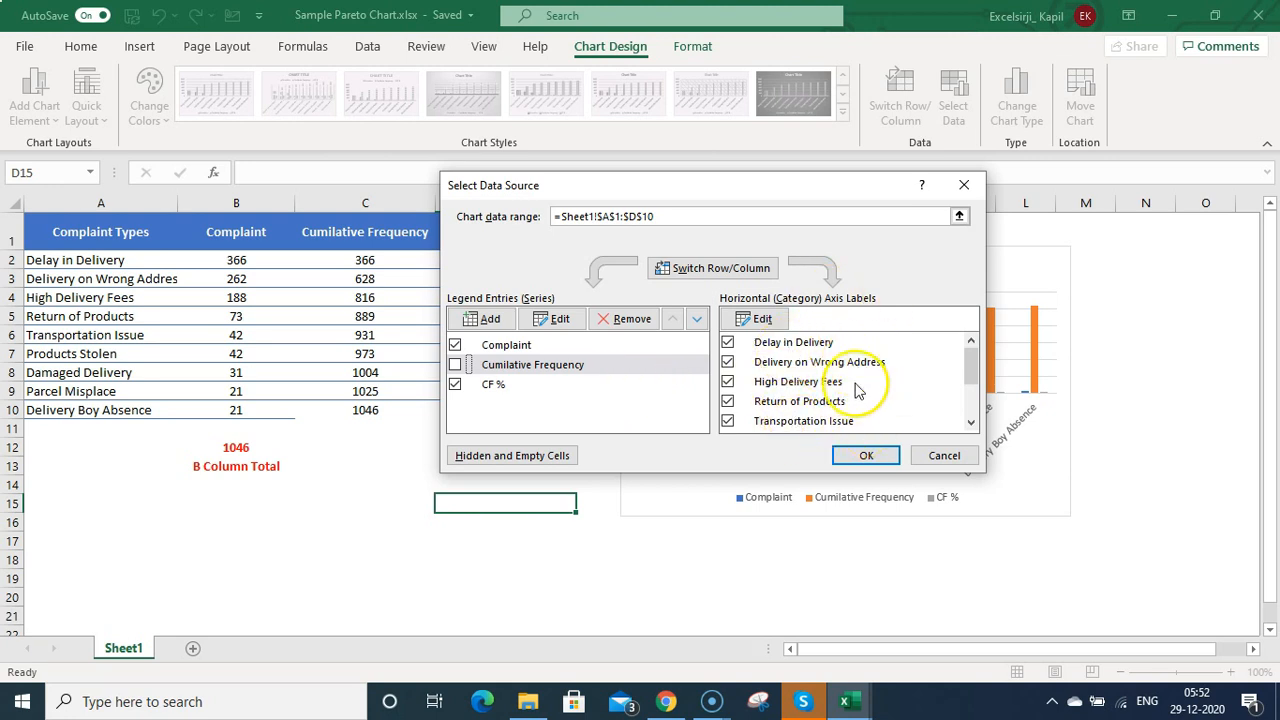
click(865, 455)
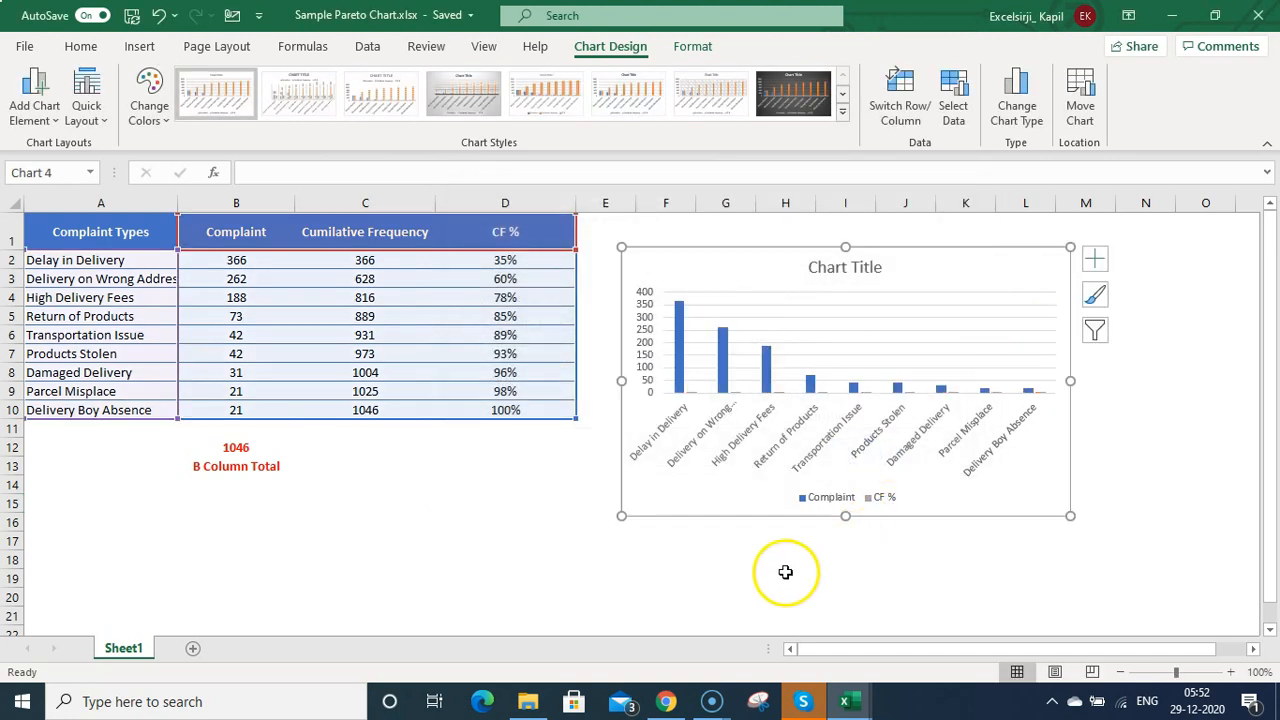
mouse_move(950, 250)
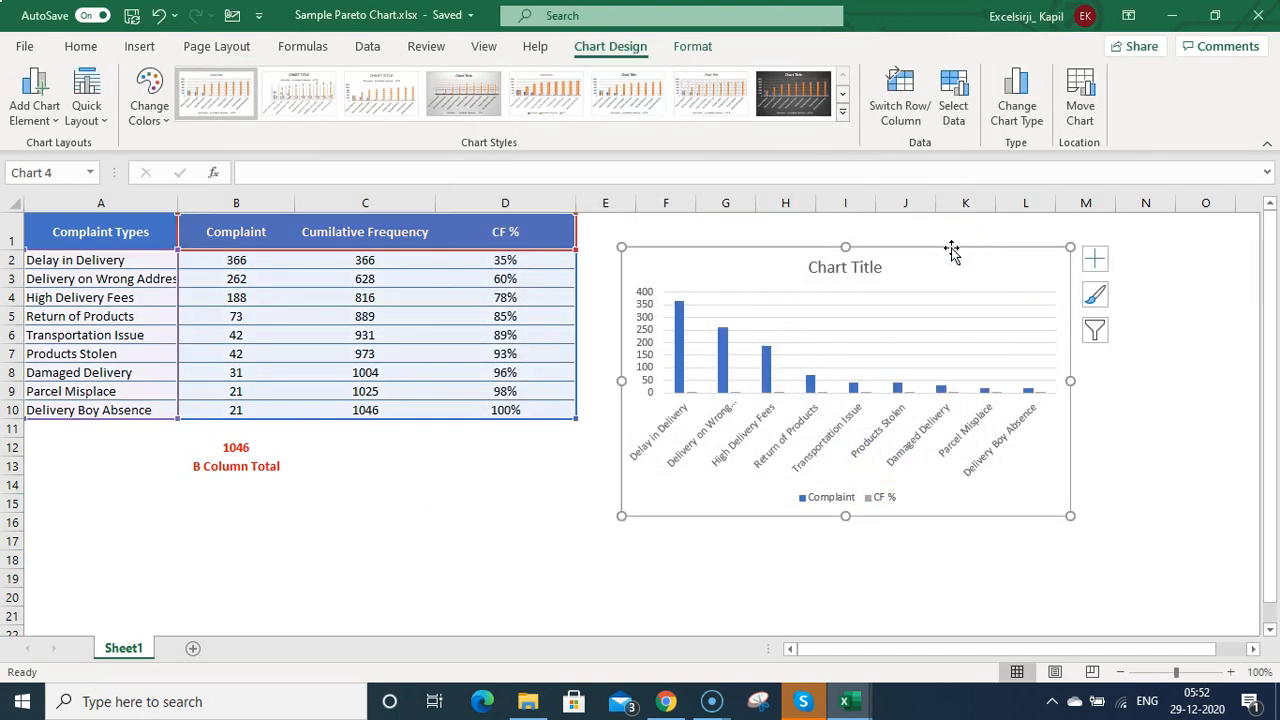
mouse_move(1016, 95)
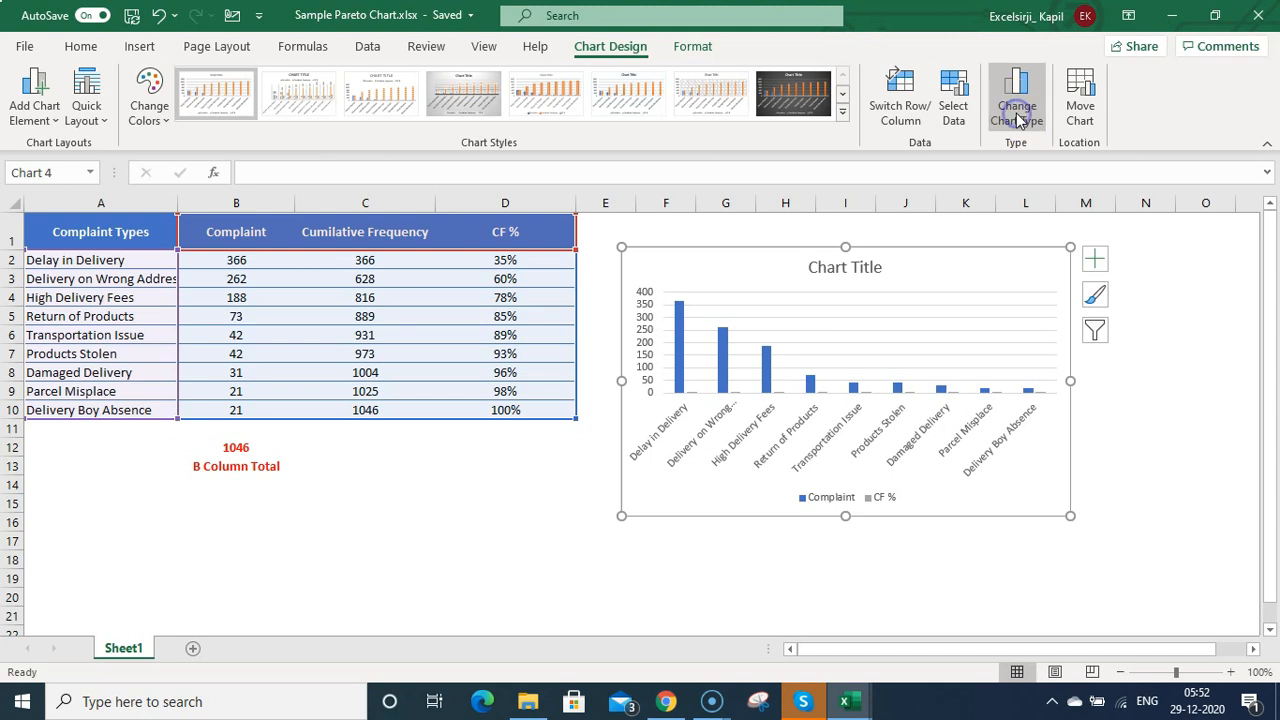
- Set a combo type: Complaint clustered columns, CF % marked line on secondary axis
click(1016, 95)
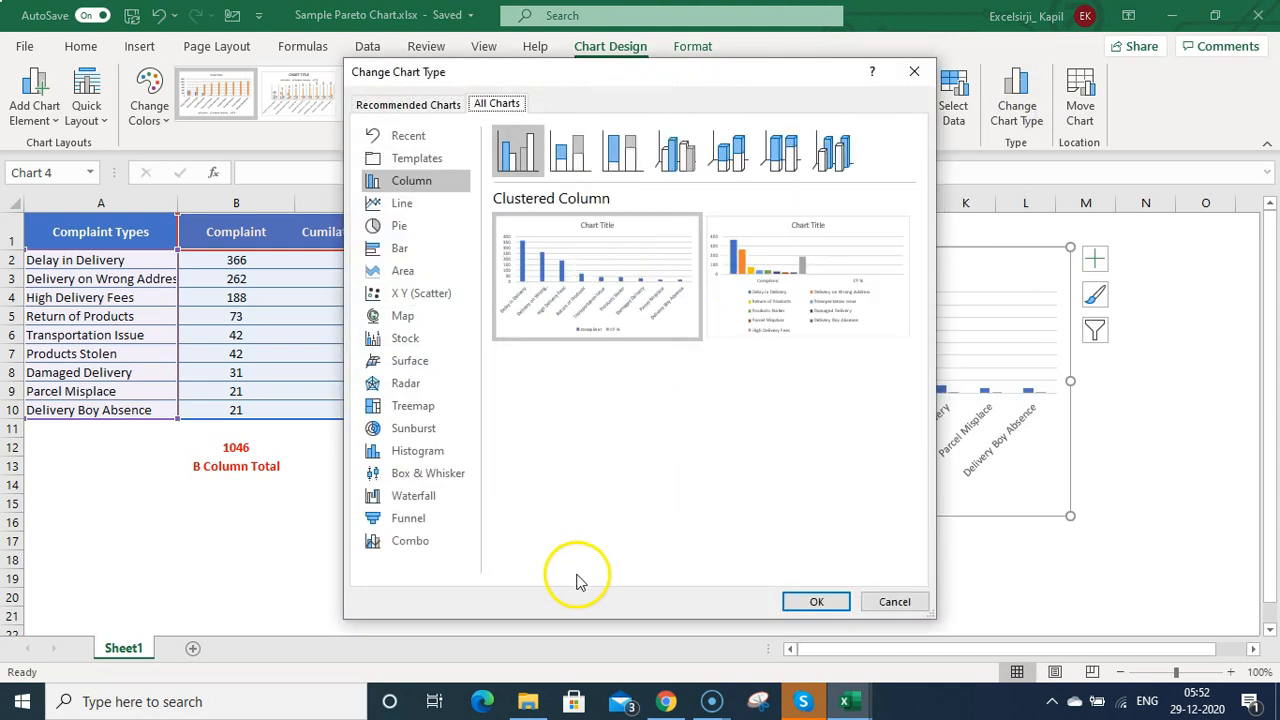
mouse_move(445, 540)
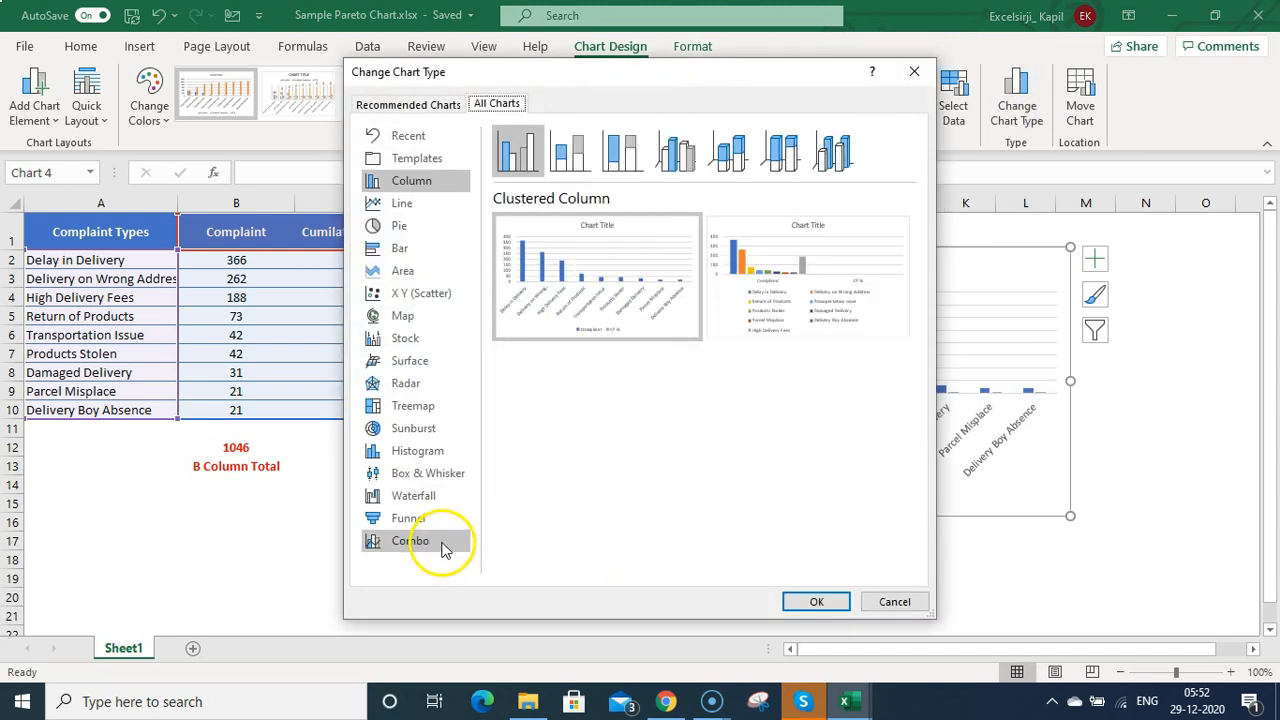
click(410, 540)
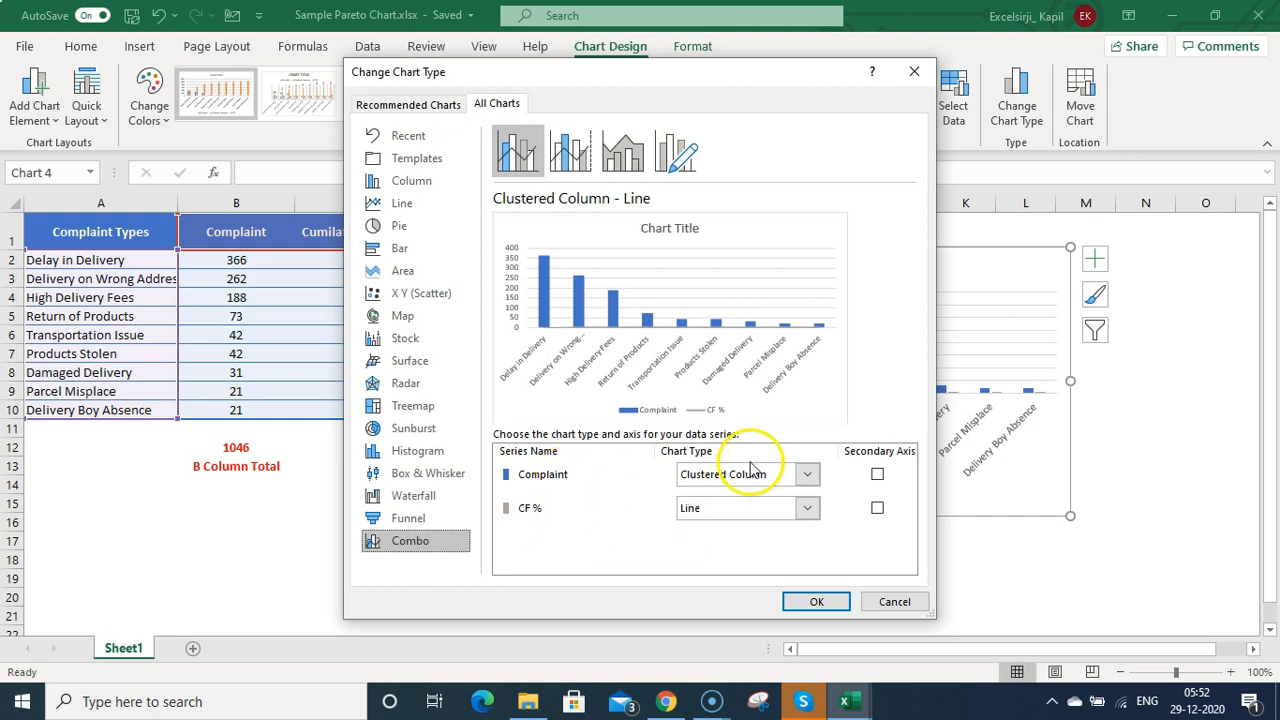
mouse_move(755, 530)
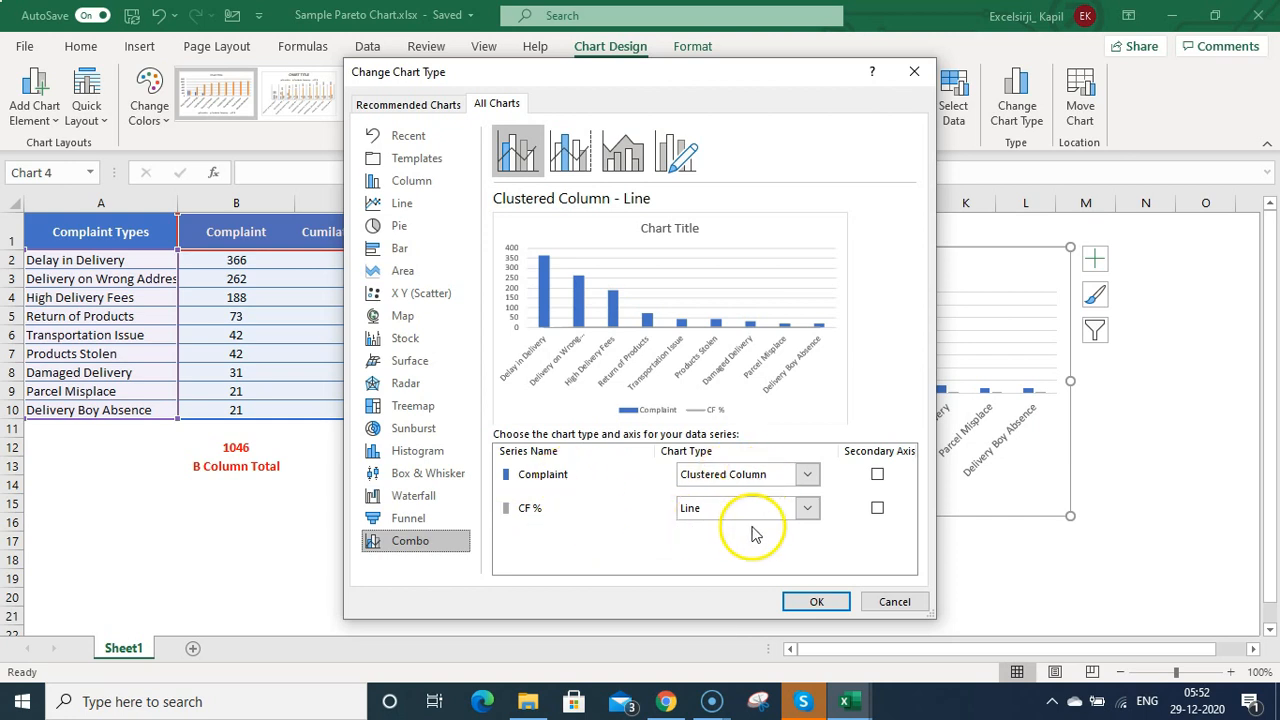
click(807, 508)
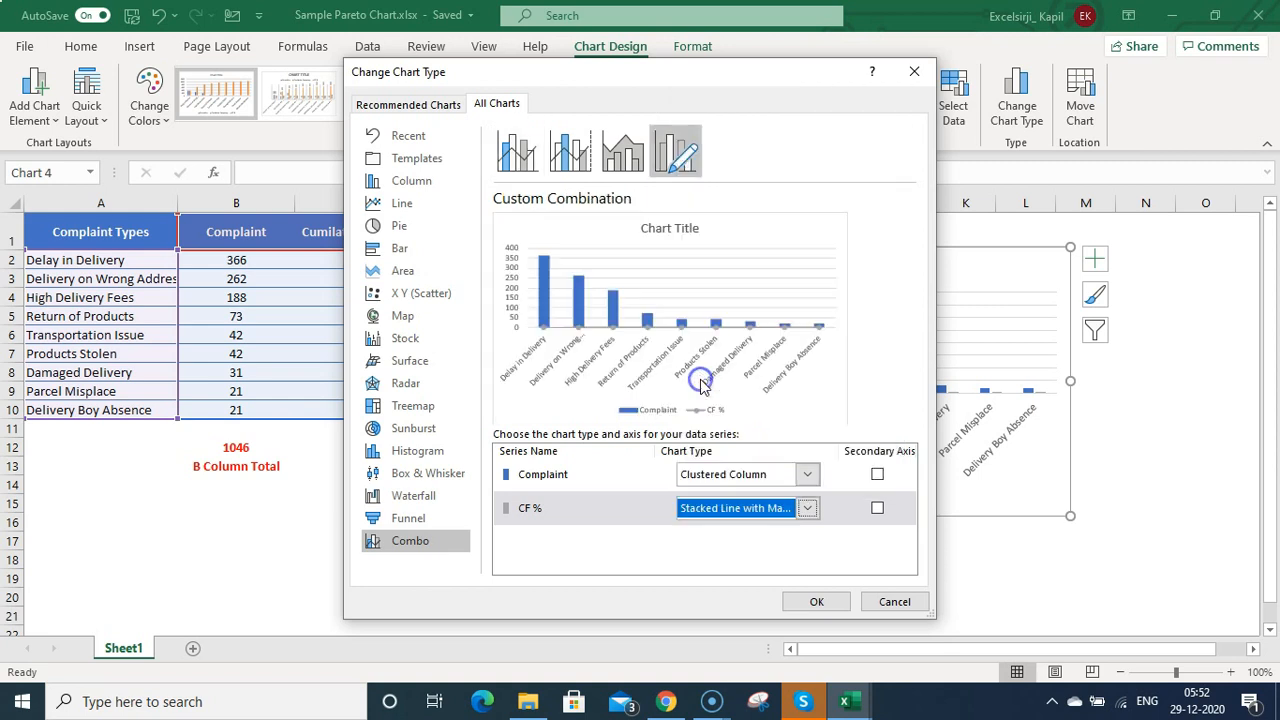
click(807, 508)
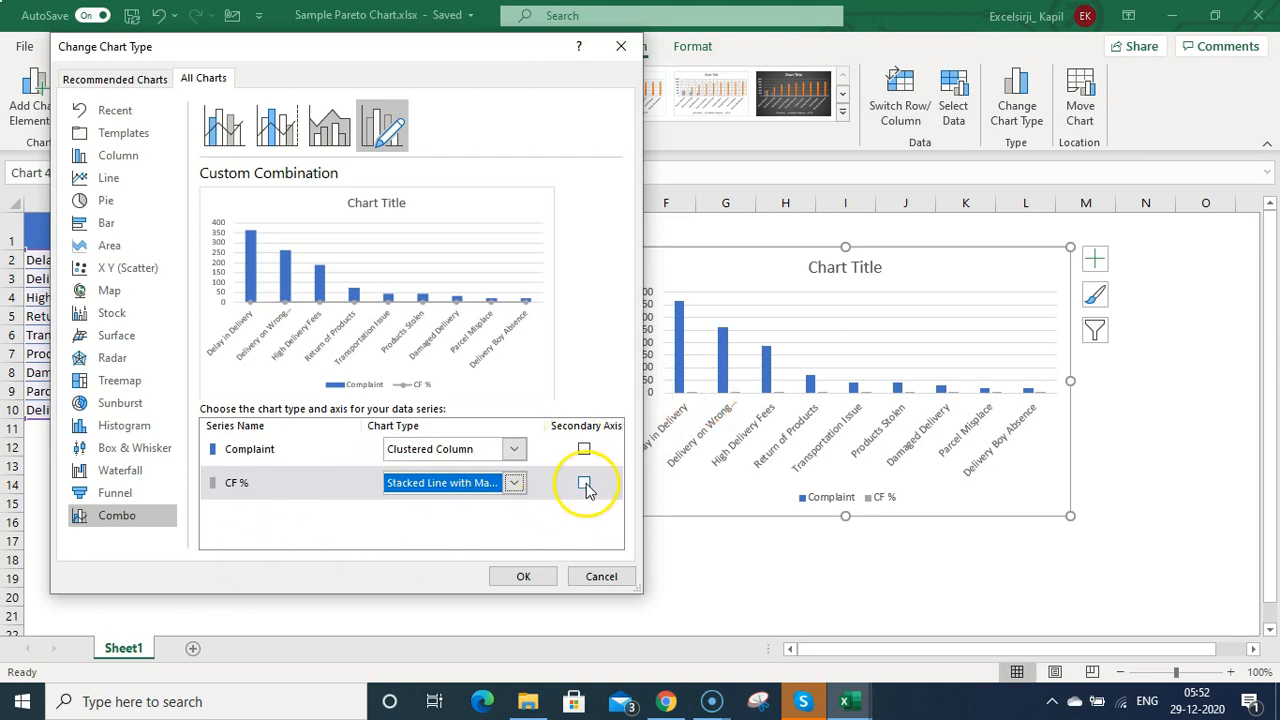
click(584, 483)
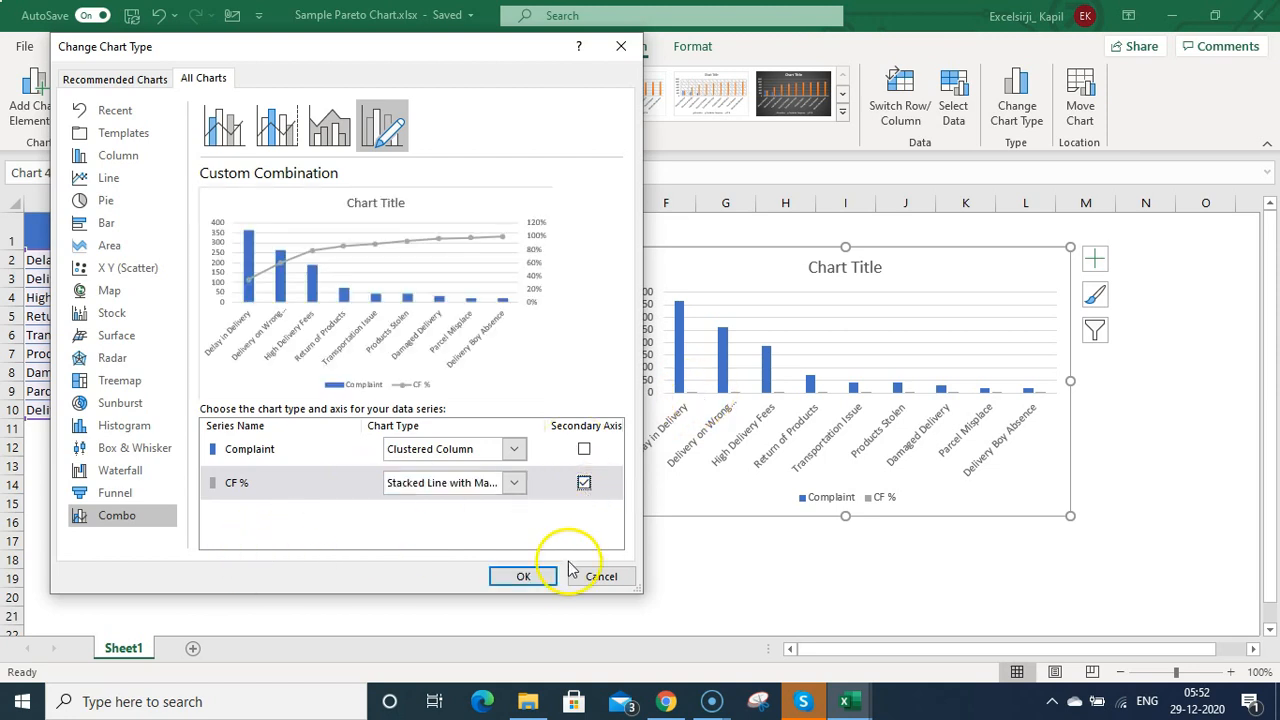
click(523, 576)
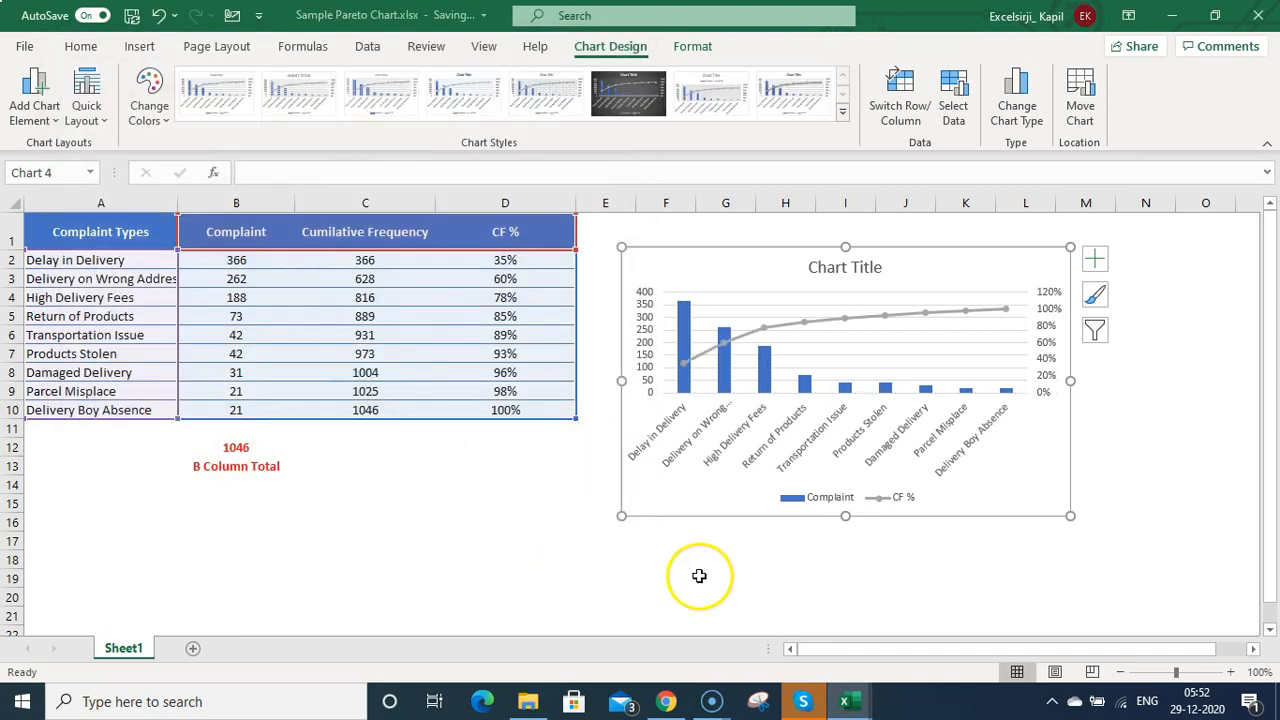
mouse_move(800, 378)
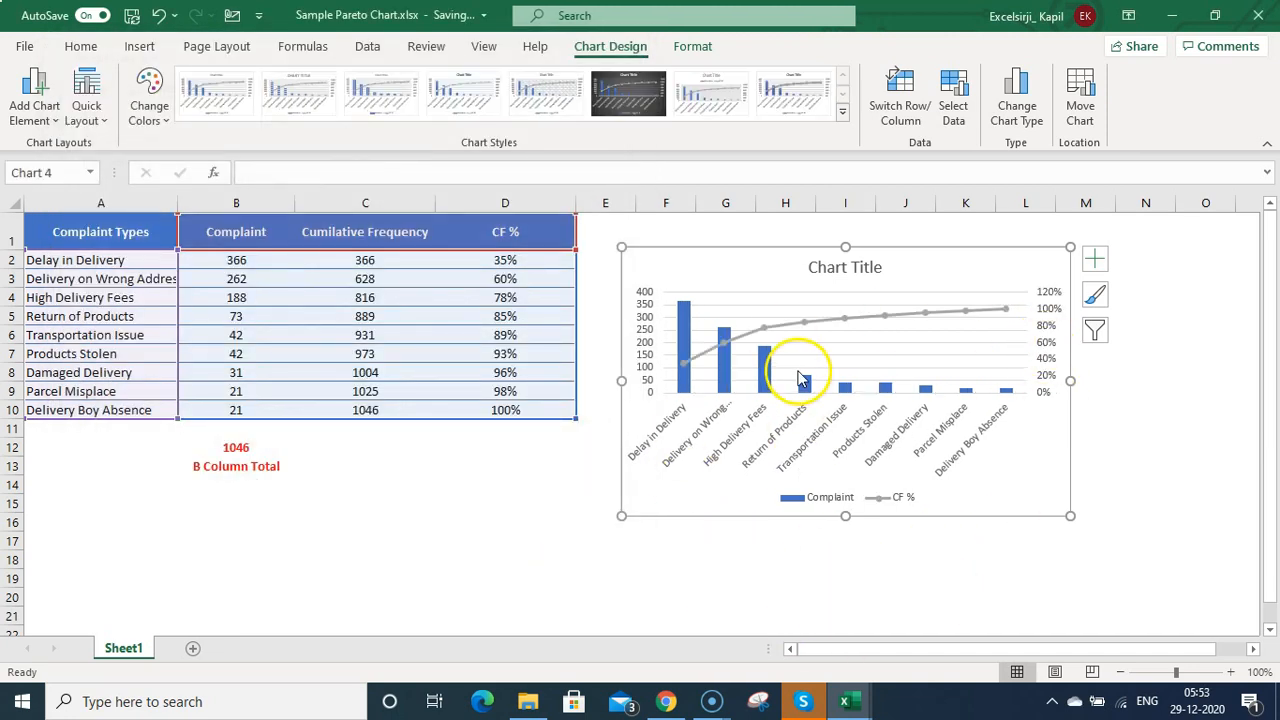
- Enlarge the chart so the category names show fully
click(903, 558)
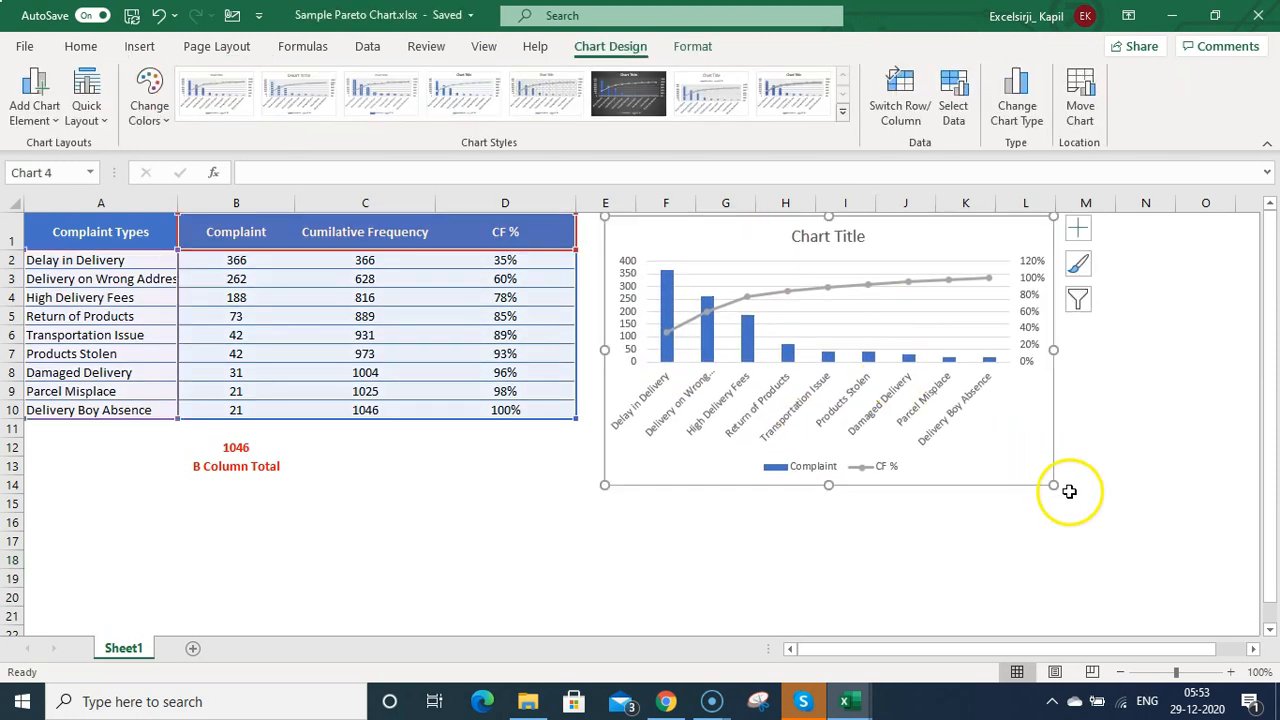
drag(1053, 485, 1128, 547)
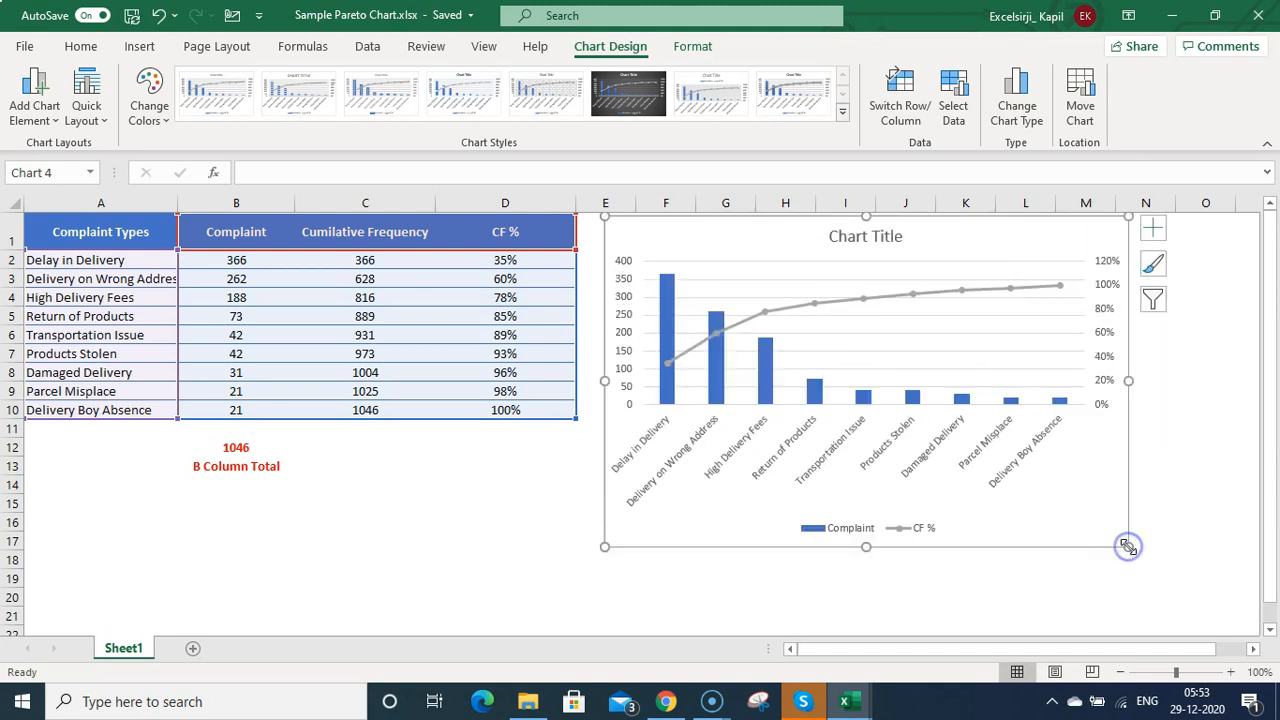
click(1205, 409)
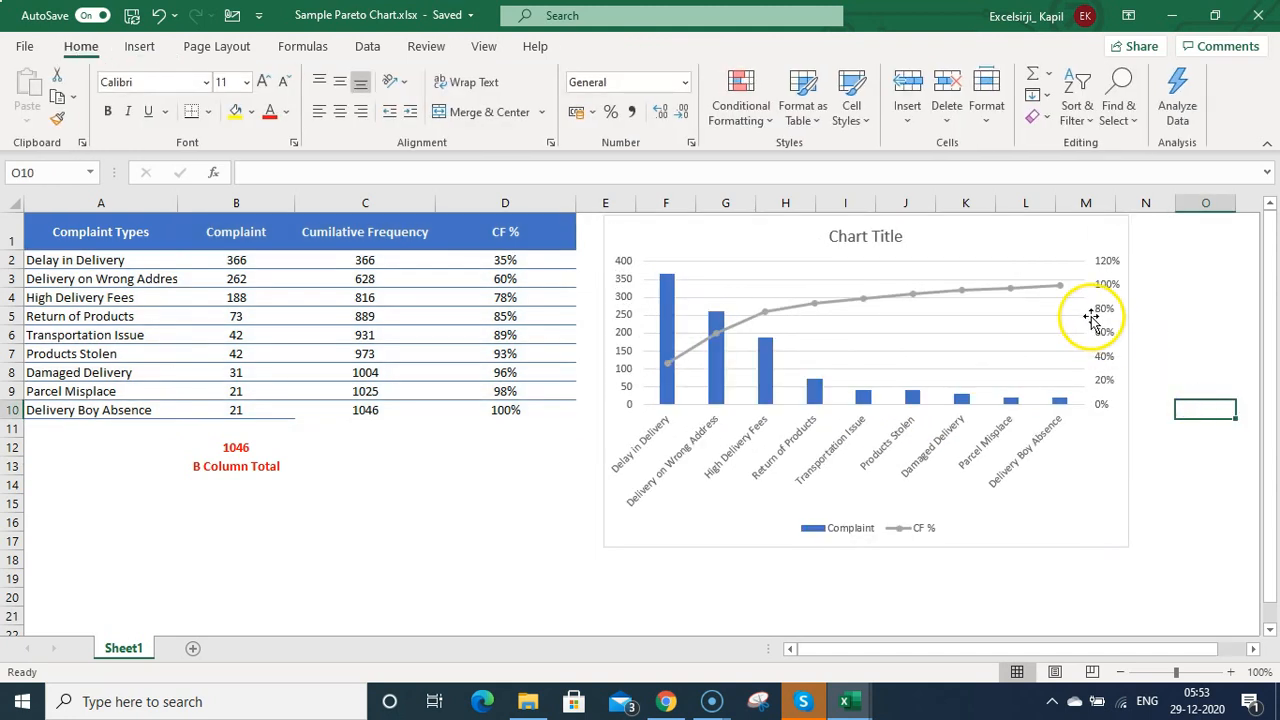
mouse_move(765, 318)
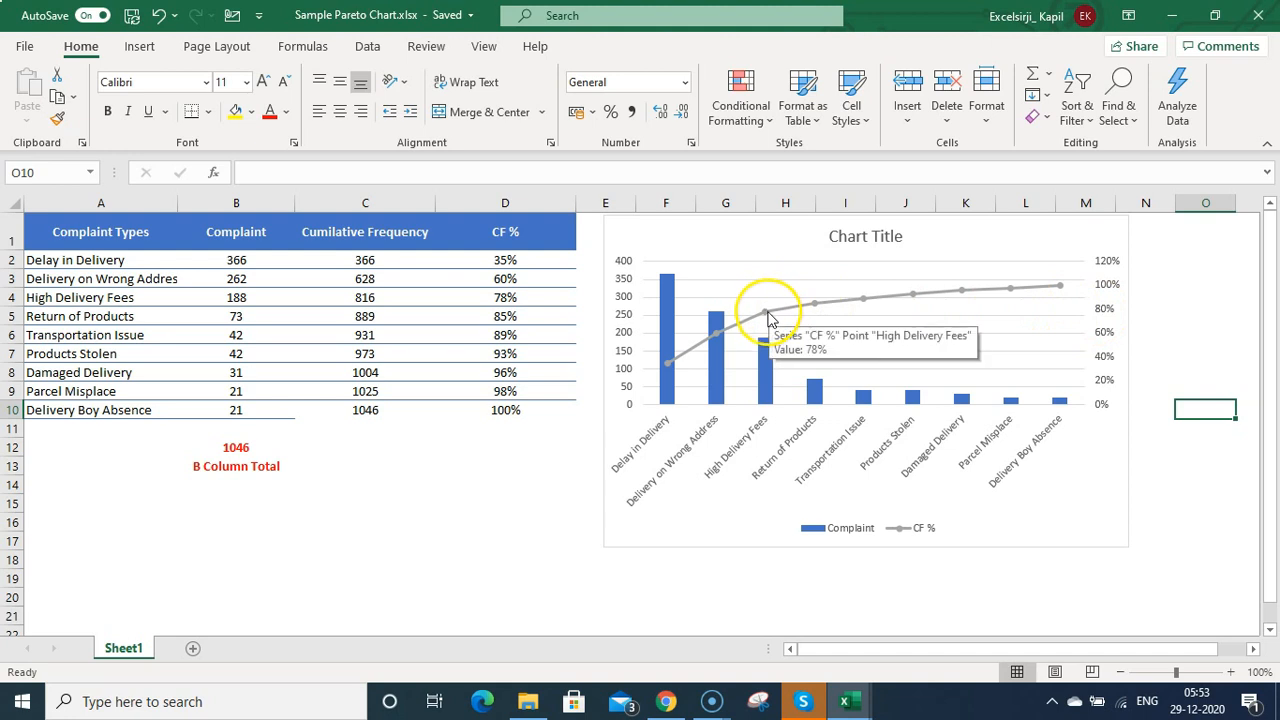
- Add a 78% data label to the High Delivery Fees point on the CF % line
click(765, 312)
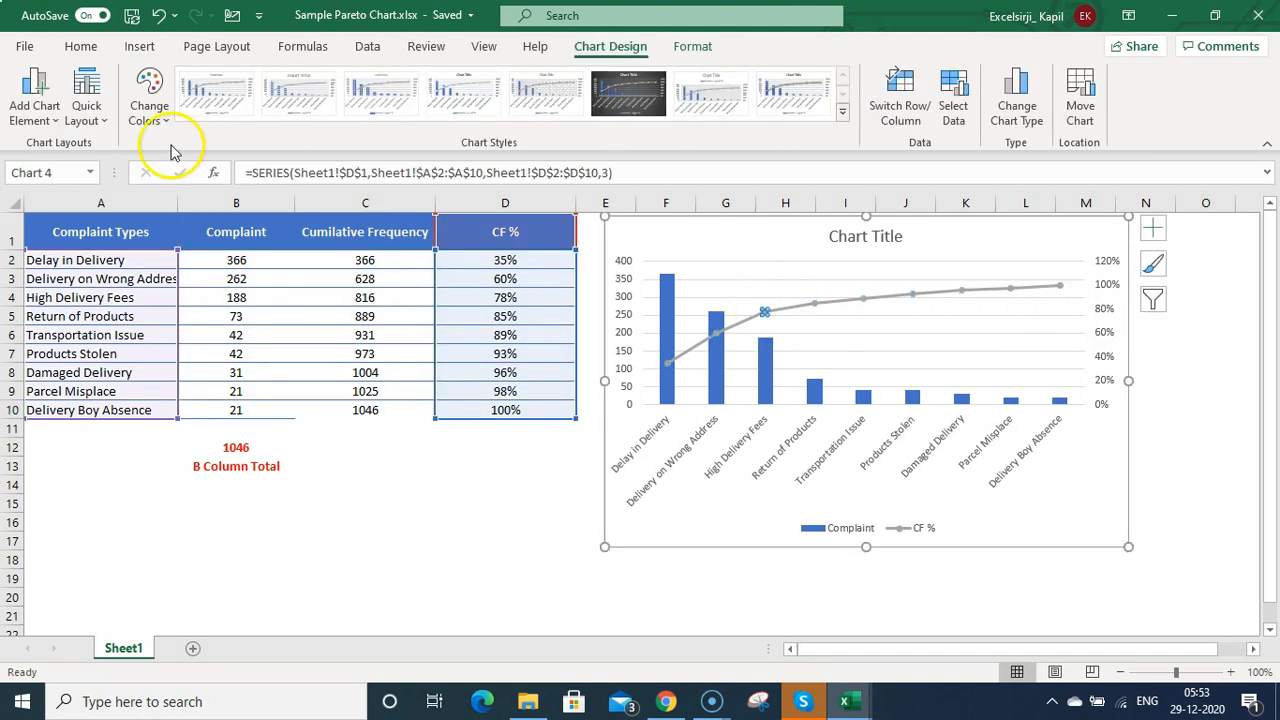
click(34, 95)
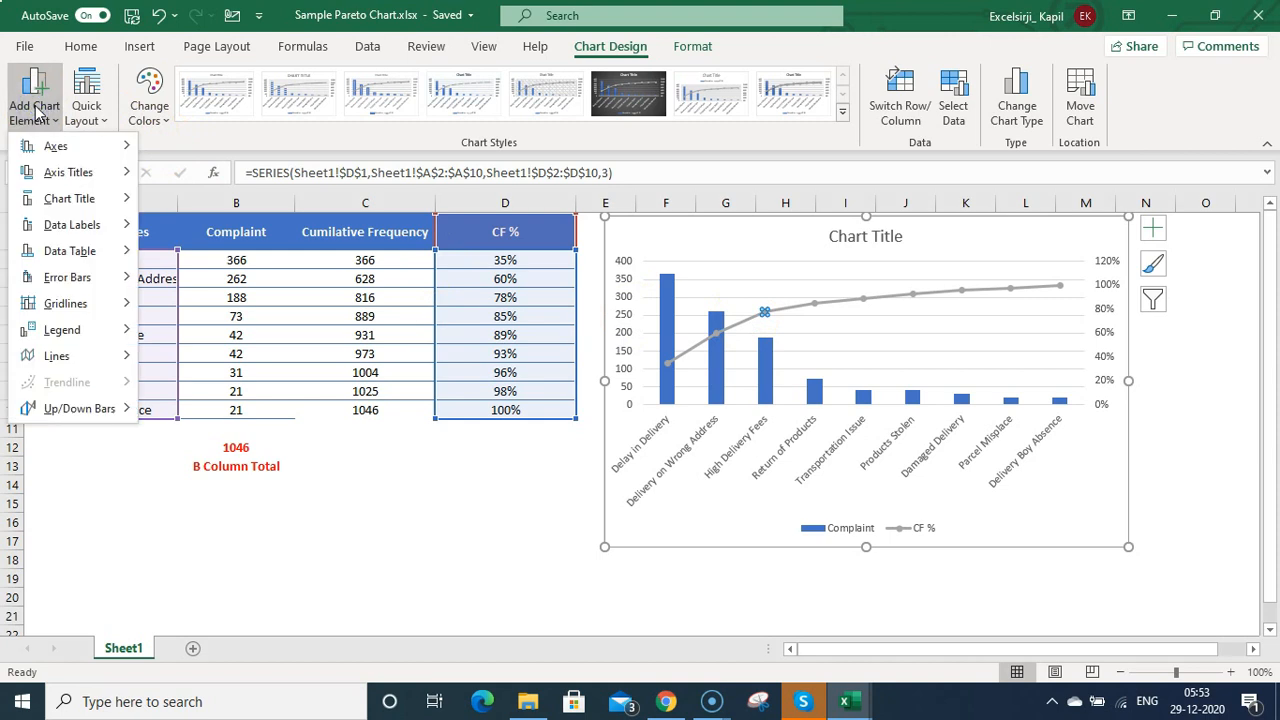
click(71, 224)
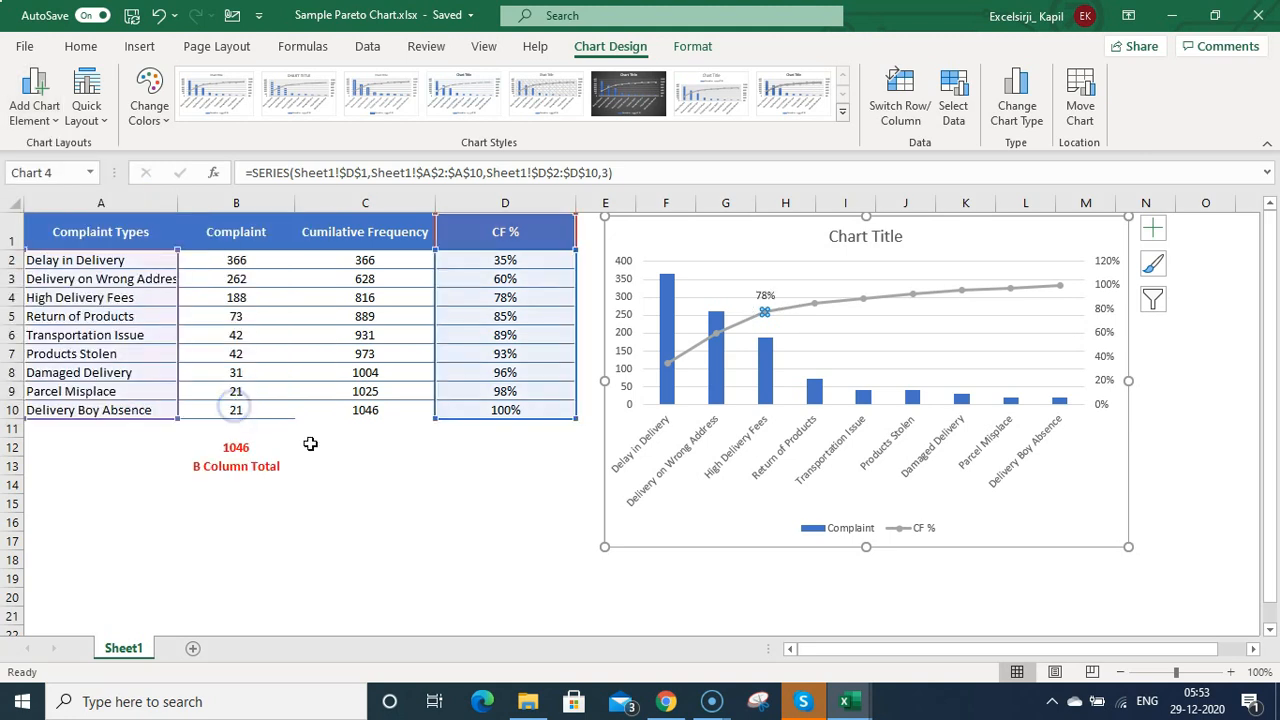
click(505, 521)
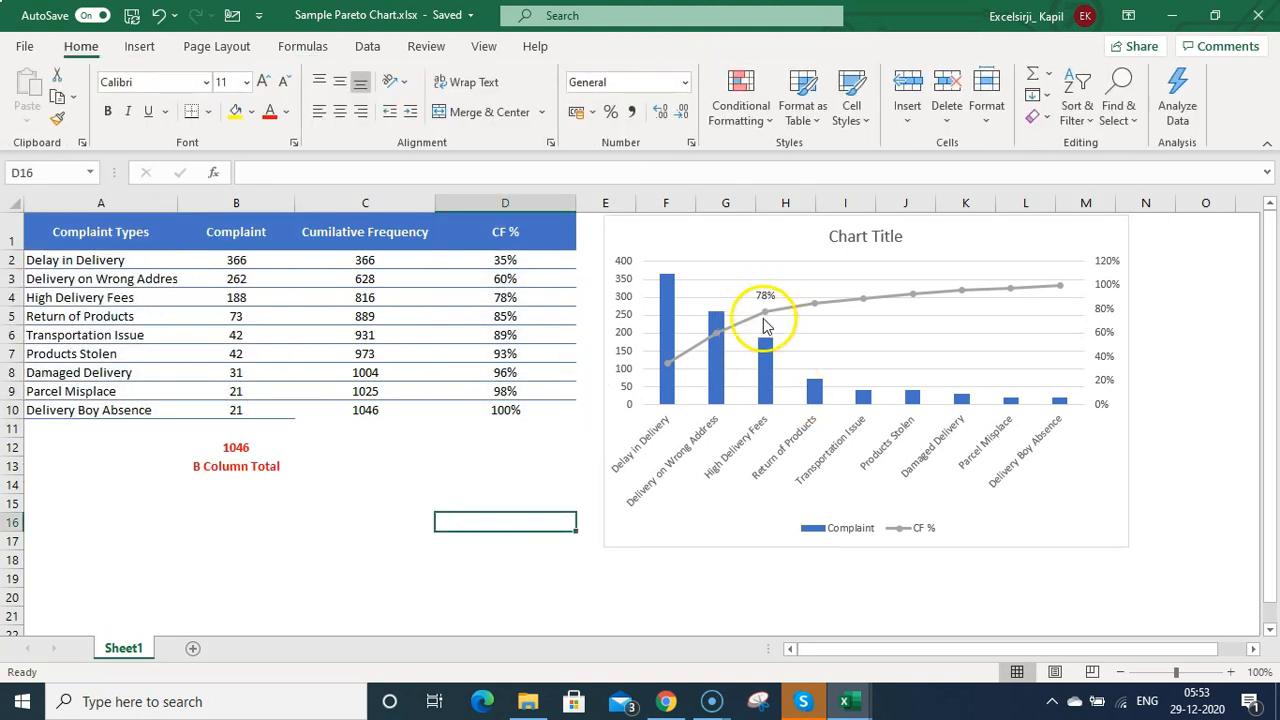
mouse_move(1105, 332)
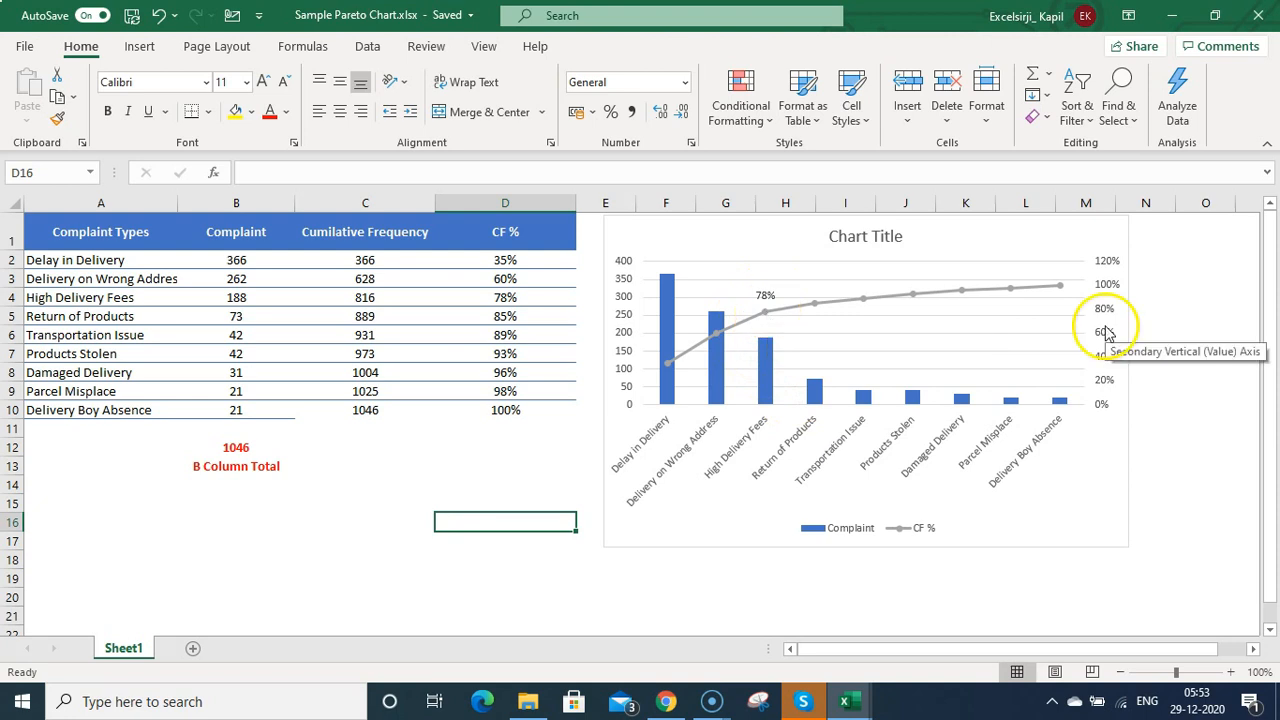
mouse_move(768, 428)
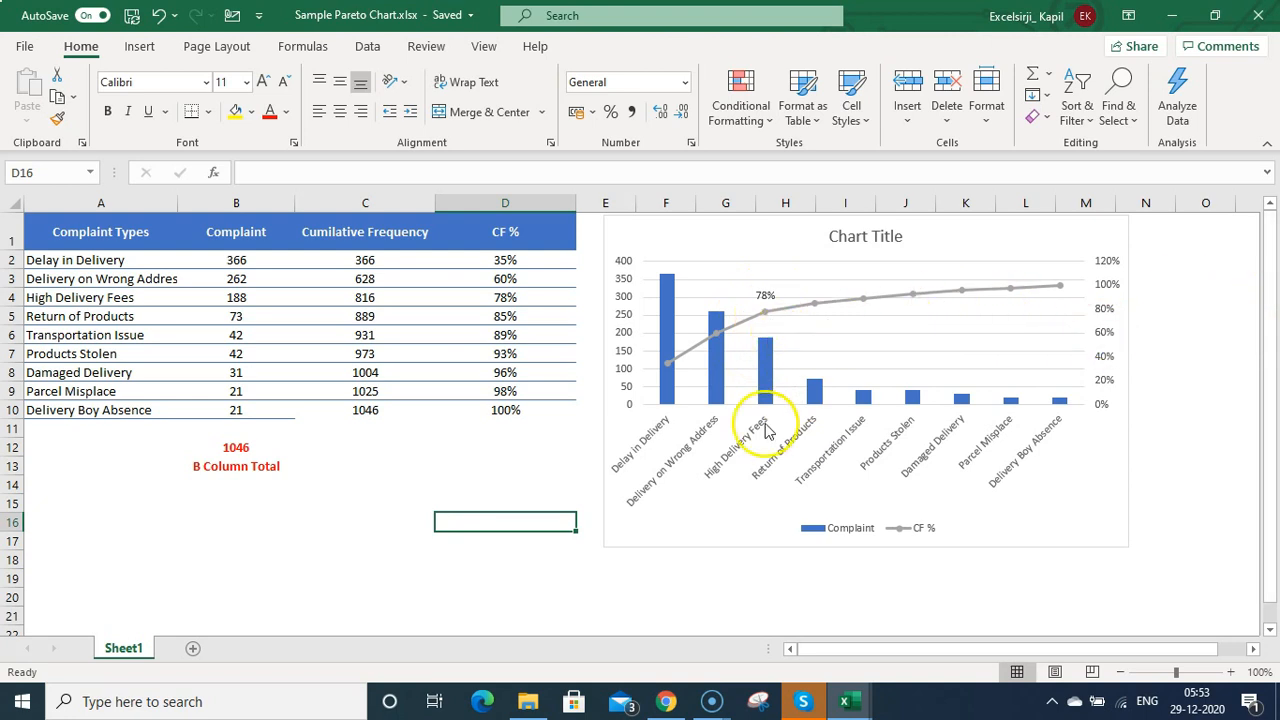
mouse_move(750, 415)
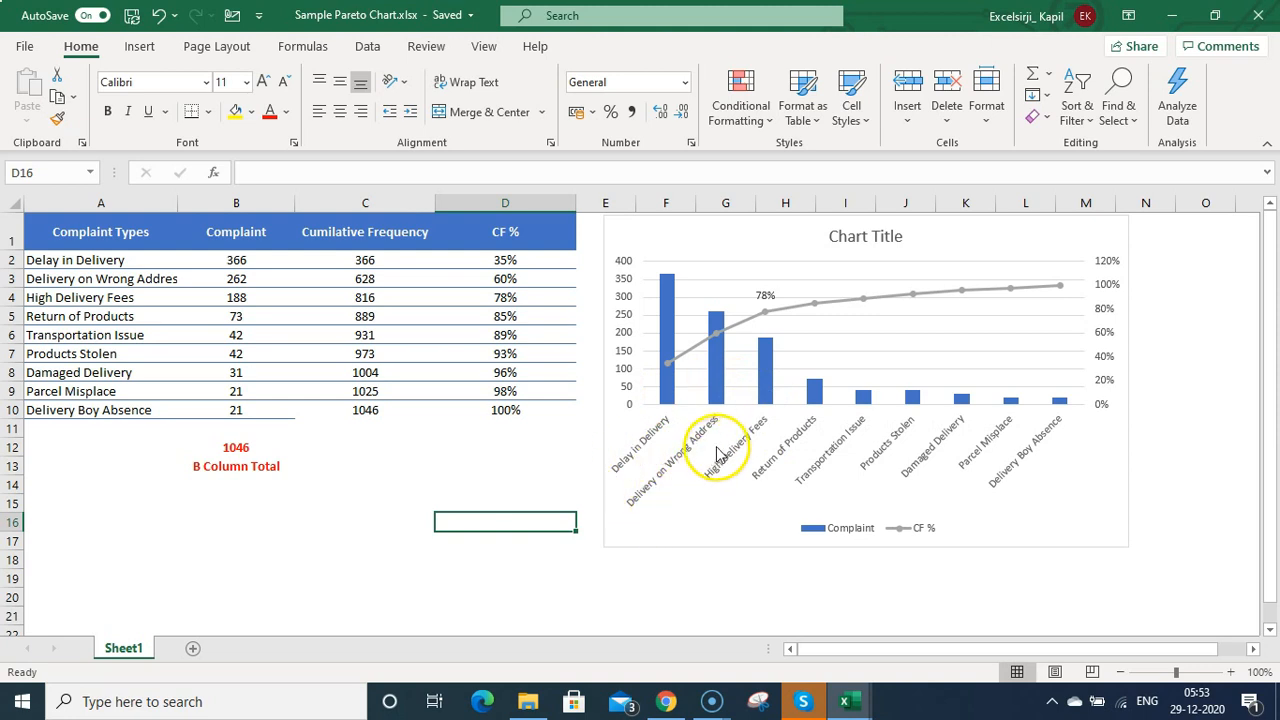
mouse_move(770, 443)
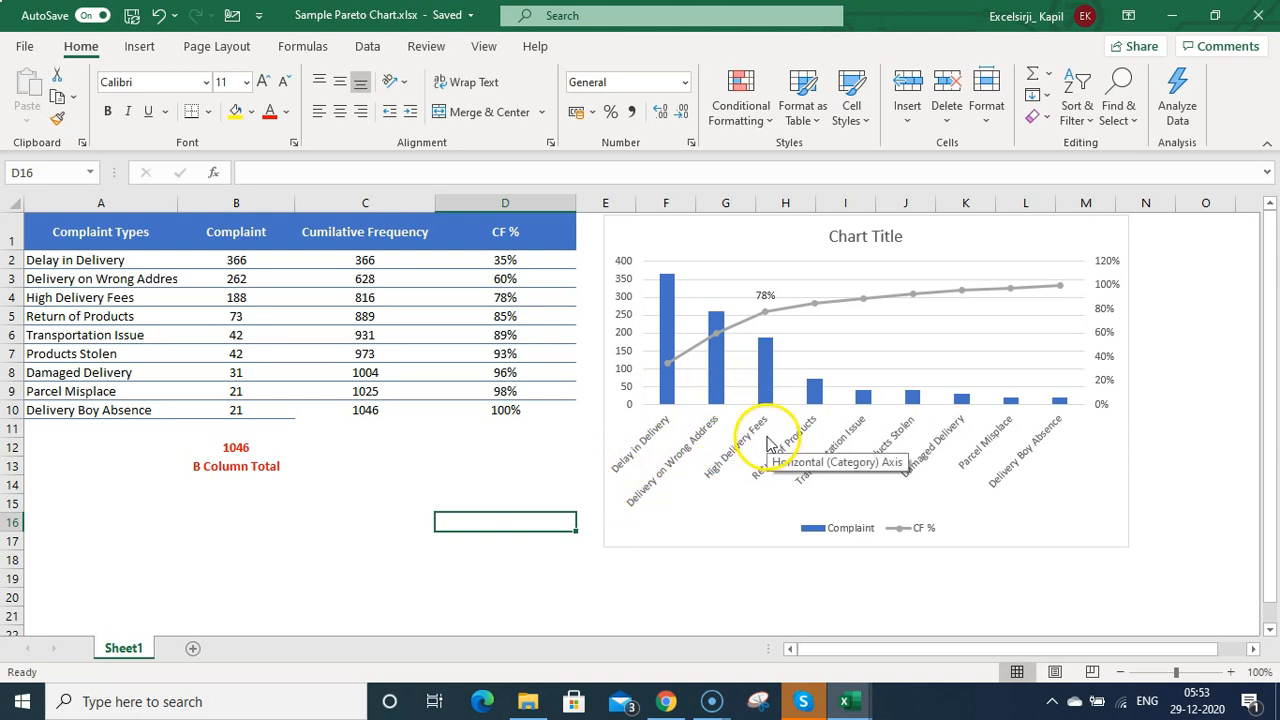
mouse_move(785, 418)
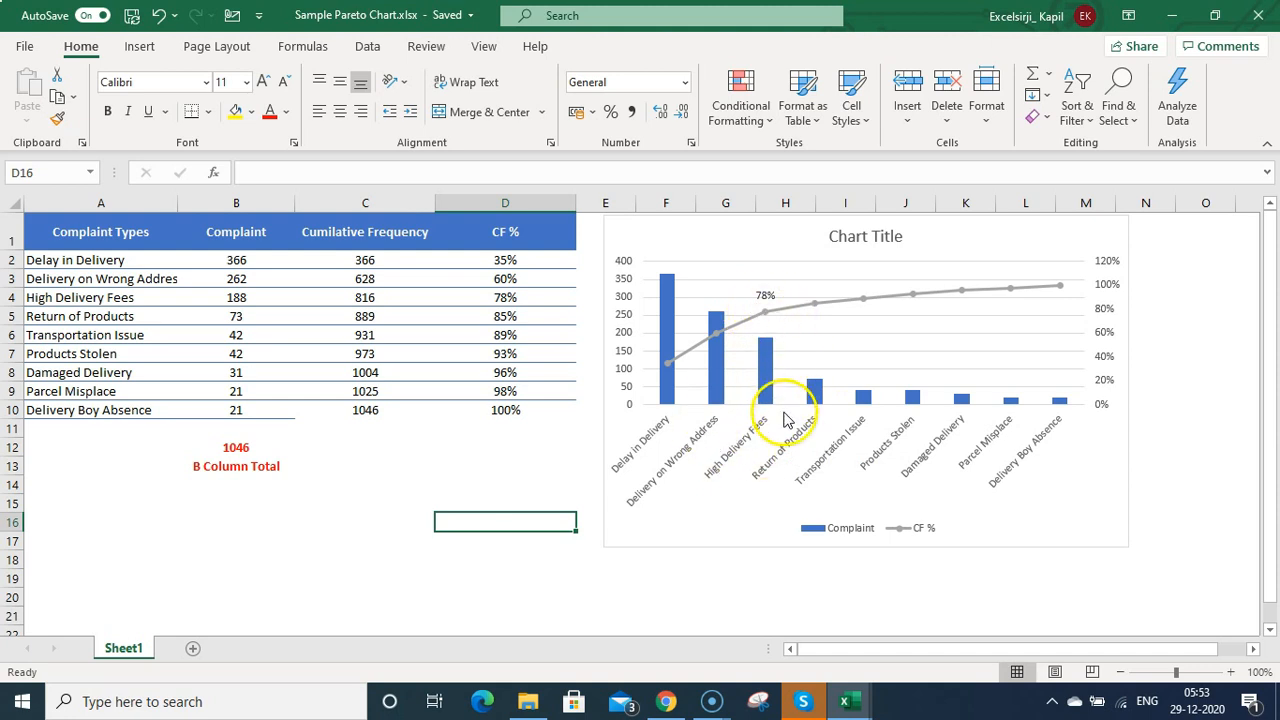
mouse_move(640, 405)
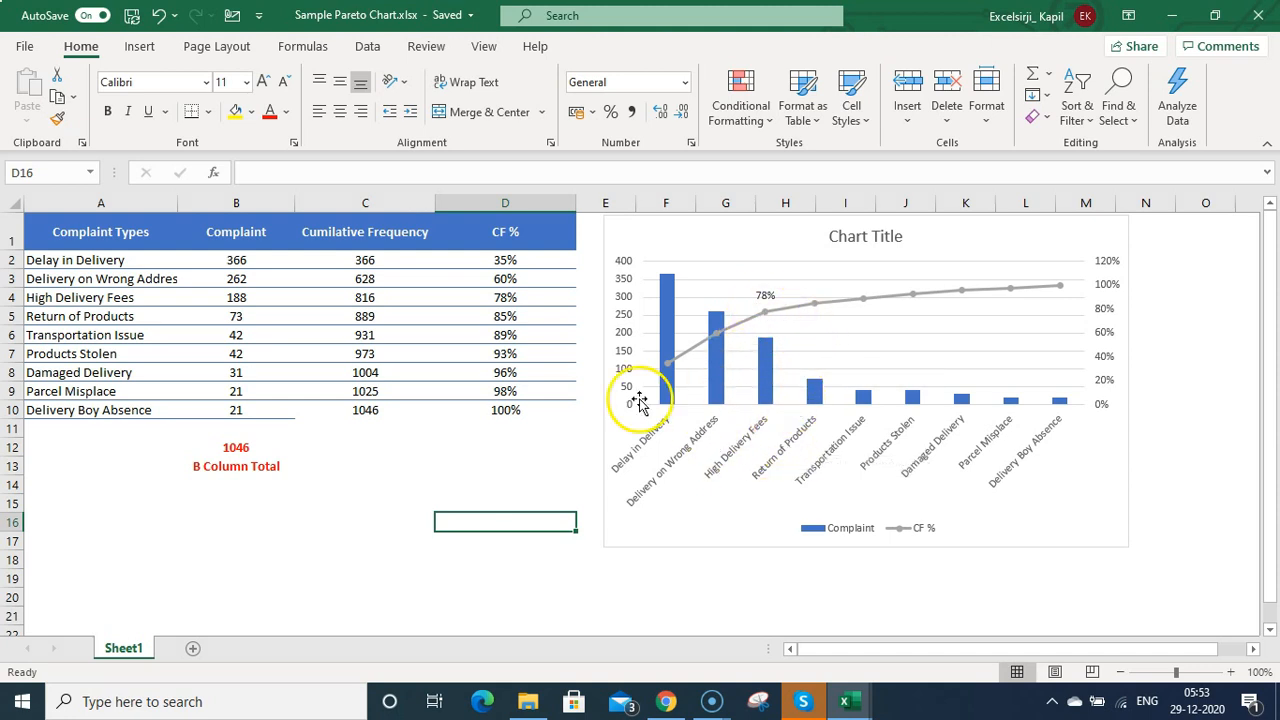
mouse_move(732, 308)
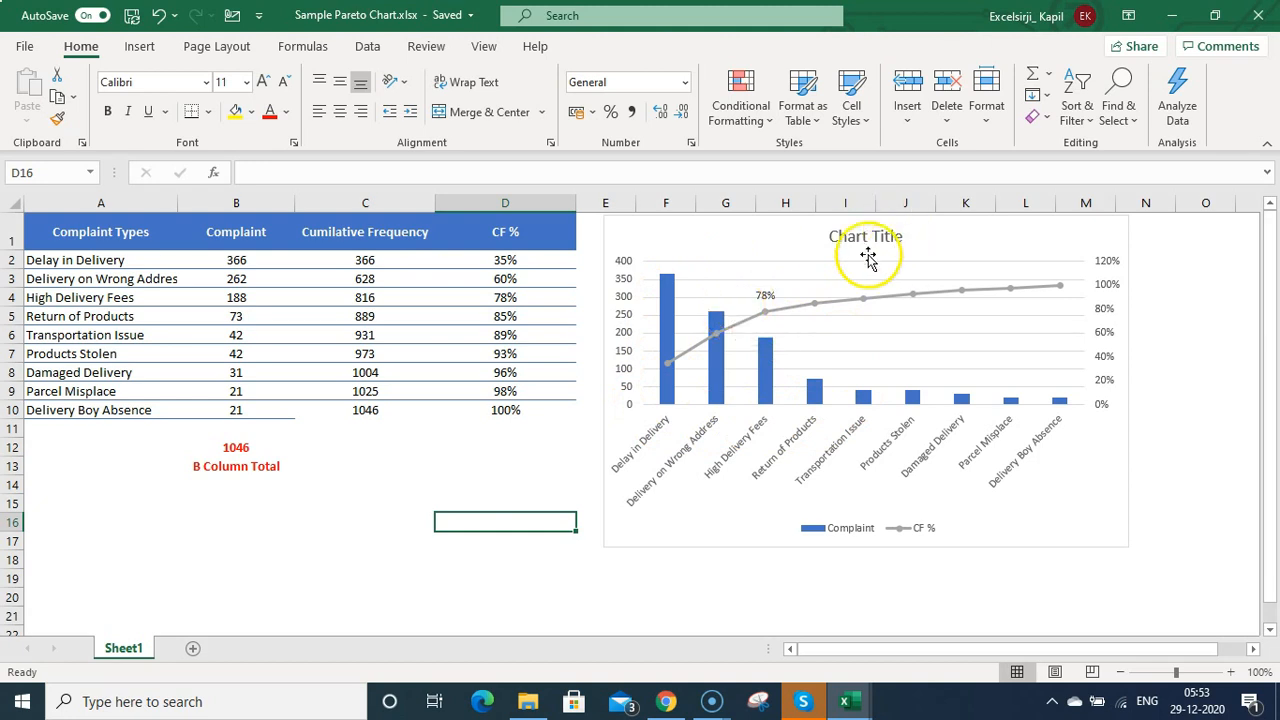
mouse_move(913, 308)
text(Pareto Chart)
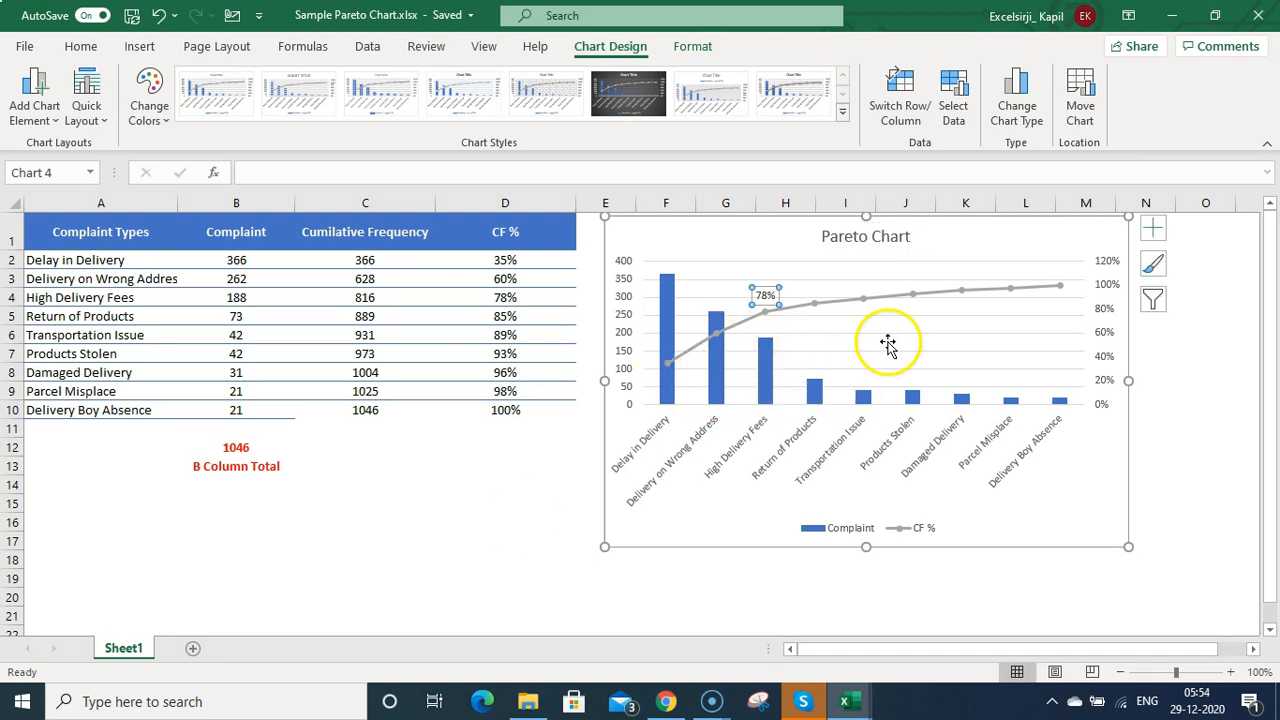
- Label every CF % point with its percentage, 35% through 100%
click(365, 521)
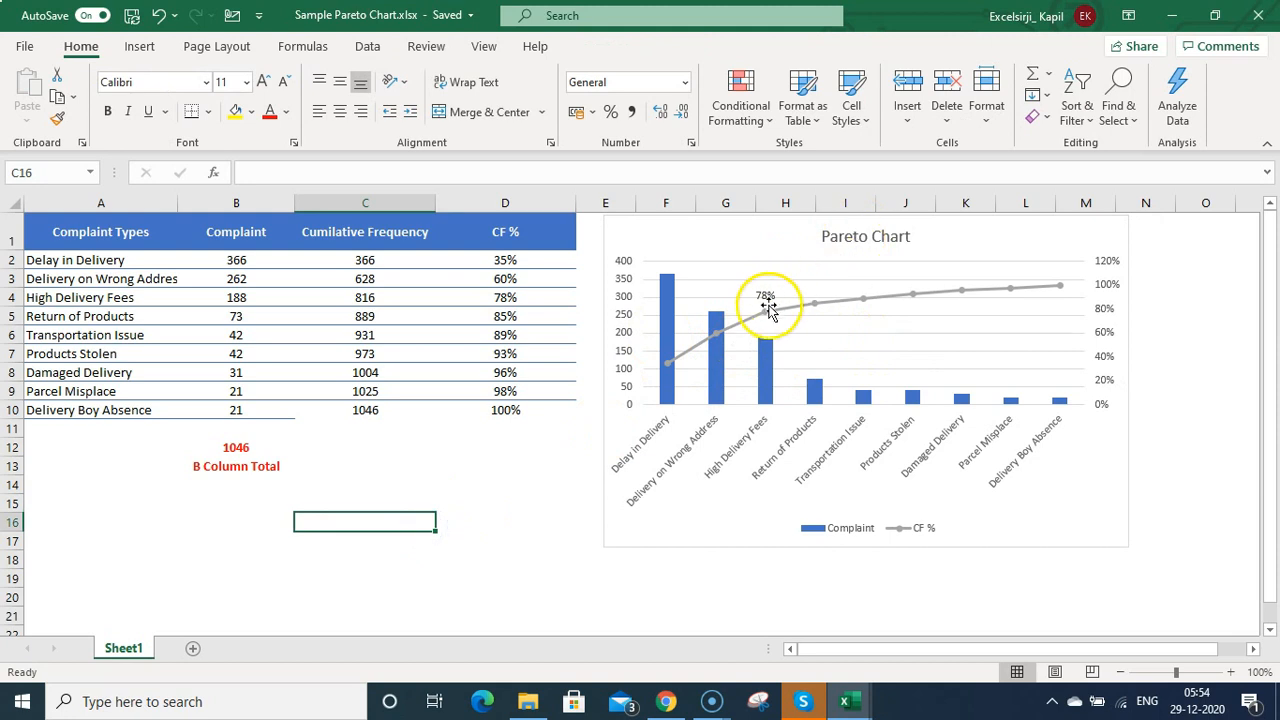
click(768, 305)
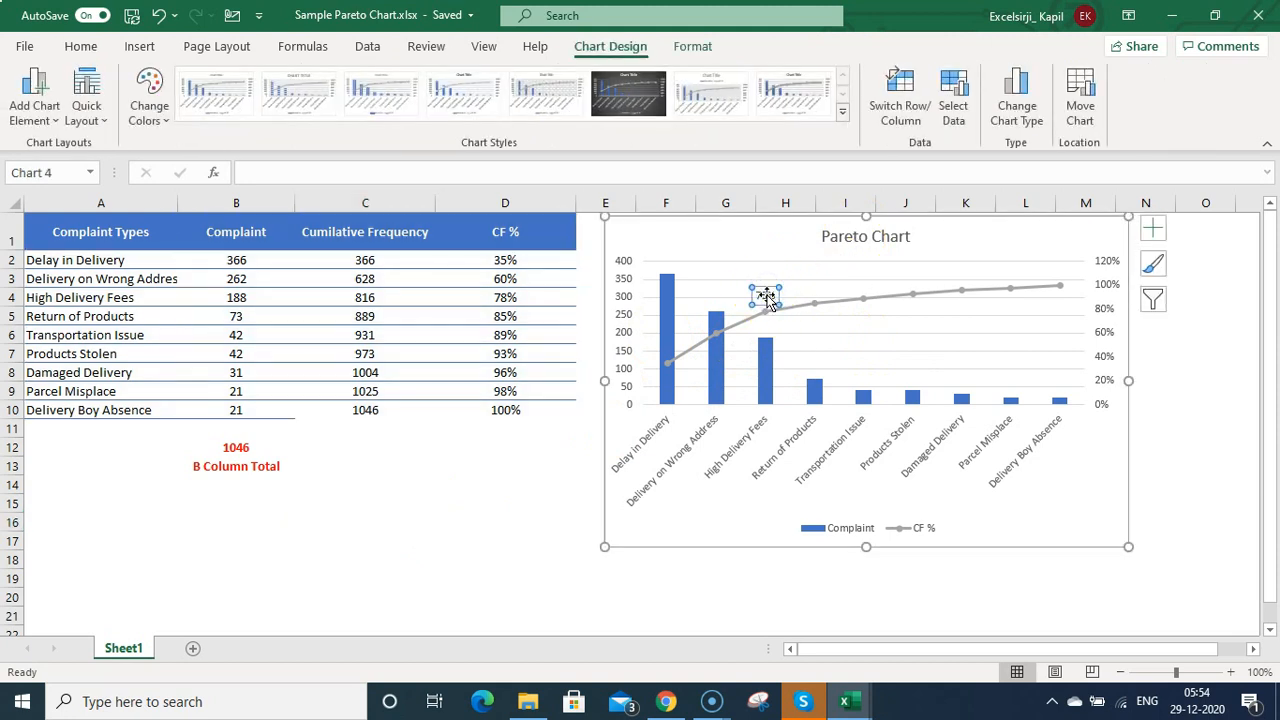
click(668, 362)
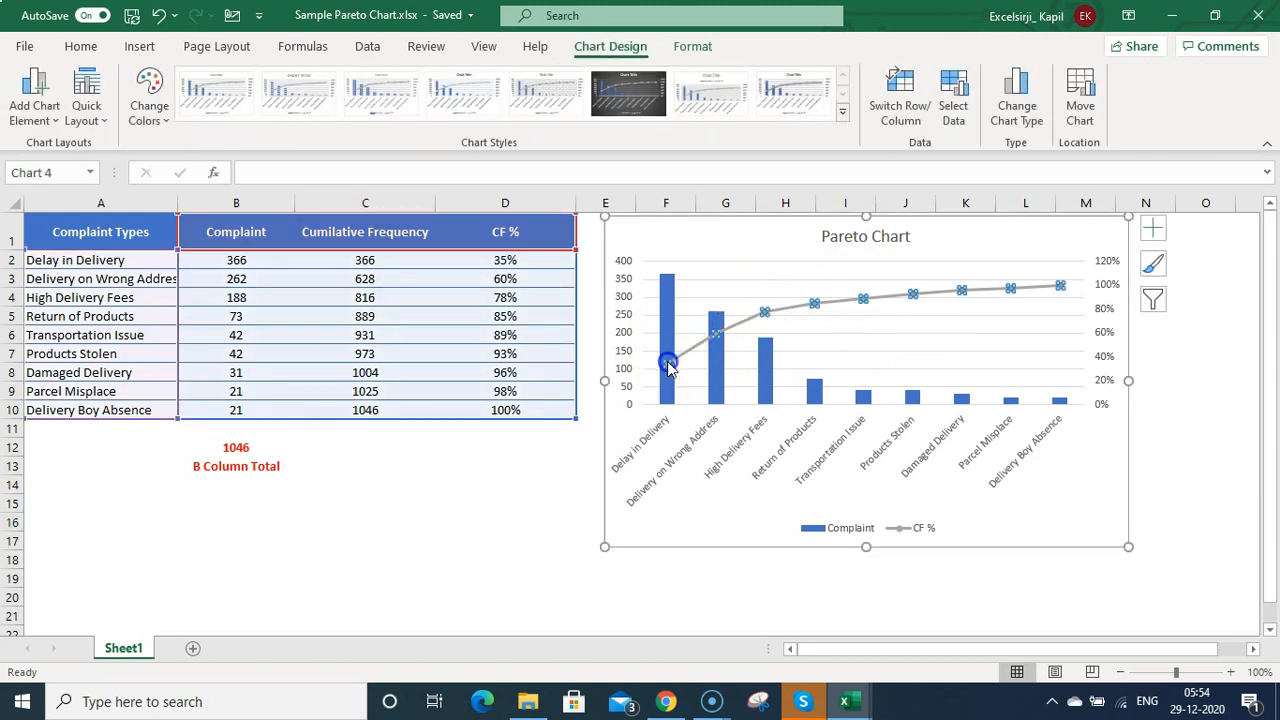
click(668, 362)
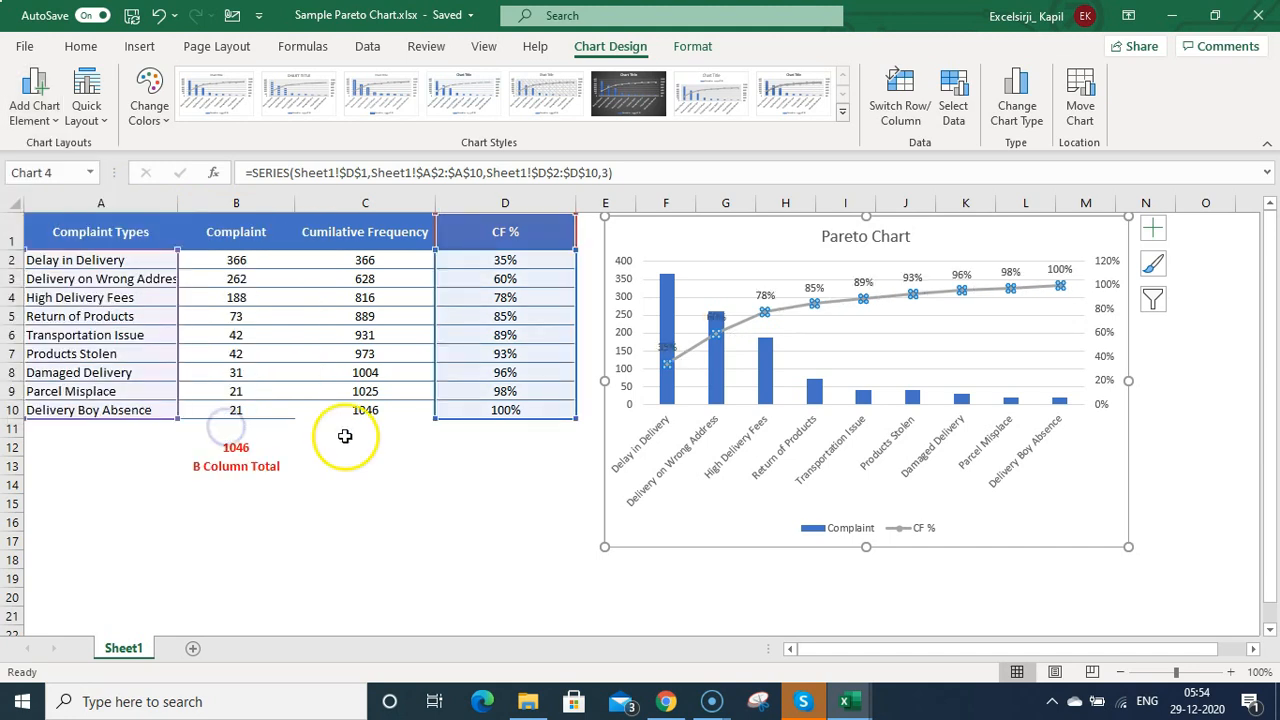
click(365, 503)
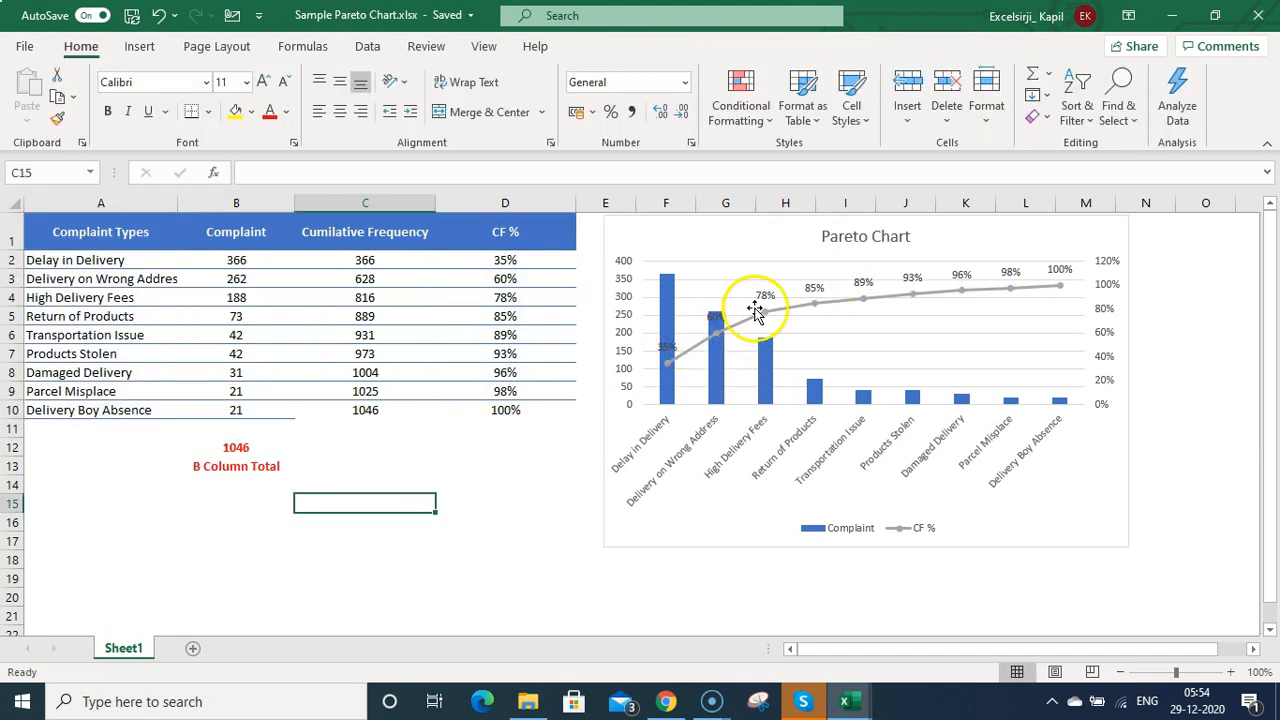
mouse_move(670, 363)
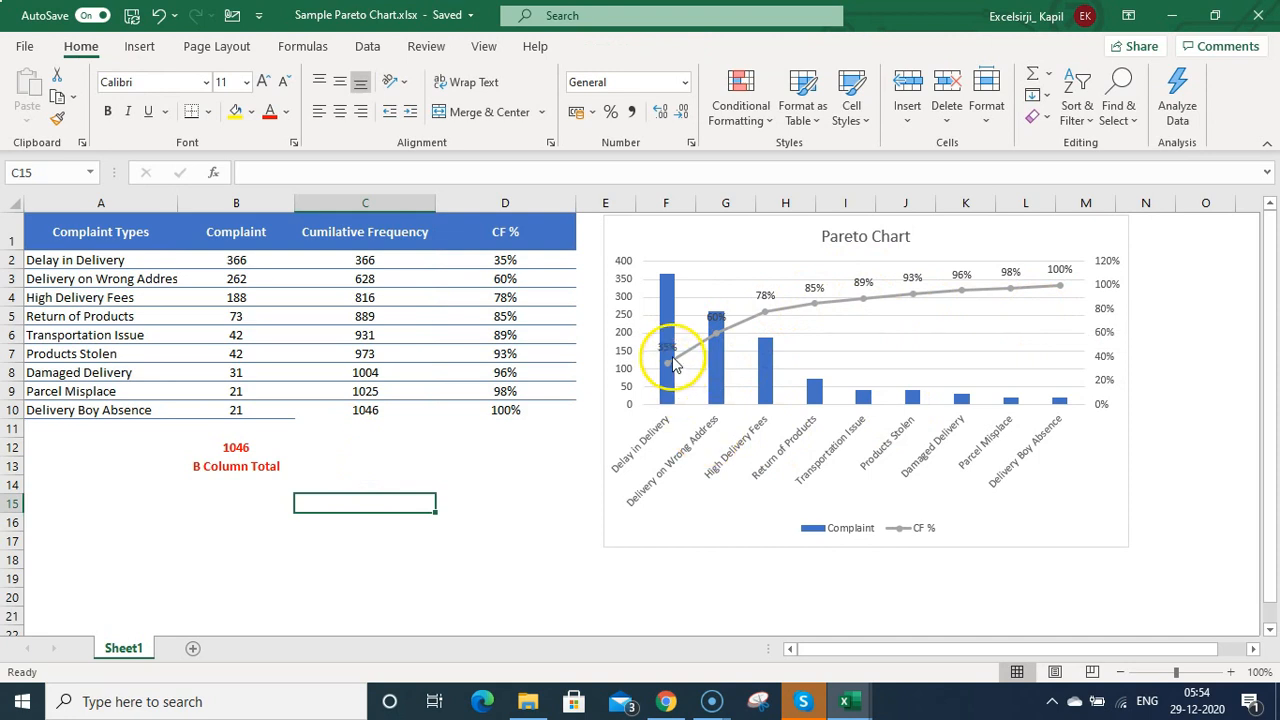
mouse_move(672, 438)
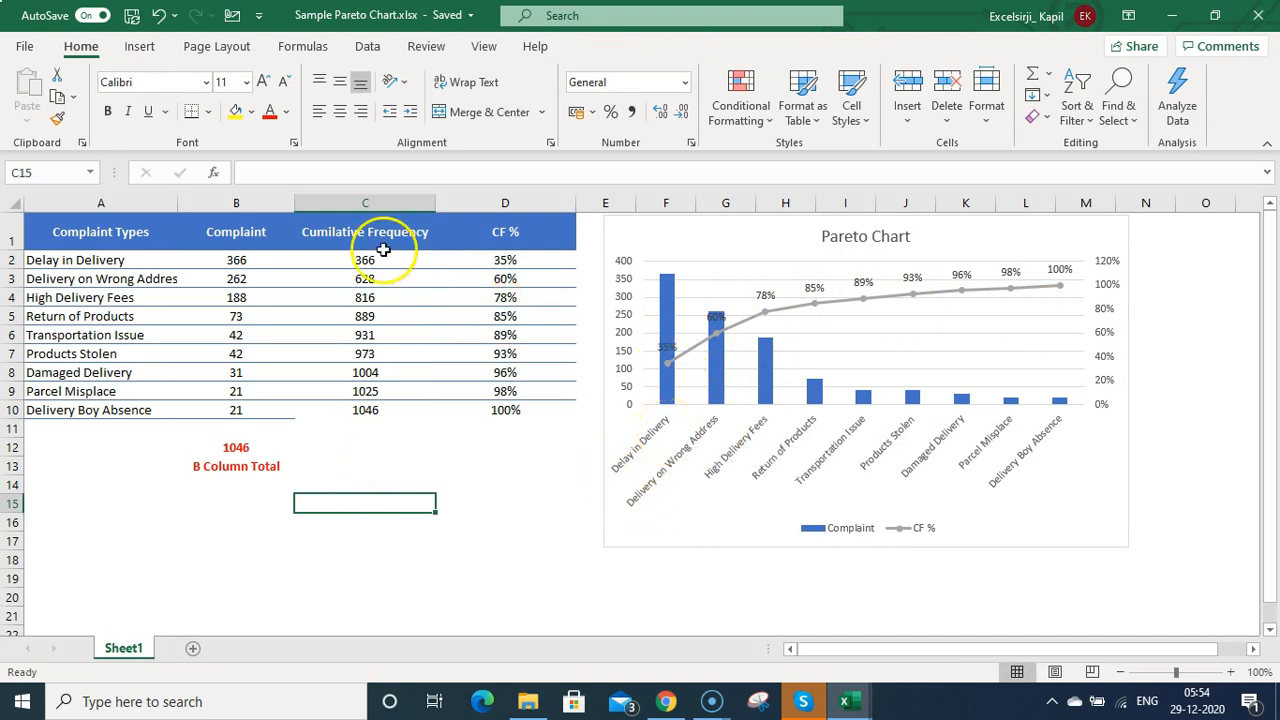
mouse_move(660, 445)
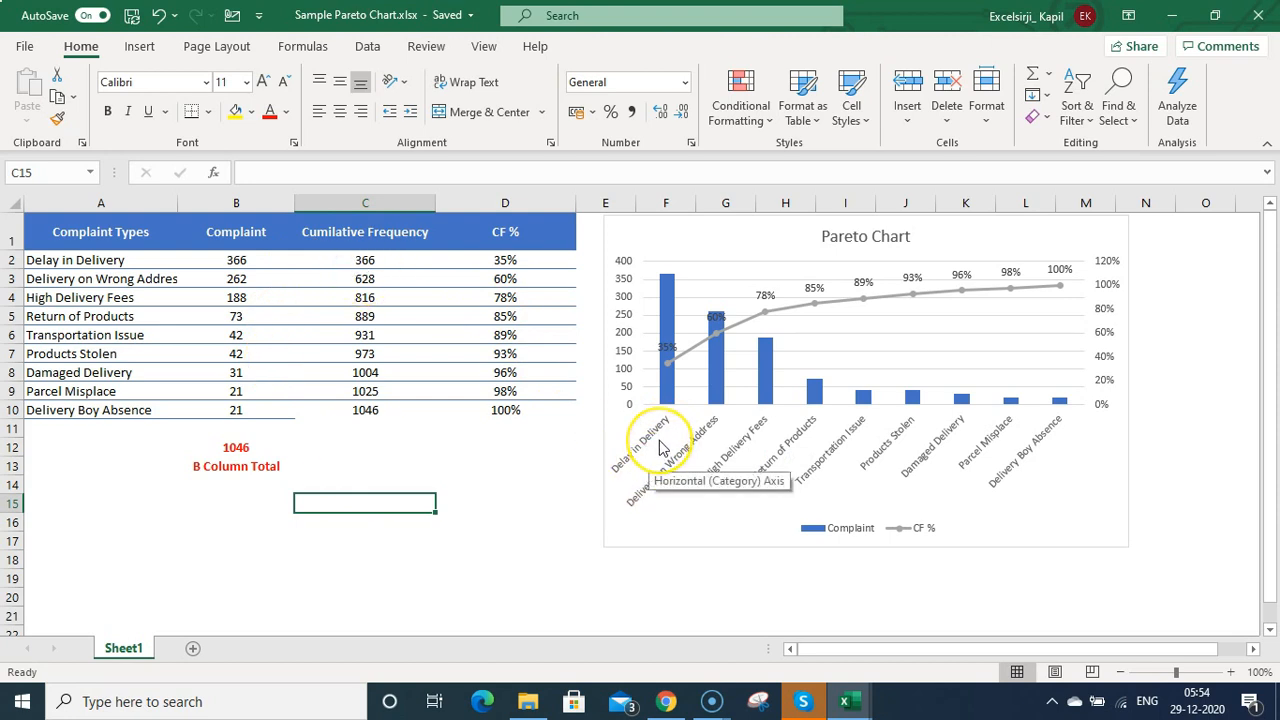
mouse_move(825, 495)
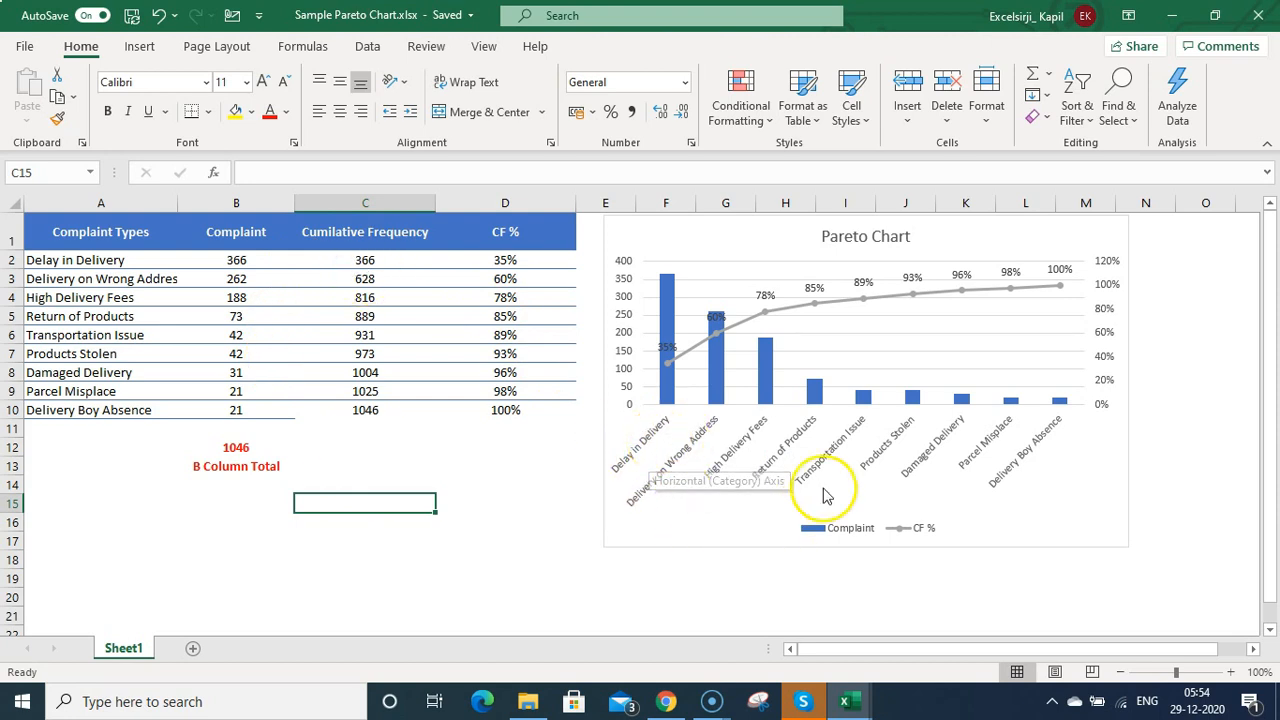
mouse_move(783, 485)
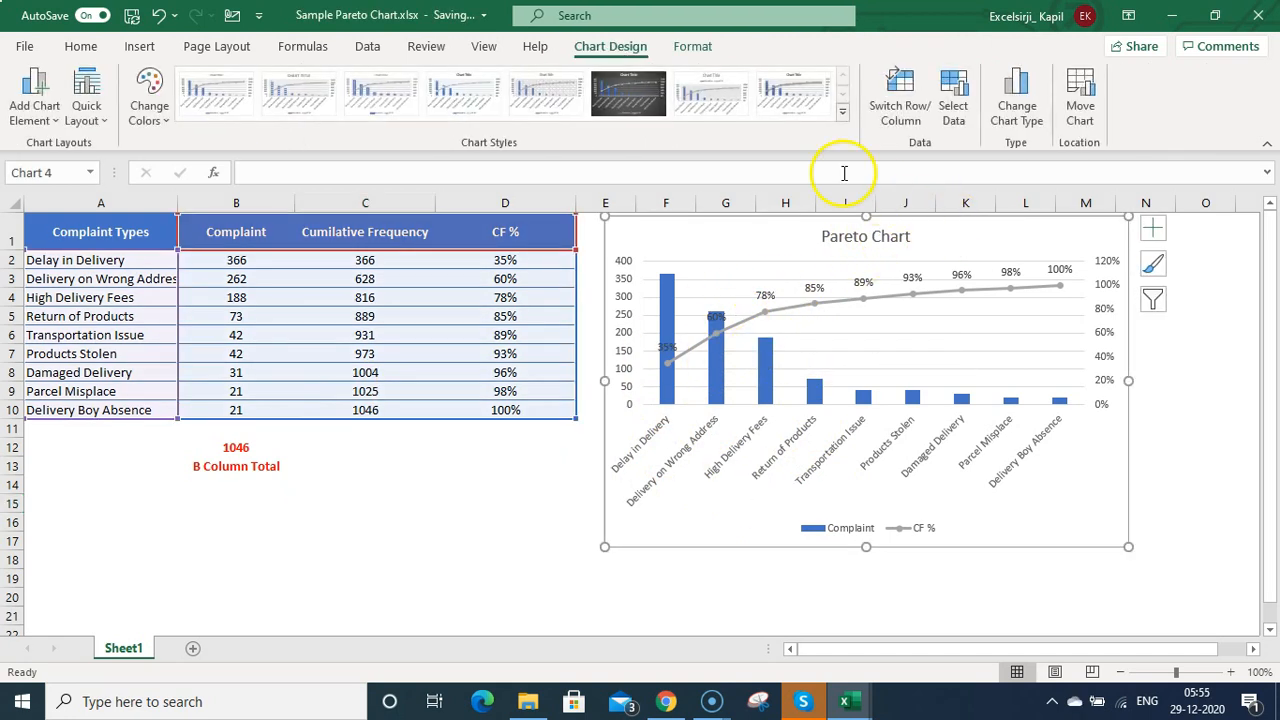
mouse_move(628, 95)
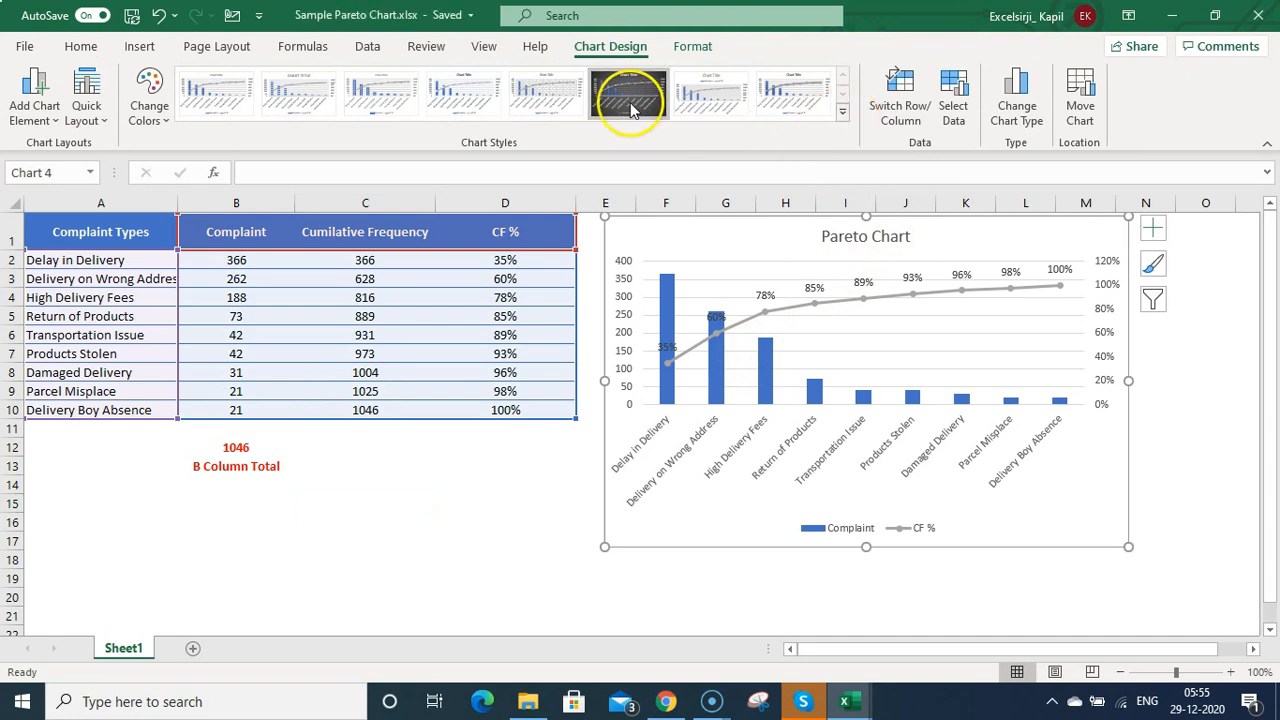
- Apply the dark chart style and the orange-and-green colourful palette
click(630, 95)
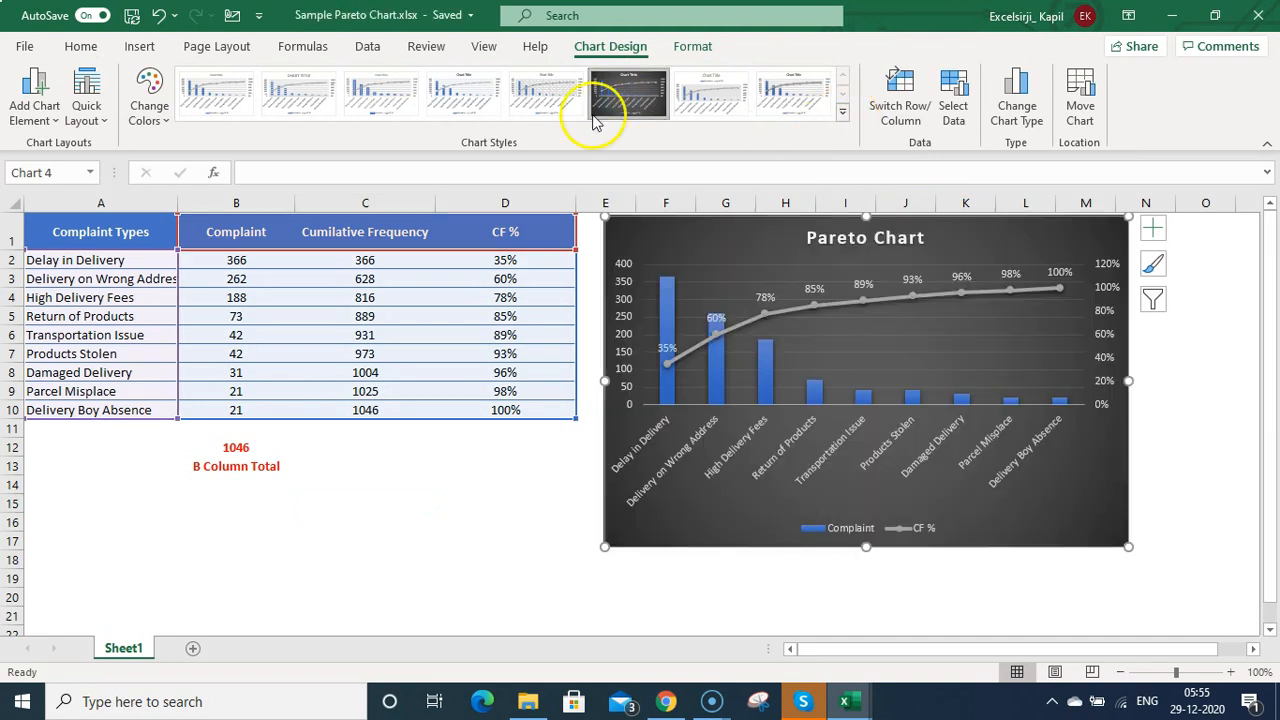
click(148, 95)
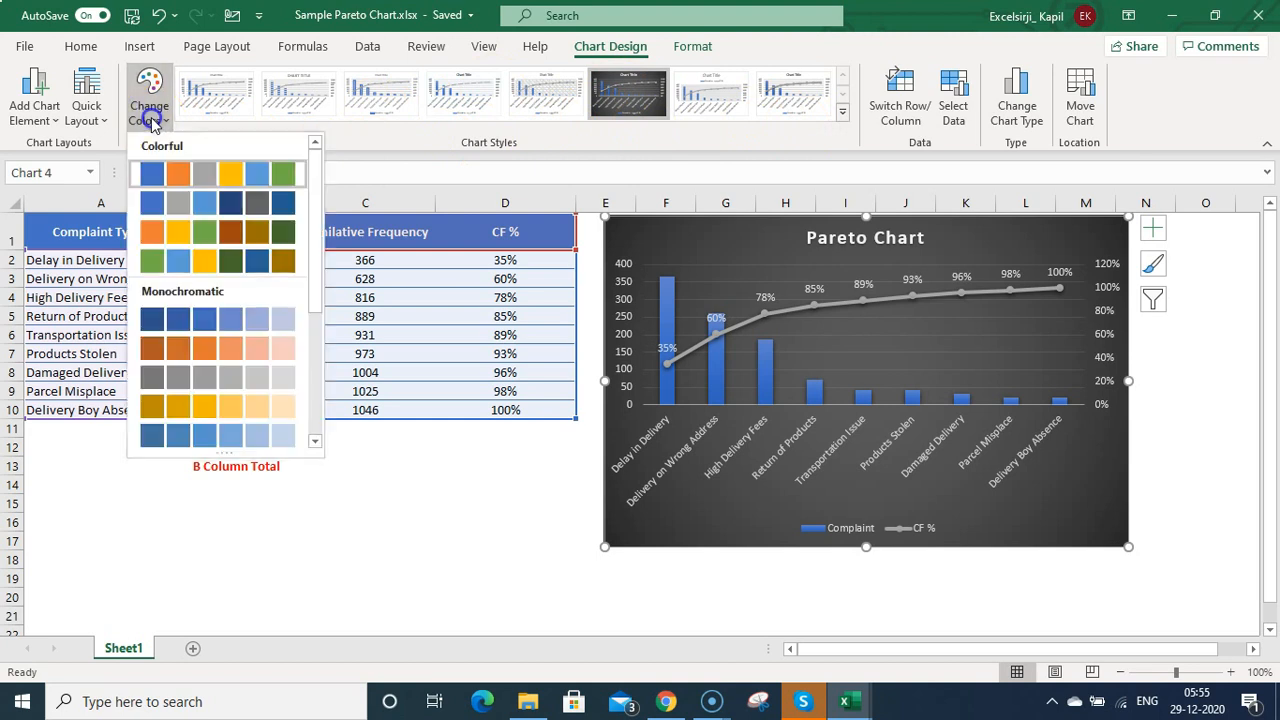
click(178, 232)
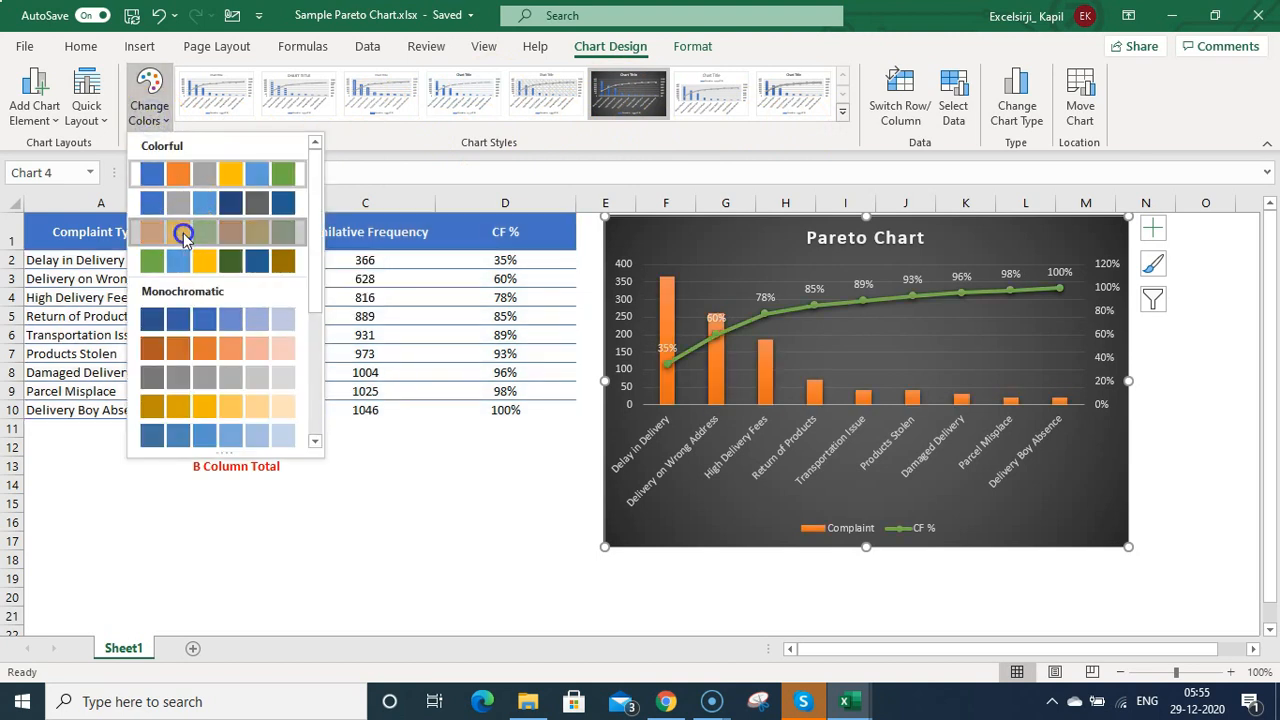
click(505, 483)
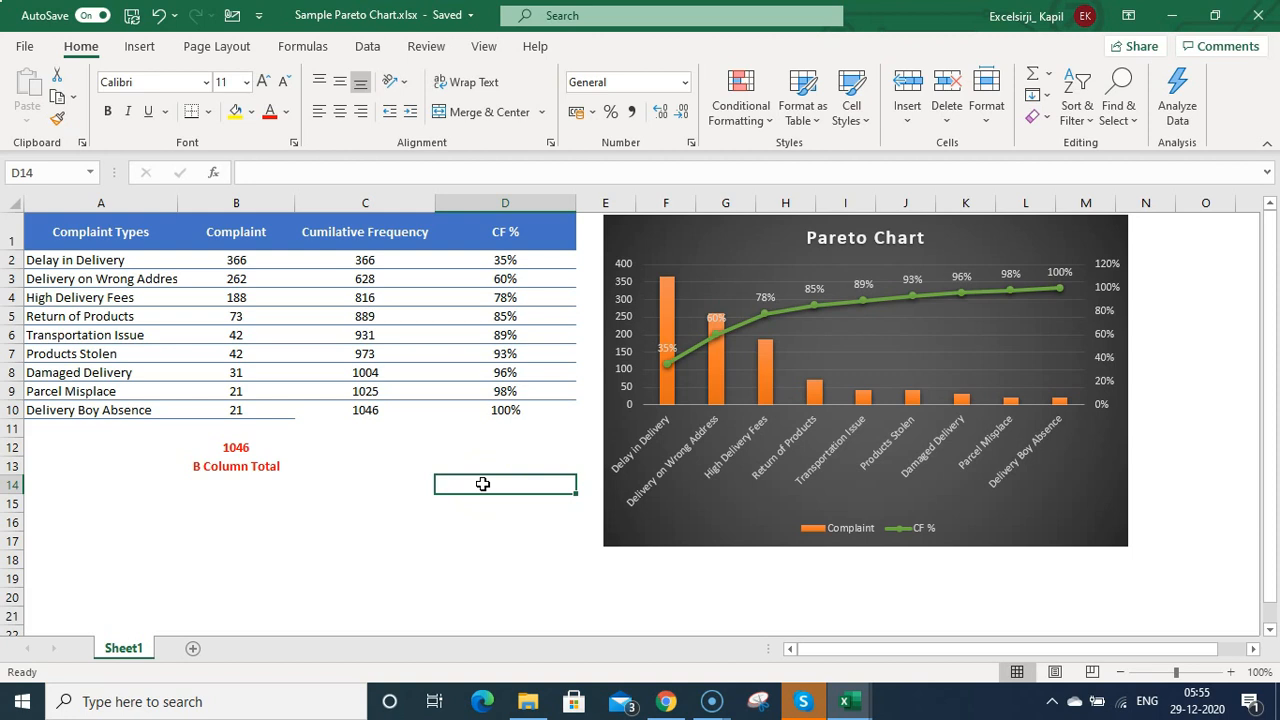
mouse_move(259, 557)
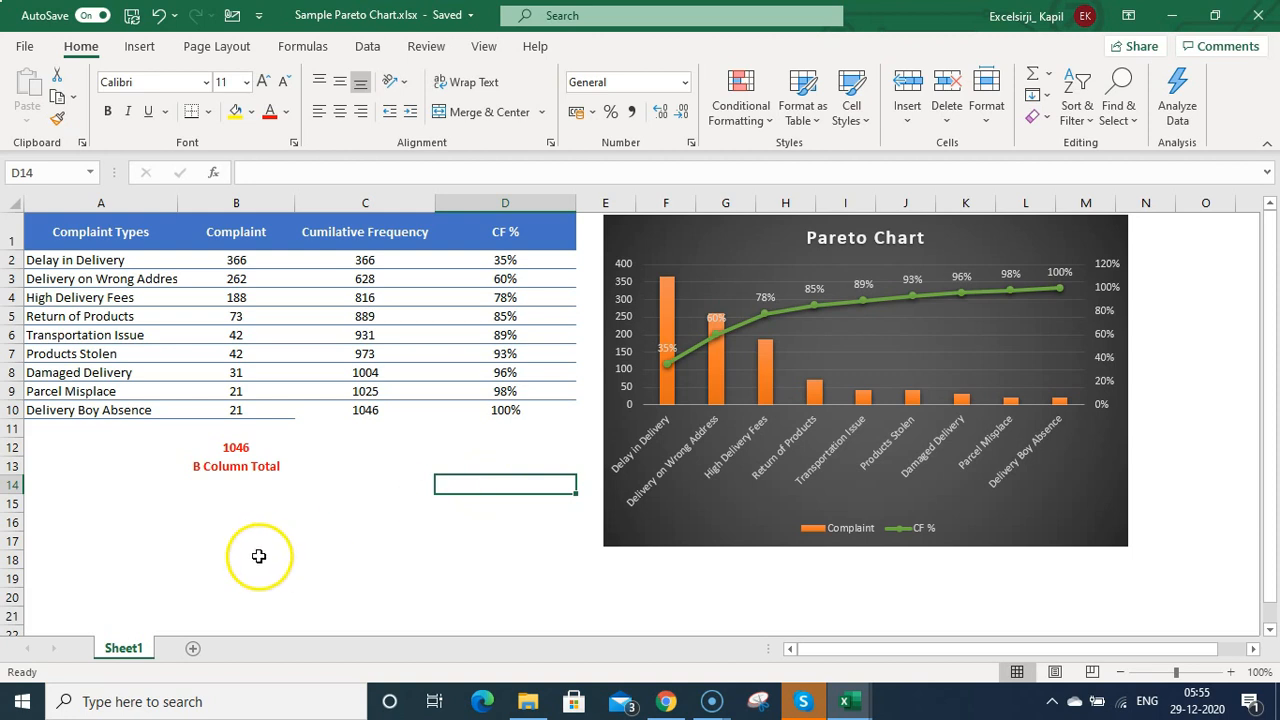